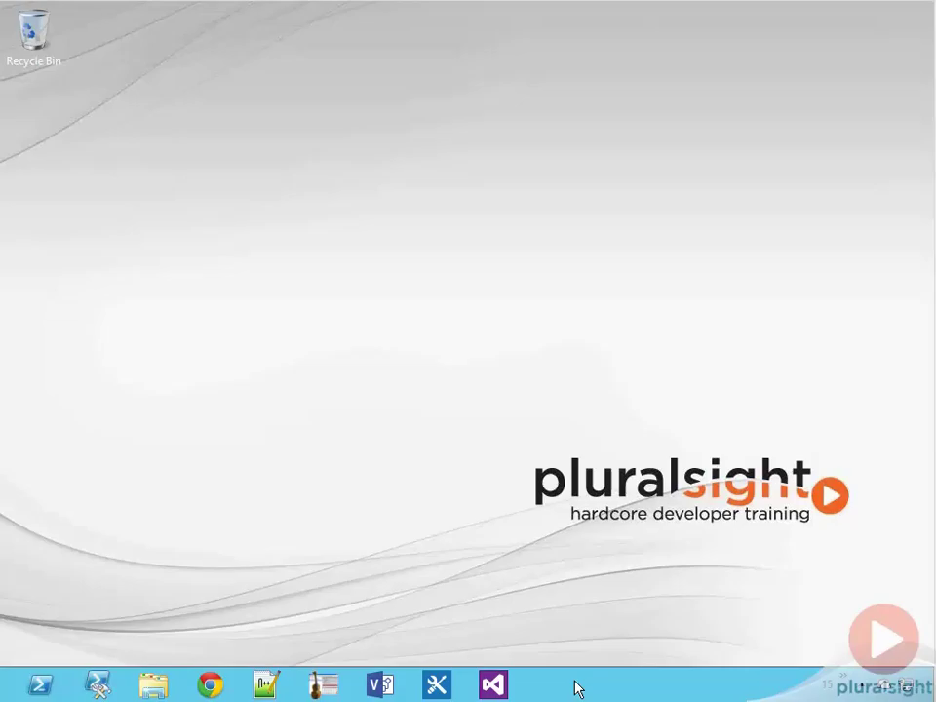
- Launch Google Chrome from the Windows taskbar
left_click(210, 686)
type("http://services.odata.org/Northwind/Northwind.svc/Customers?")
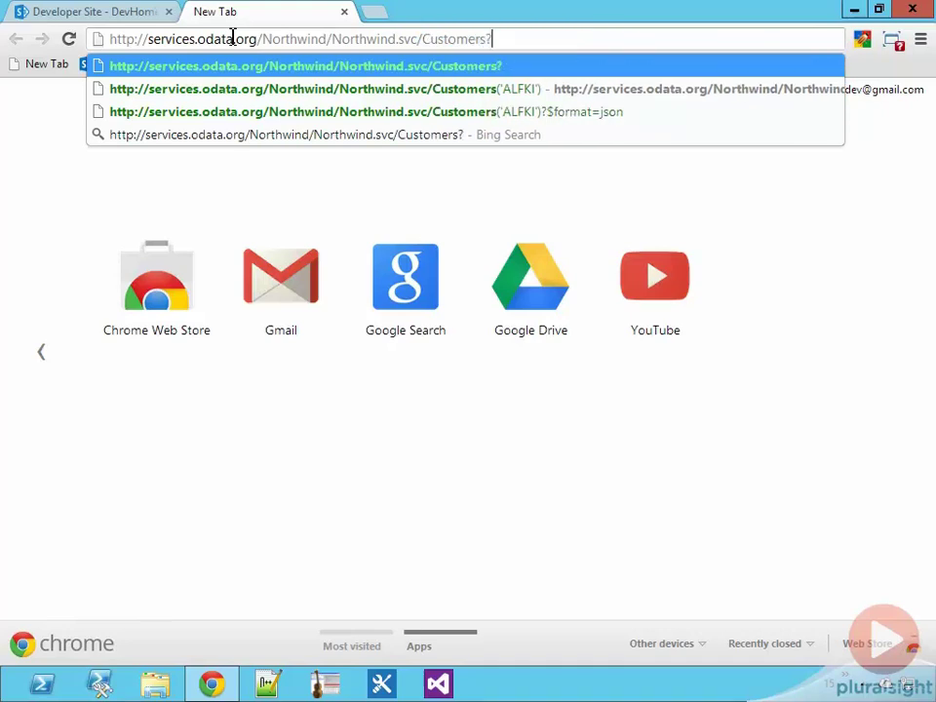
- Load the Northwind Customers feed with $format=json and note the ALFKI customer ID
type("$format=")
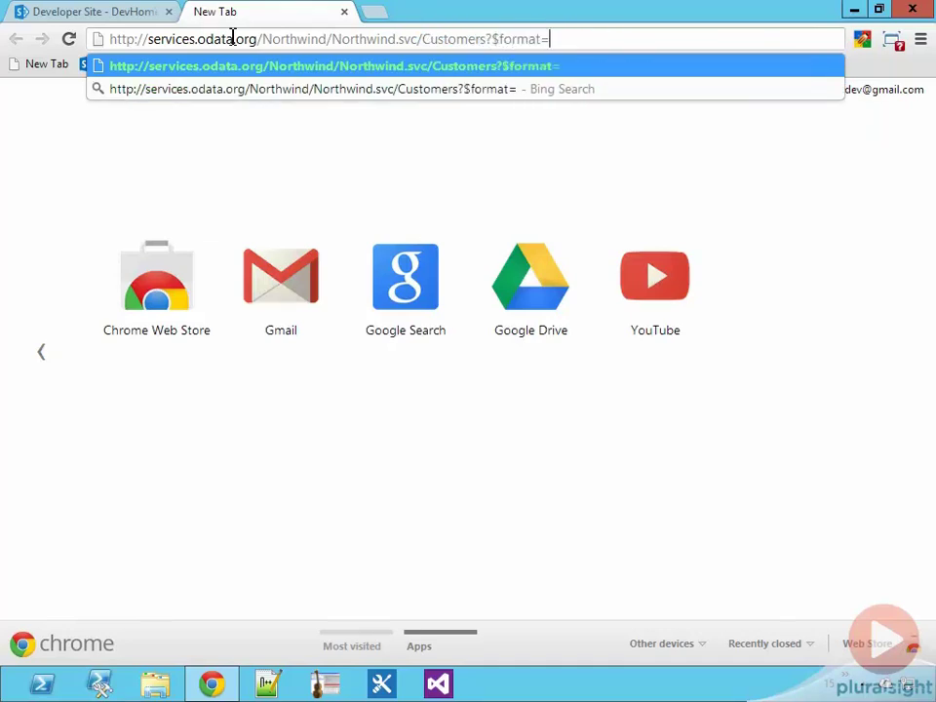
type("json")
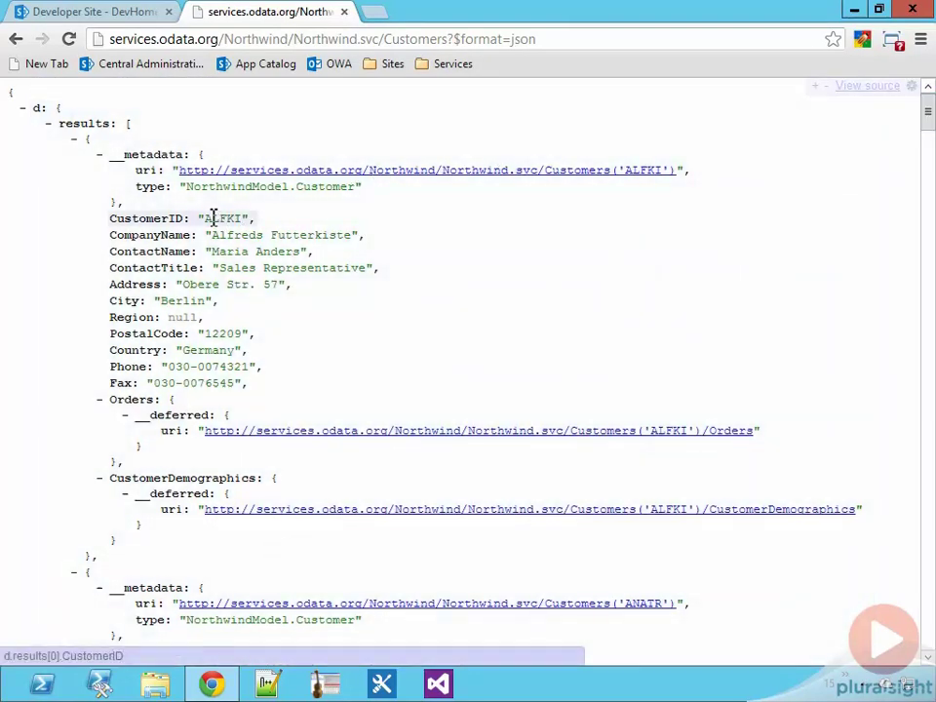
left_click(491, 683)
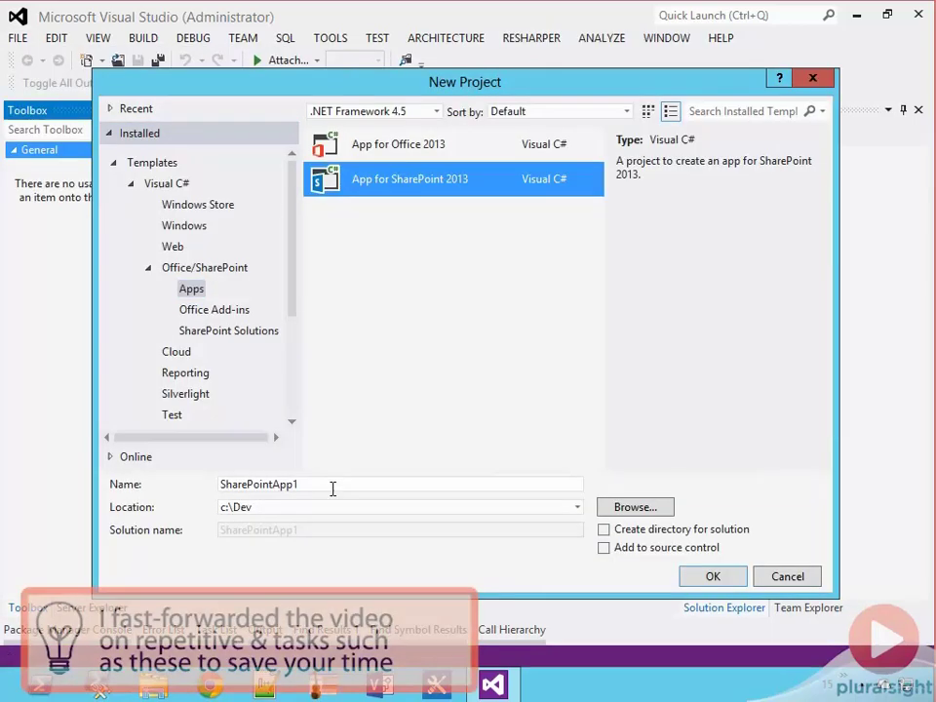
- Create the SharePoint-hosted CompleteCustomerDetails app and add a Customers list with CustomerId, Contact Name, Job Title columns
type("Cionm")
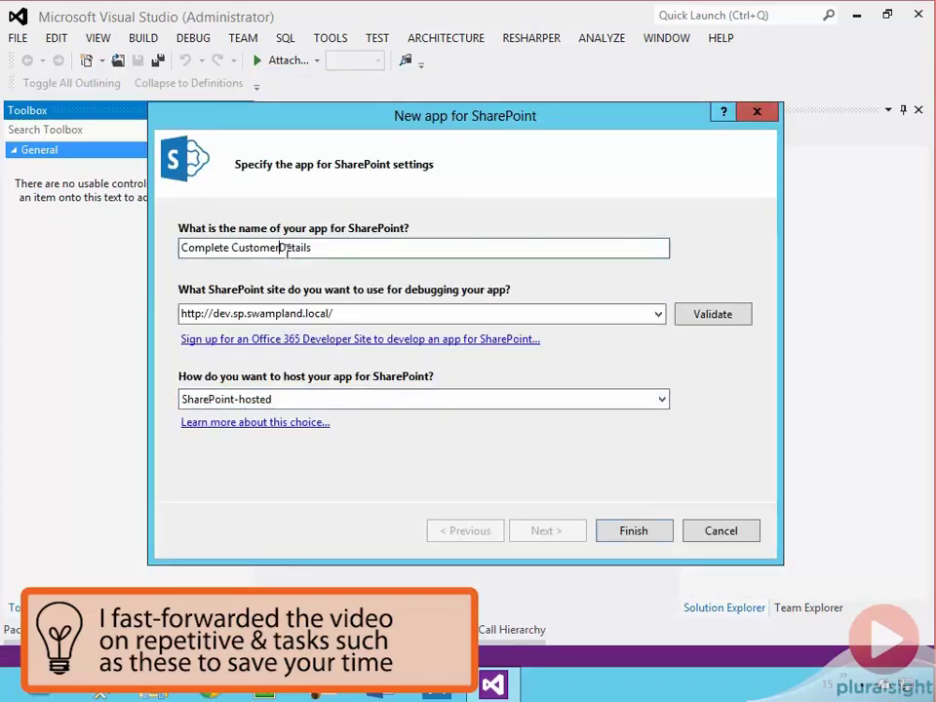
left_click(632, 530)
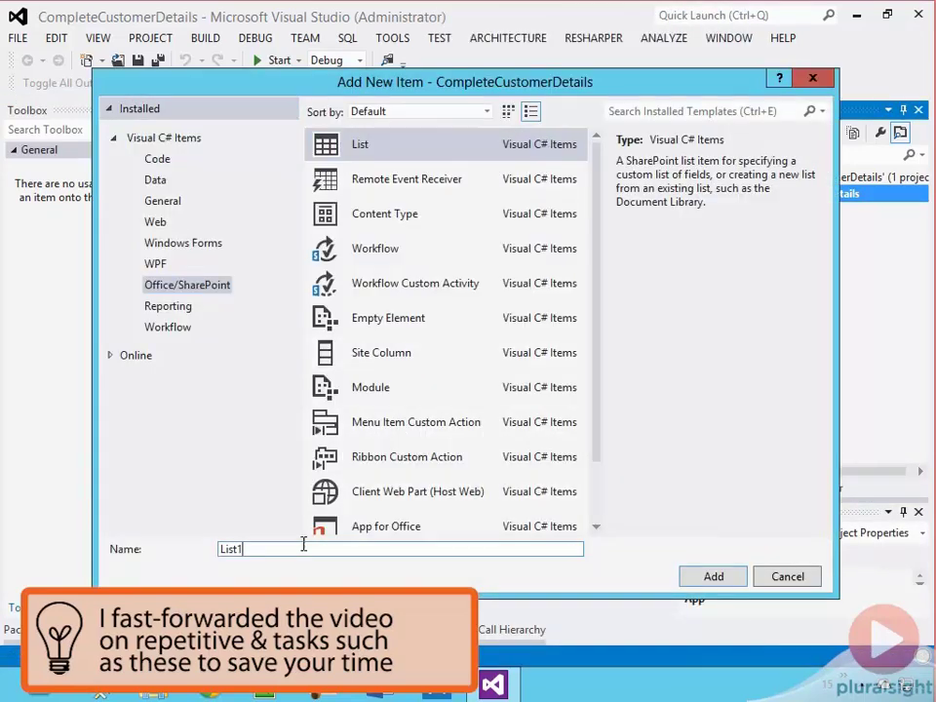
left_click(788, 578)
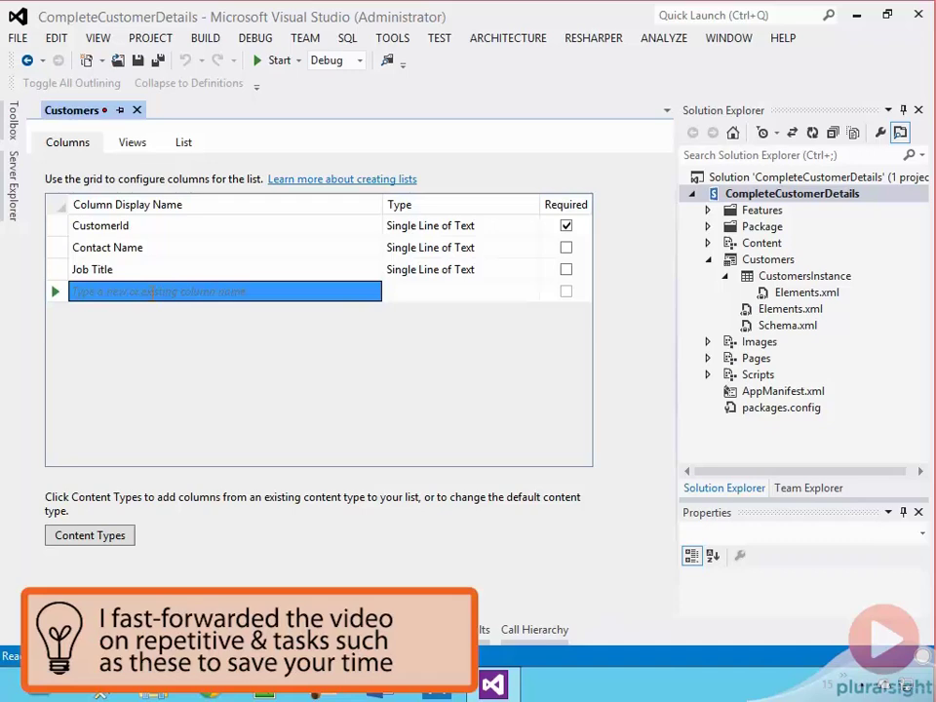
type("Count")
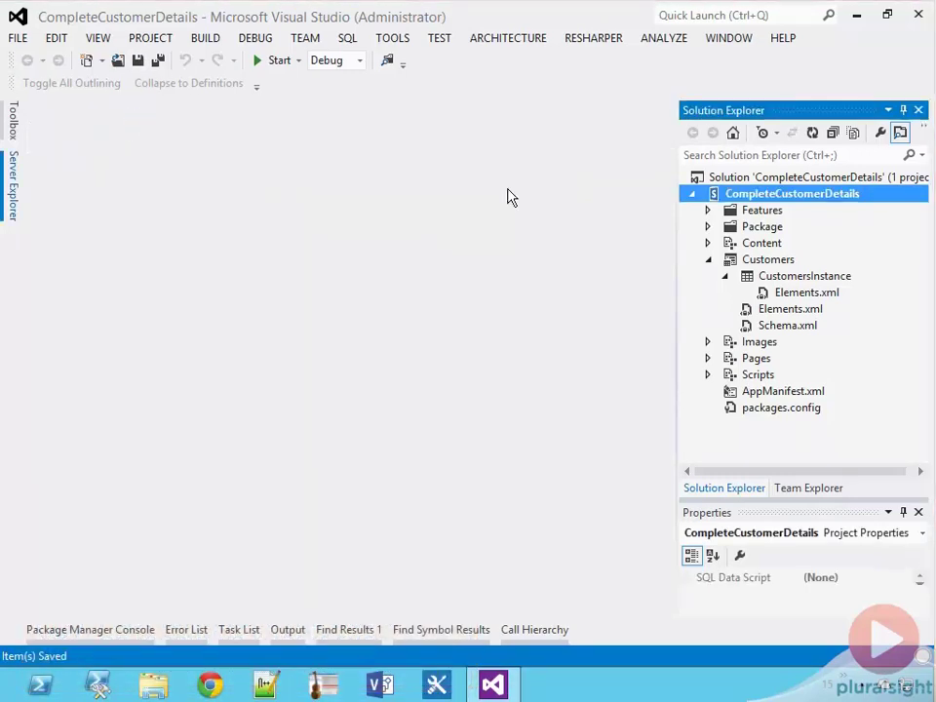
- Add a list workflow item named CompleteCustomerDetails to the project via Add > New Item
right_click(792, 193)
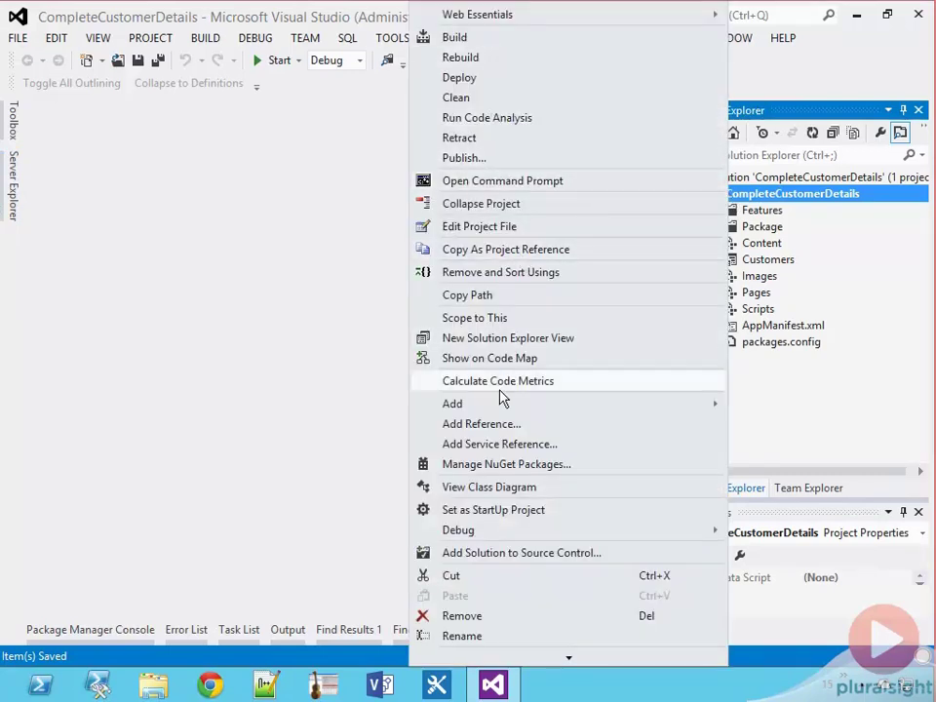
left_click(453, 402)
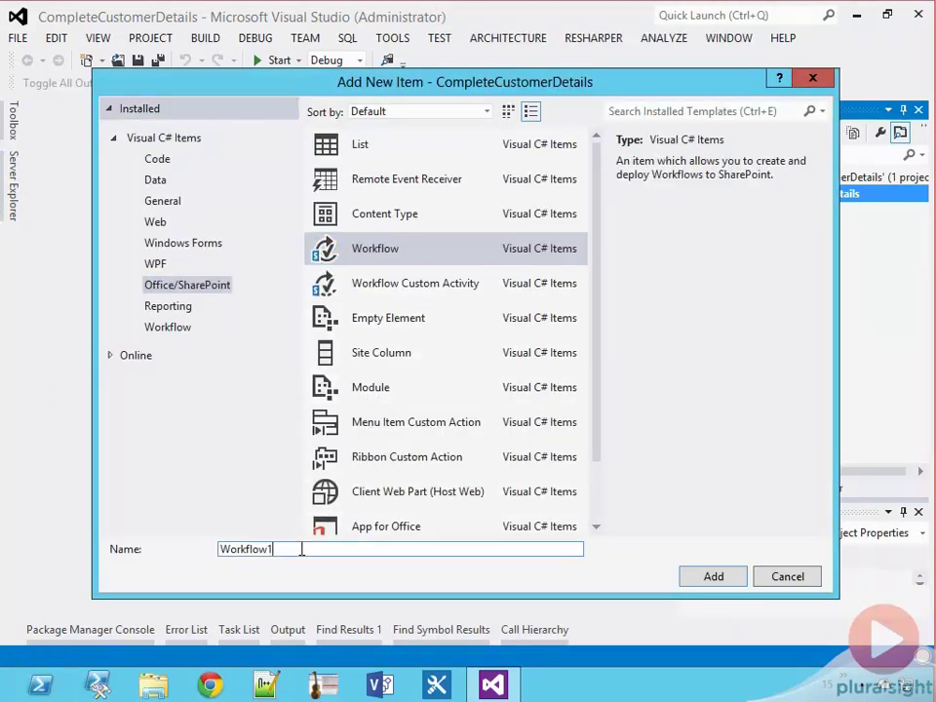
type("CompleteCustomerDEtai")
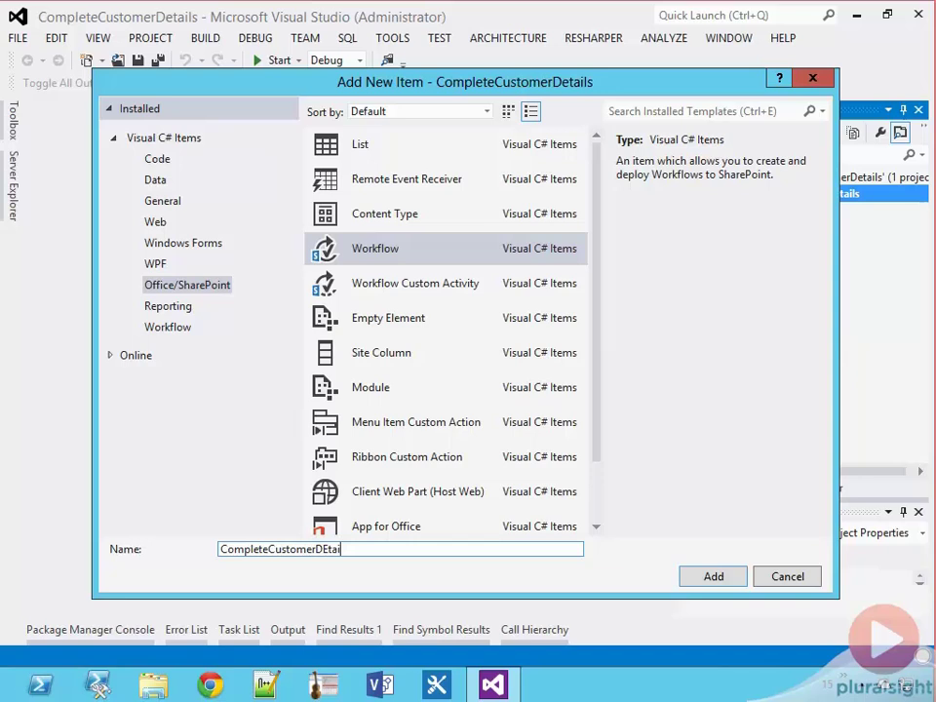
left_click(714, 575)
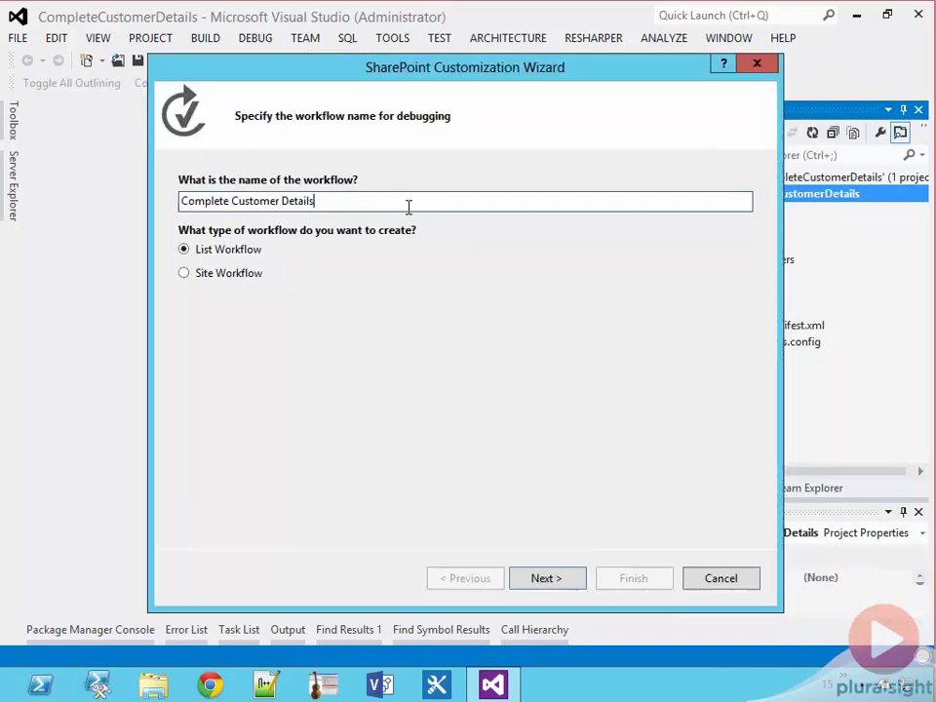
left_click(547, 578)
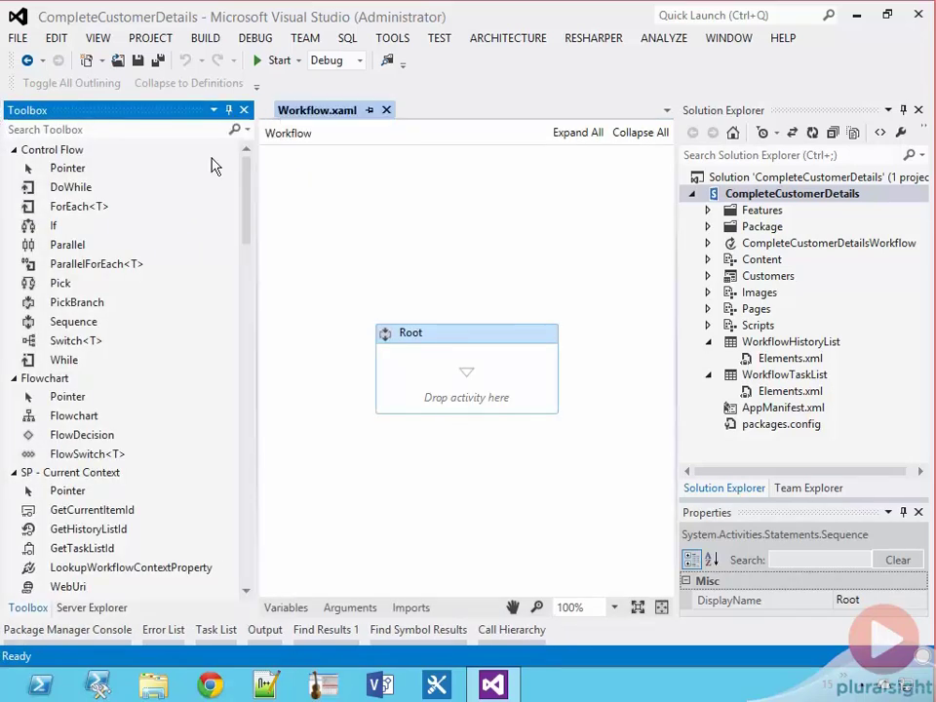
- Add a Sequence from the Toolbox into Root, rename it Init, and search for Look
type("seq")
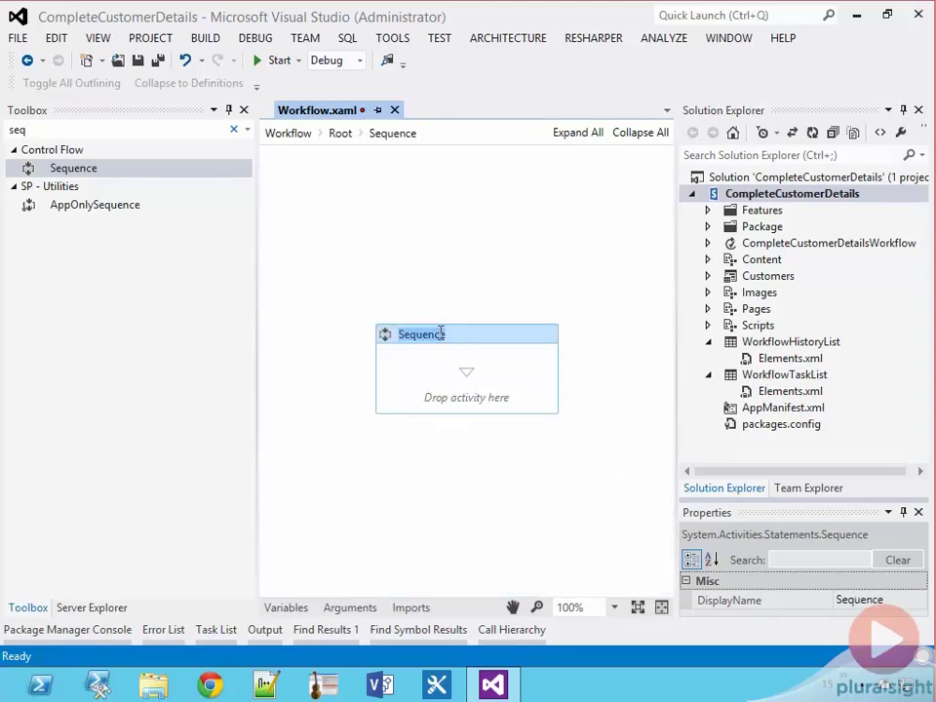
type("Update List")
type("Init")
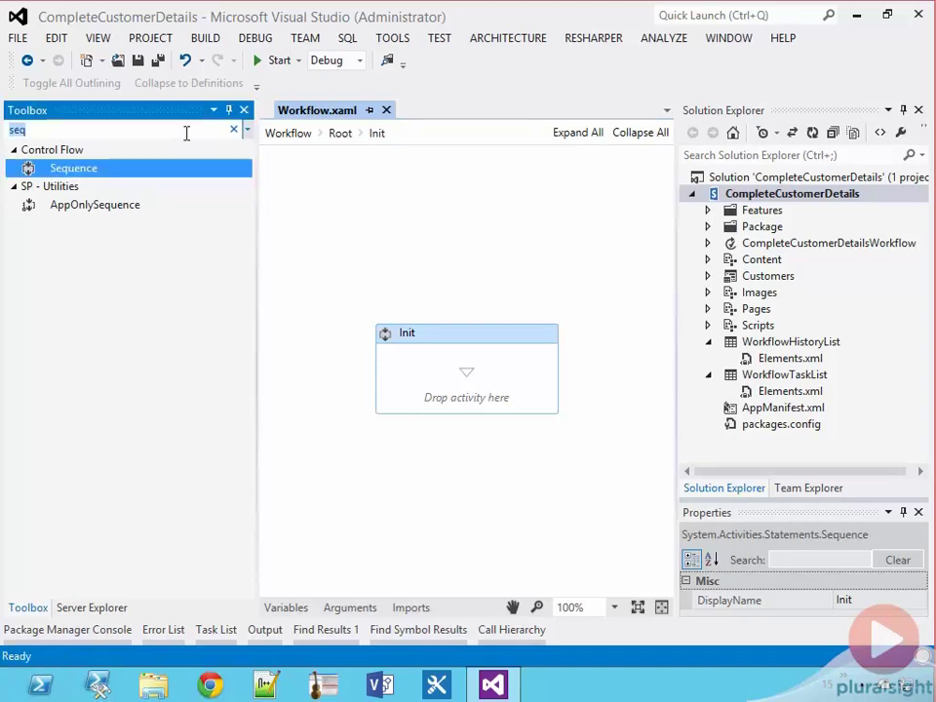
type("Look")
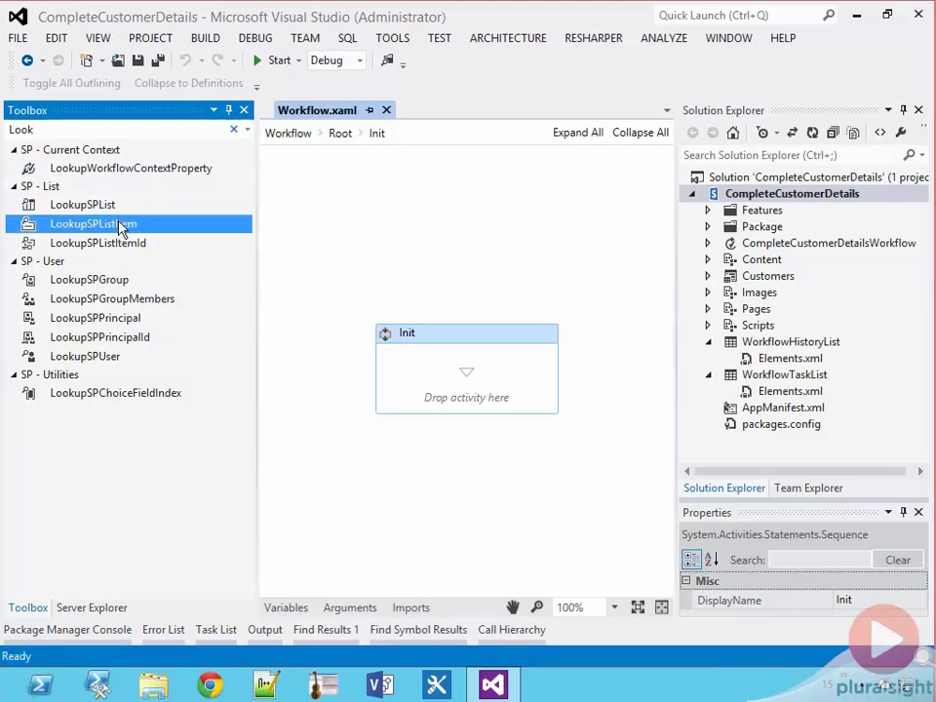
- Create workflow variable CustomerItemProperties and set its type to DynamicValue via Browse for Types
left_click(285, 607)
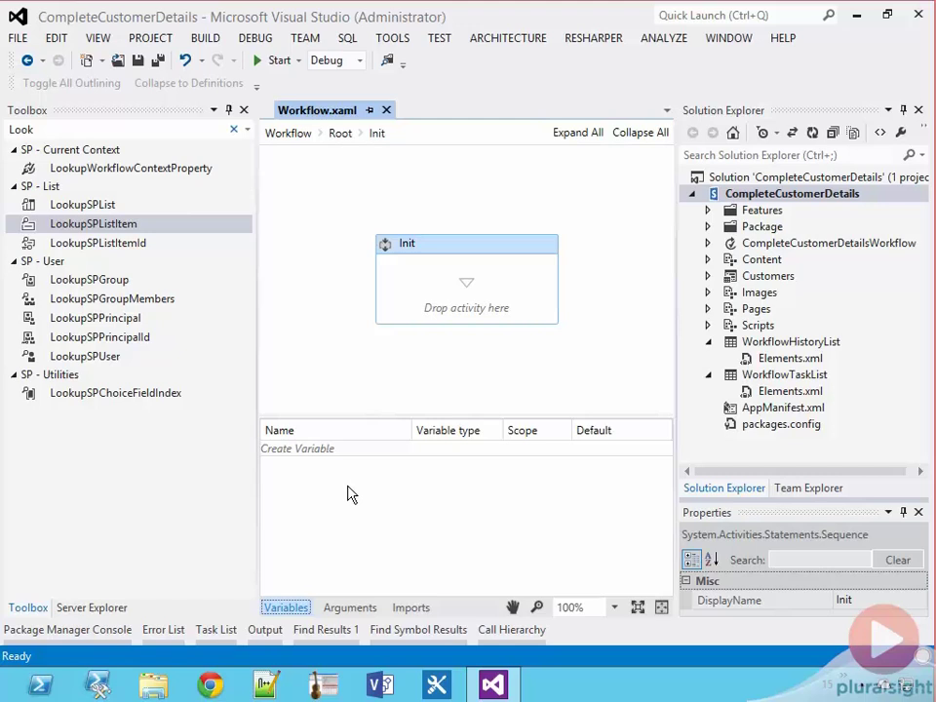
type("Cy")
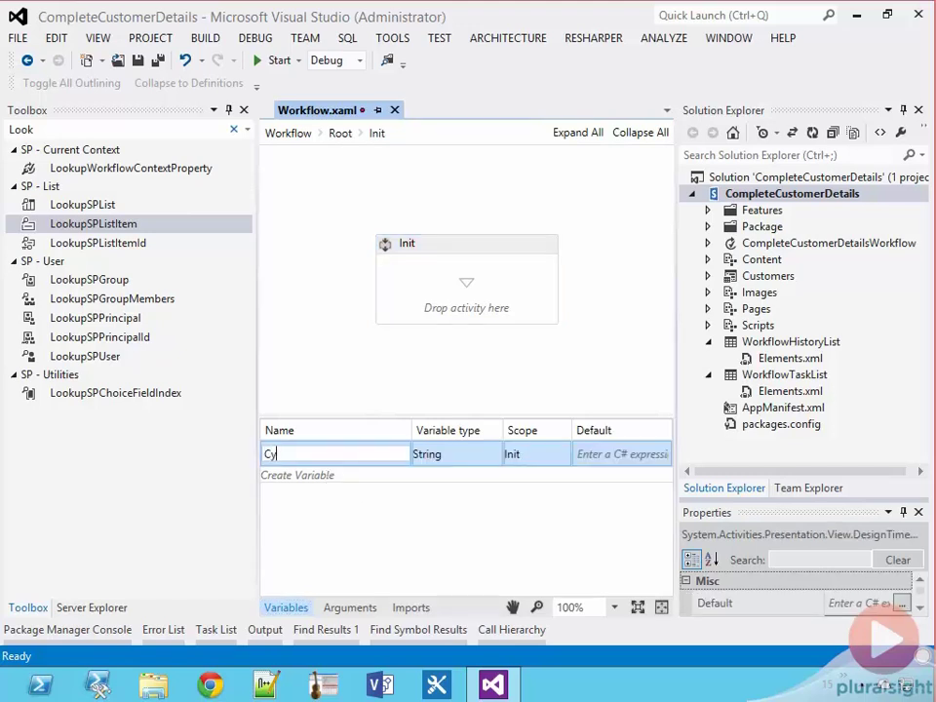
type("CustomerItemP")
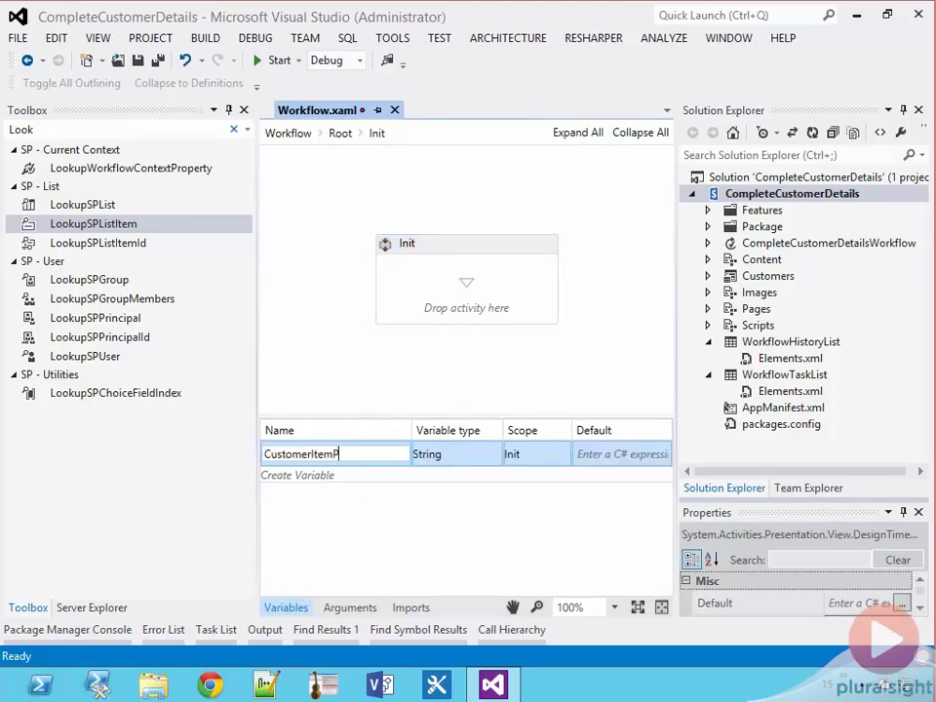
type("roperties")
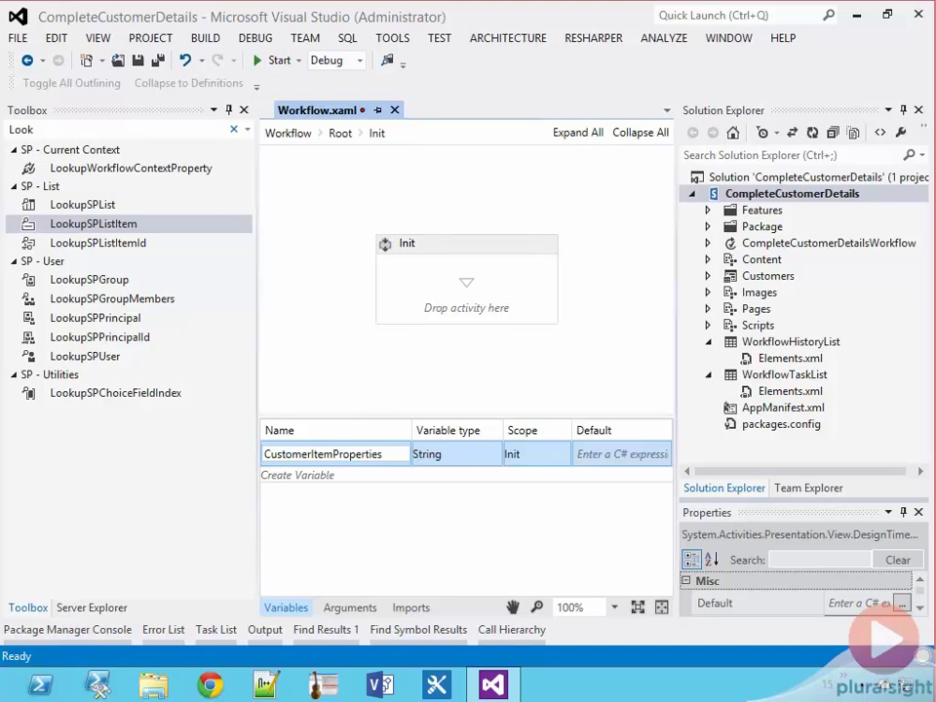
left_click(448, 453)
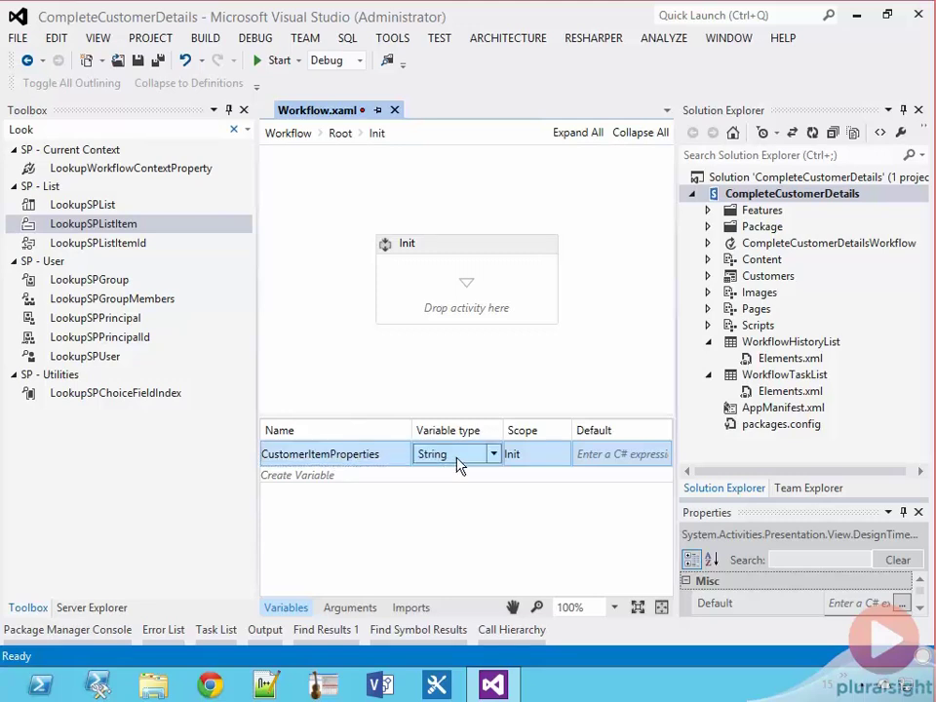
left_click(492, 453)
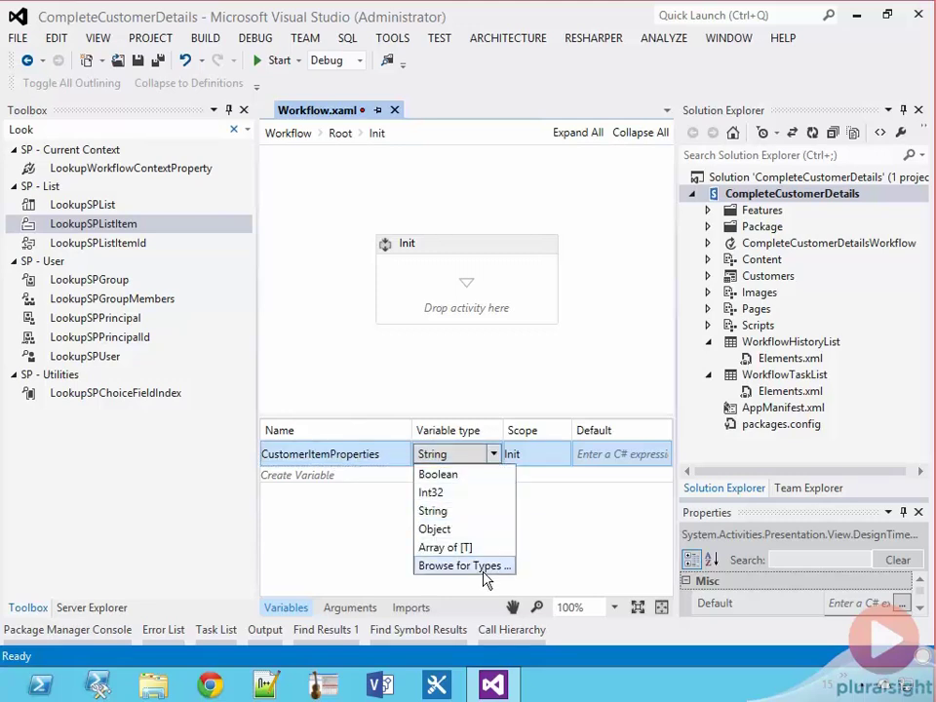
left_click(460, 565)
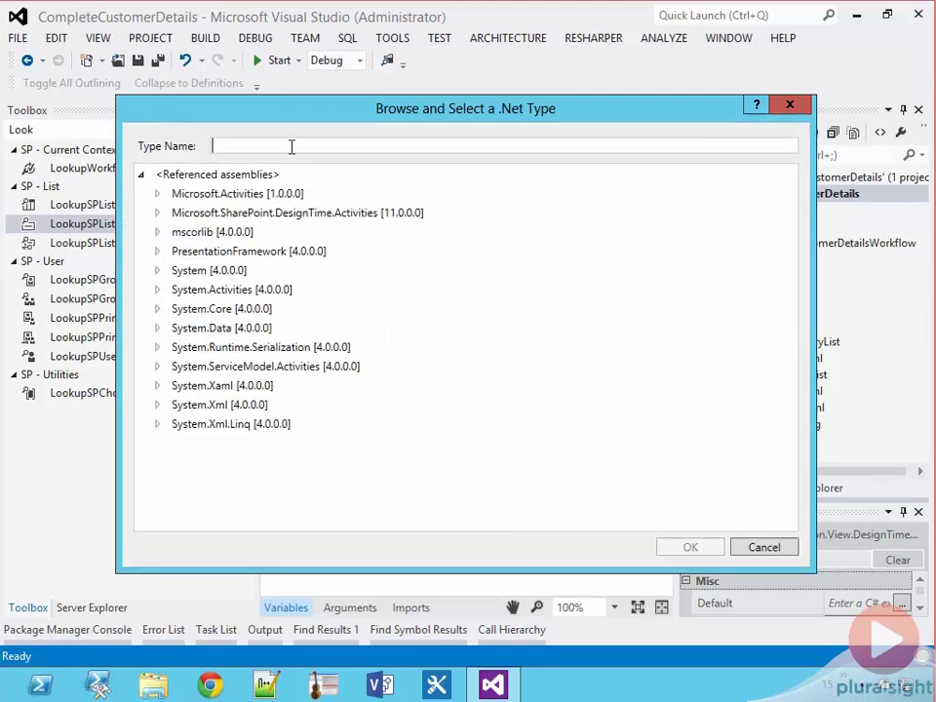
type("dynamic")
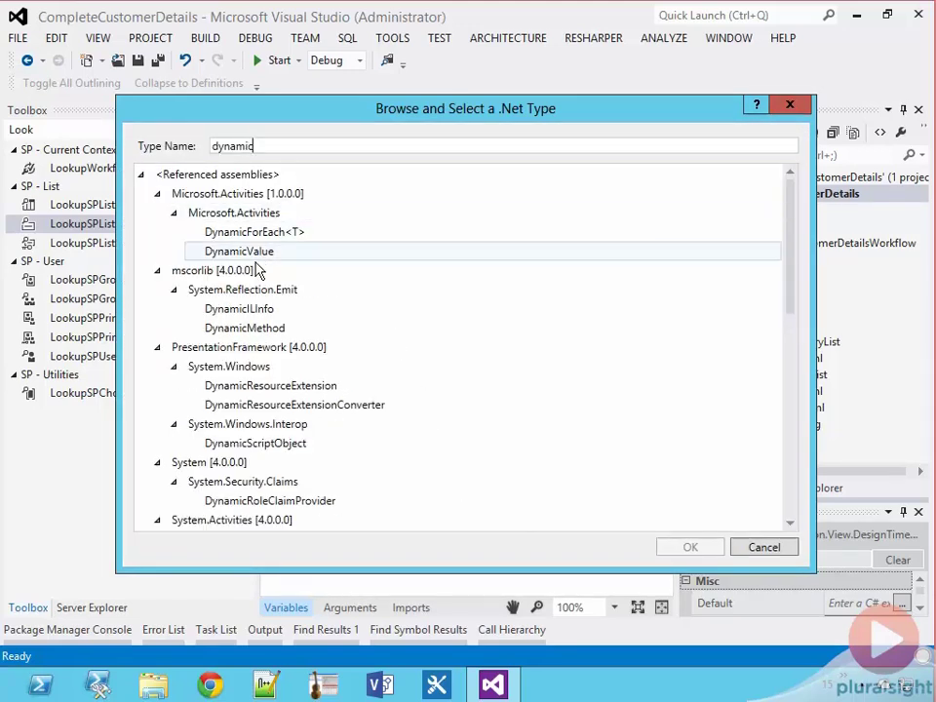
left_click(238, 250)
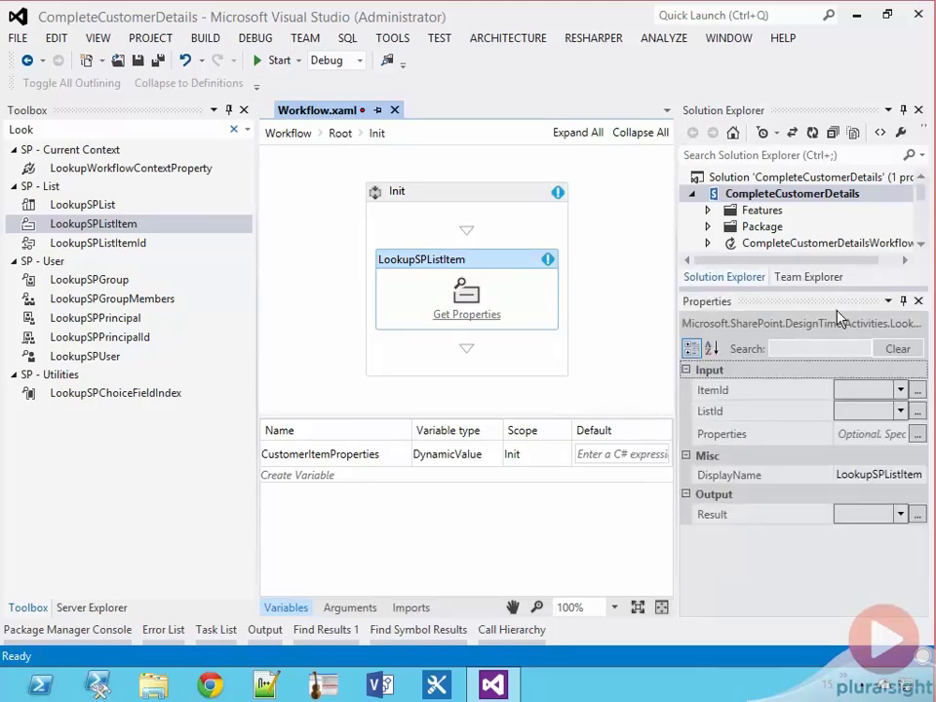
- Make LookupSPListItem look up the current item and store its result in CustomerItemProperties, then add GetDynamicValueProperties
left_click(901, 410)
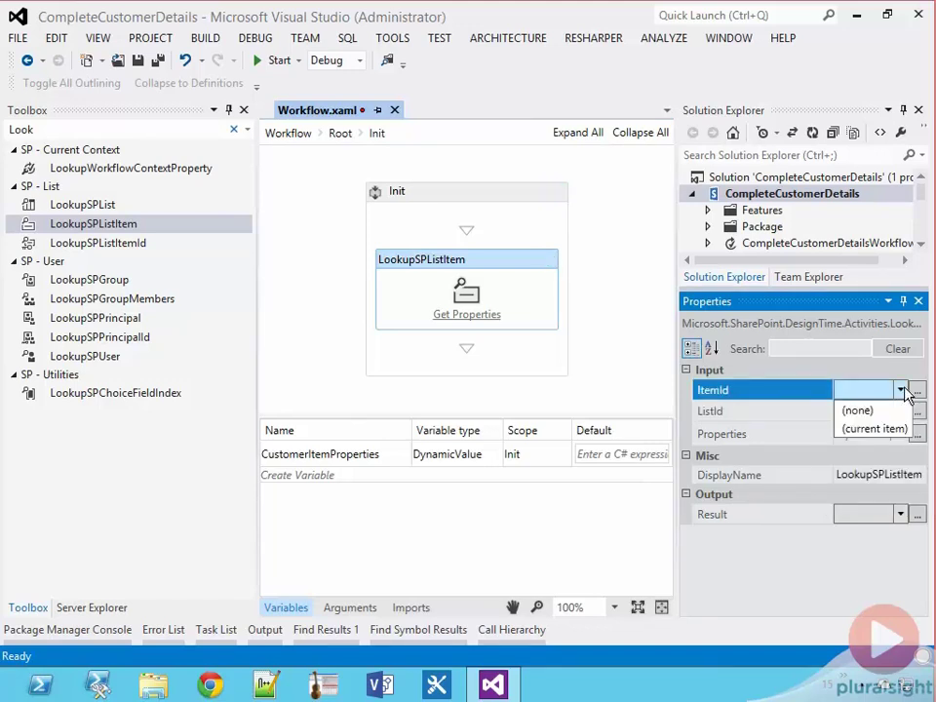
left_click(874, 429)
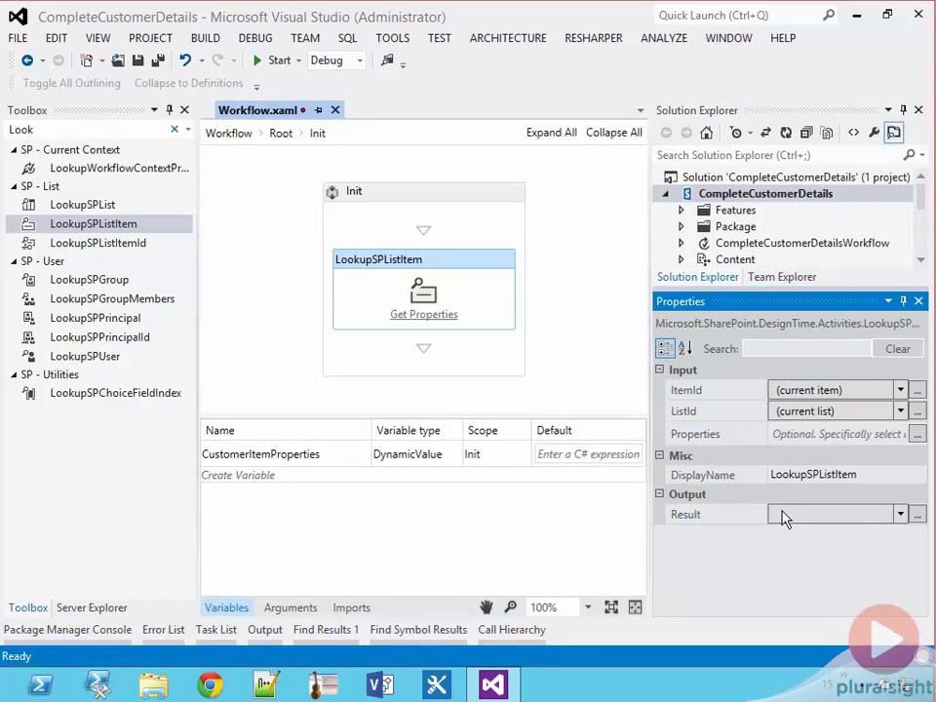
left_click(899, 515)
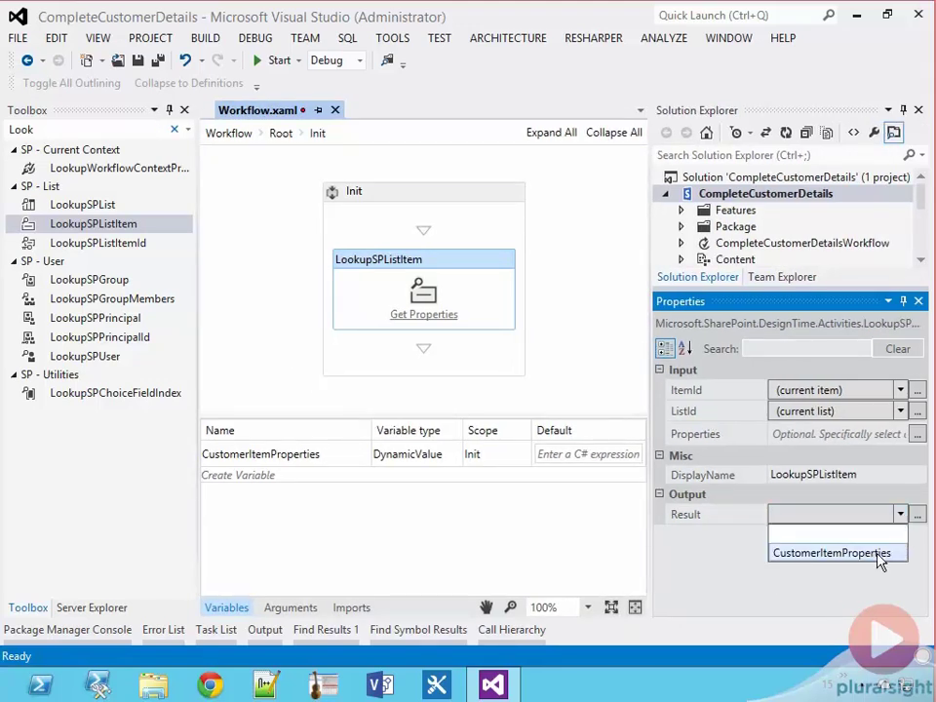
left_click(831, 554)
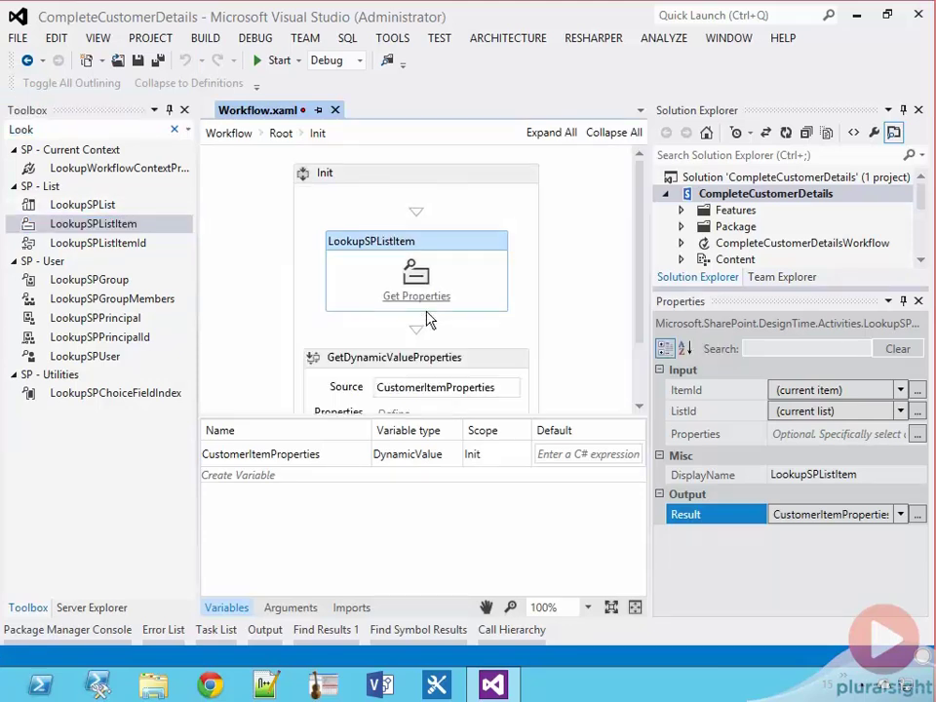
left_click(394, 289)
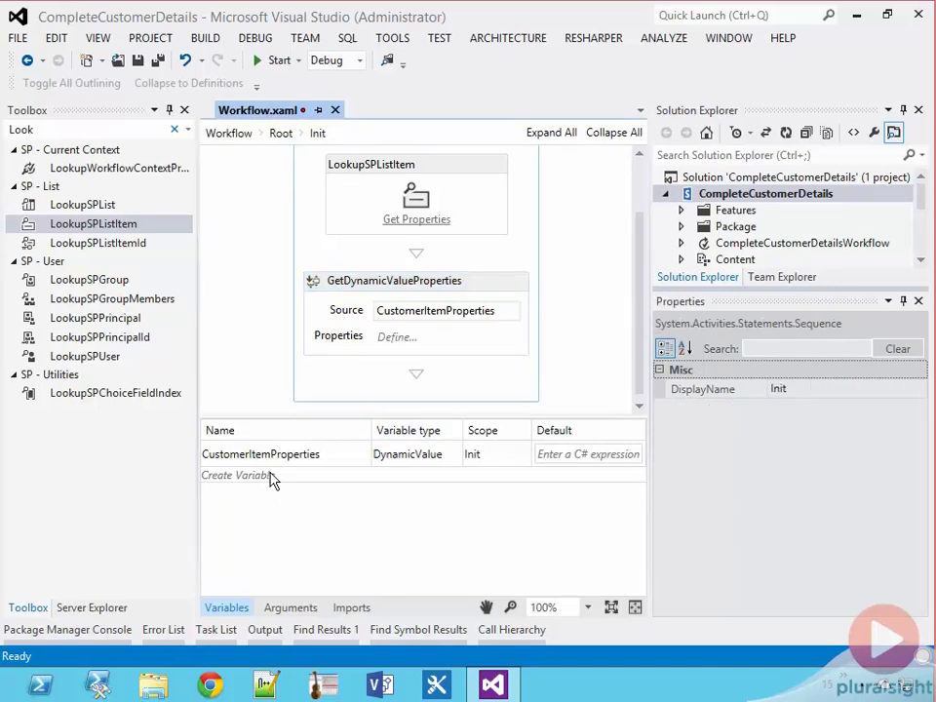
- Create a String variable CustomerId and widen its scope to Root
left_click(244, 476)
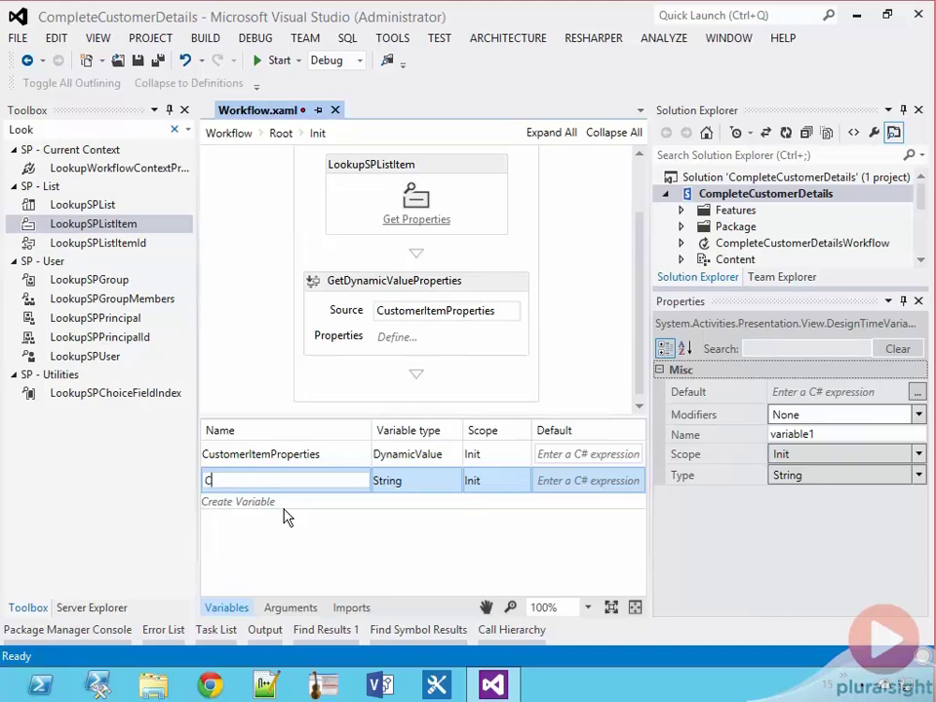
type("ustomerId")
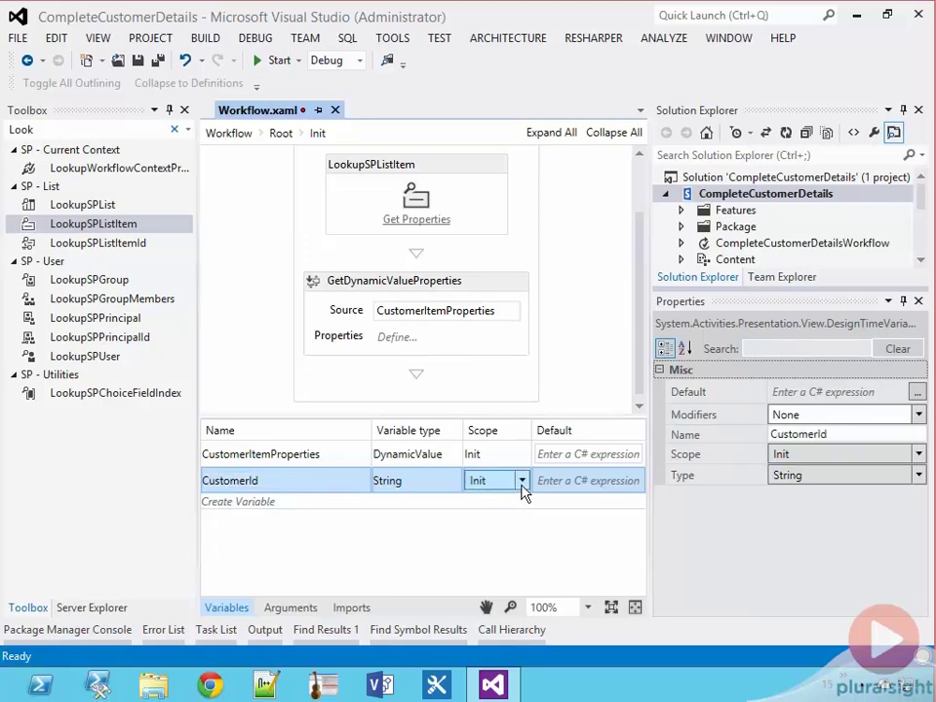
left_click(480, 480)
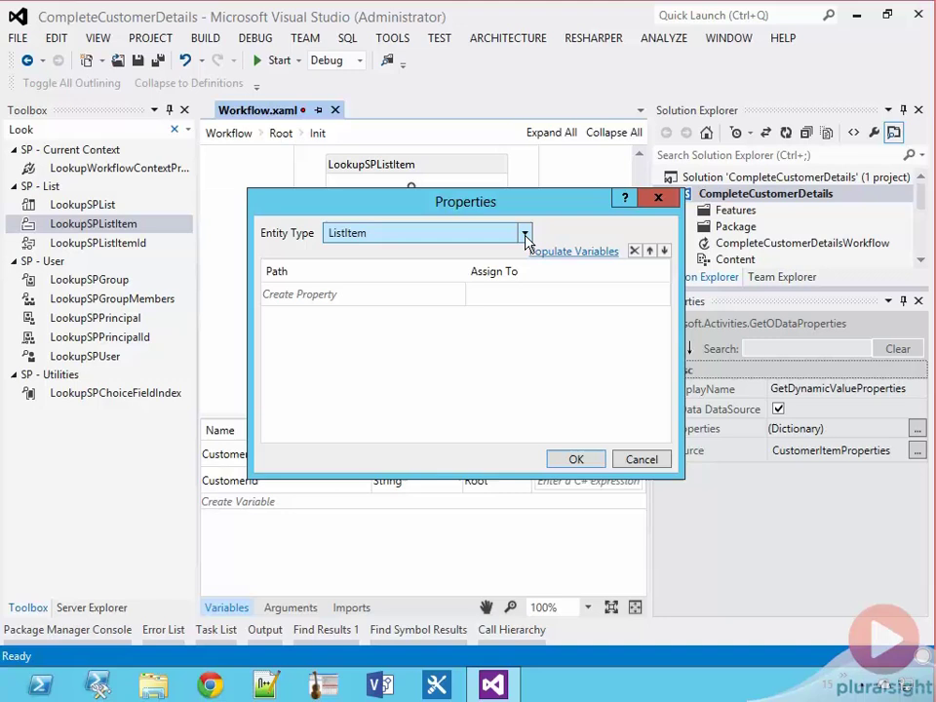
- Map entity type List Item of Customers, path CustomerId, assigned to the CustomerId variable, and confirm
left_click(525, 232)
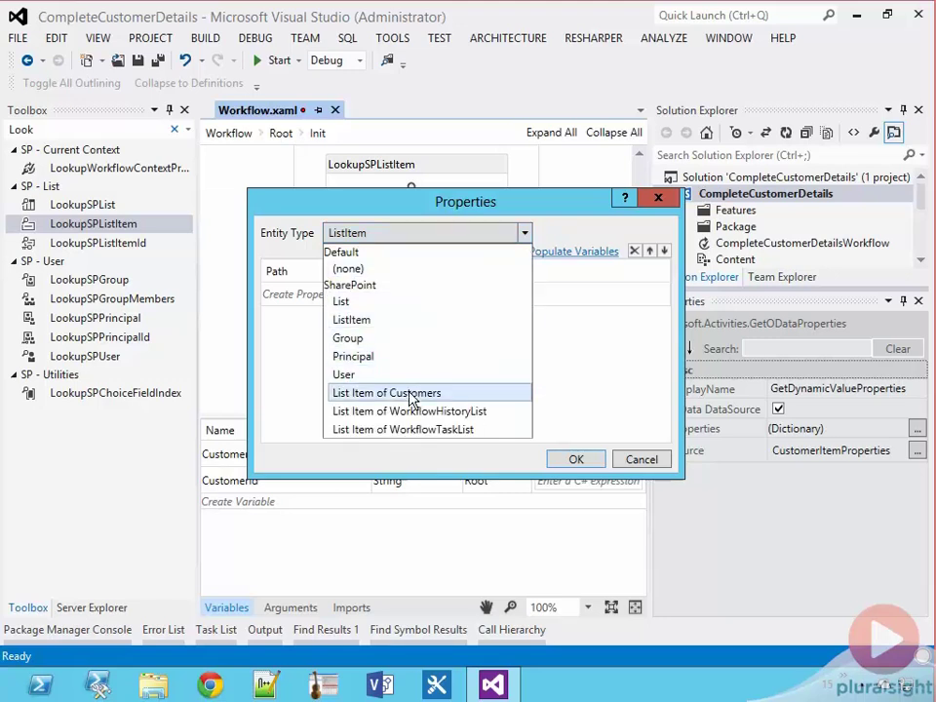
left_click(386, 392)
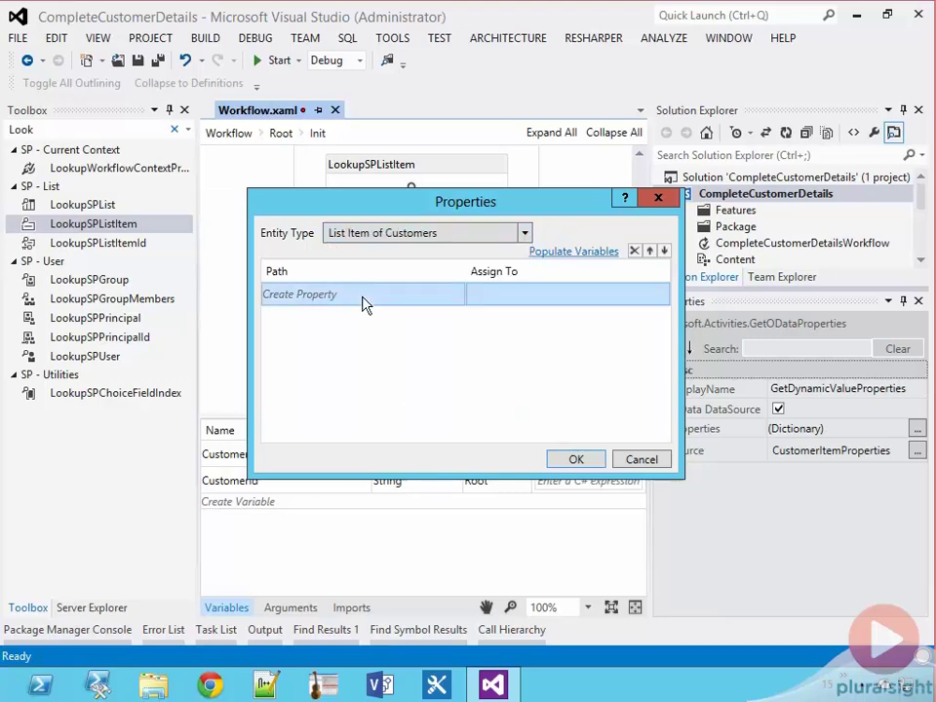
left_click(362, 295)
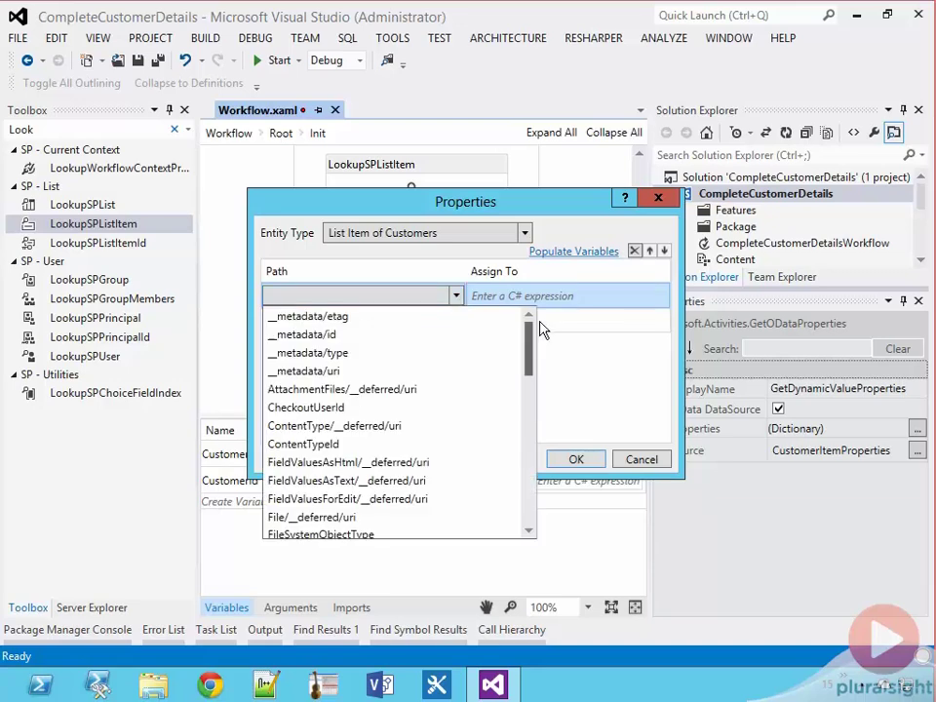
scroll("down", 3)
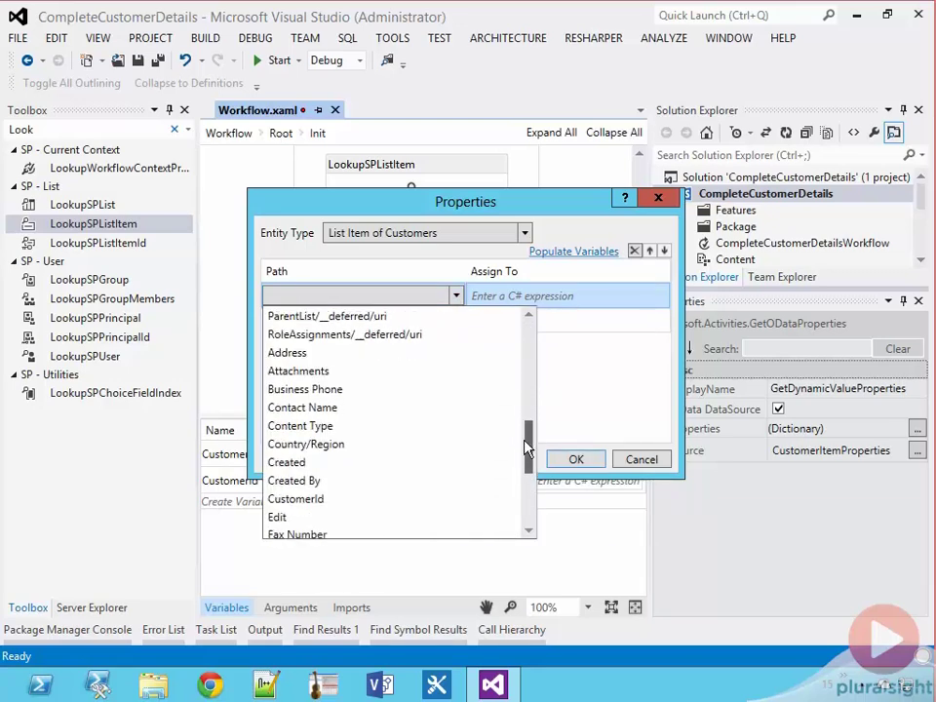
left_click(297, 499)
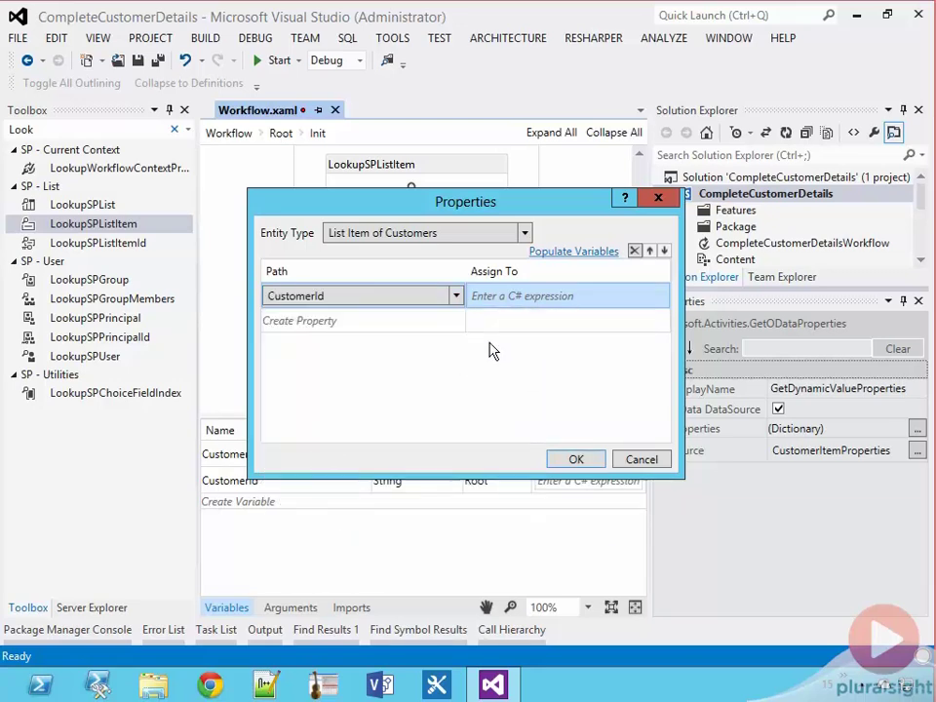
left_click(569, 297)
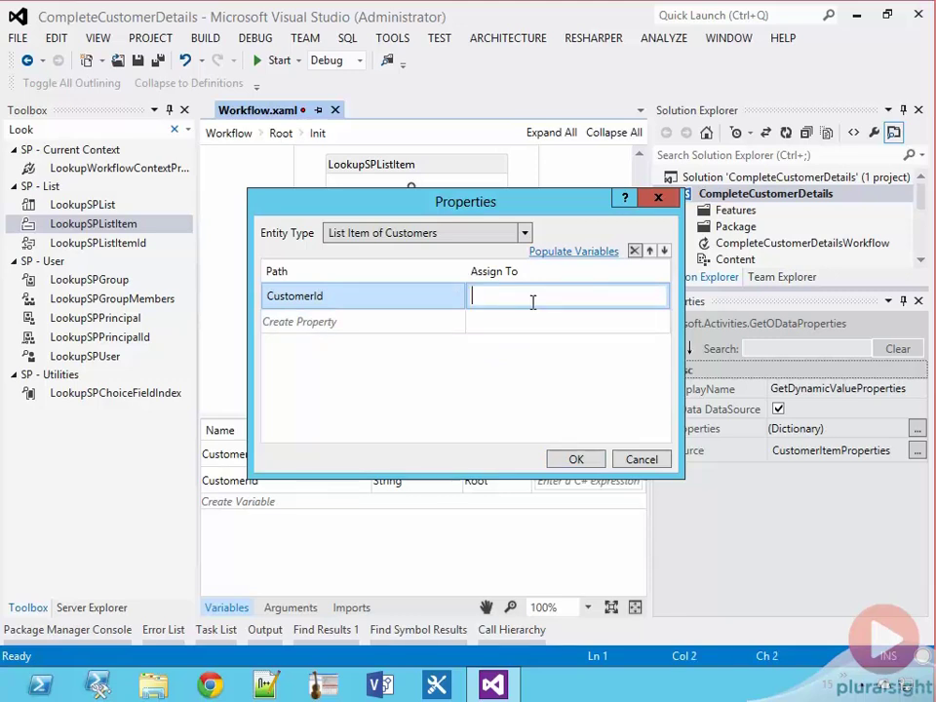
type("customer")
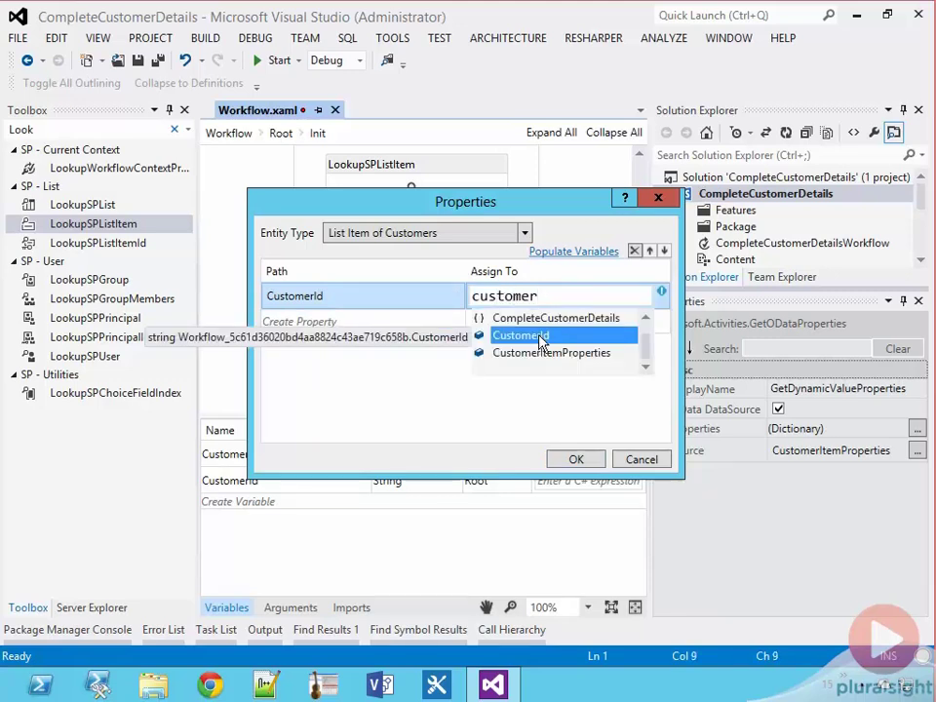
left_click(519, 335)
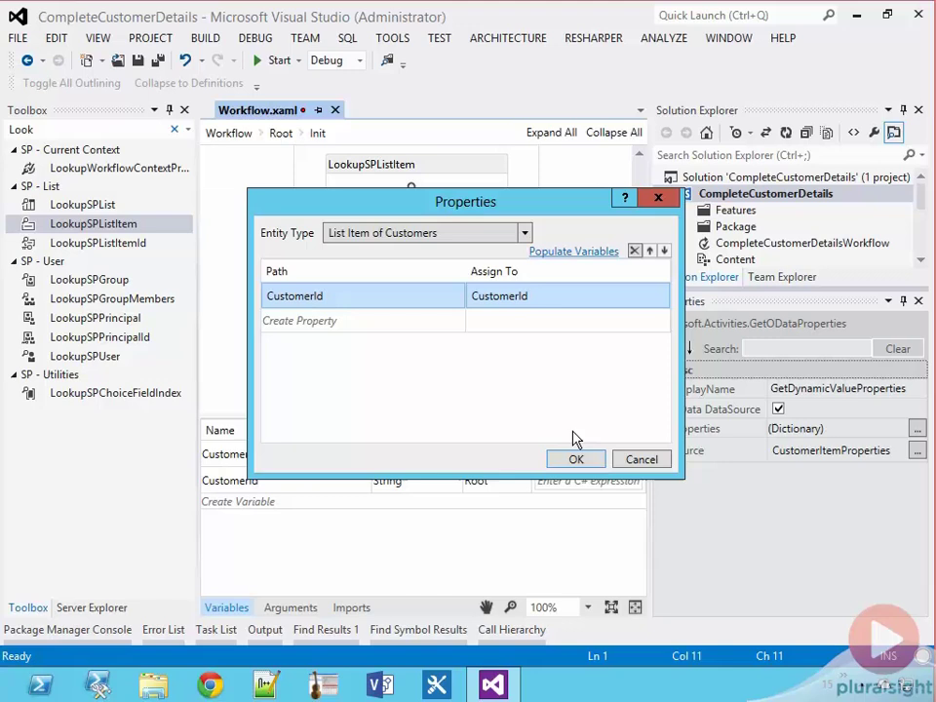
left_click(575, 460)
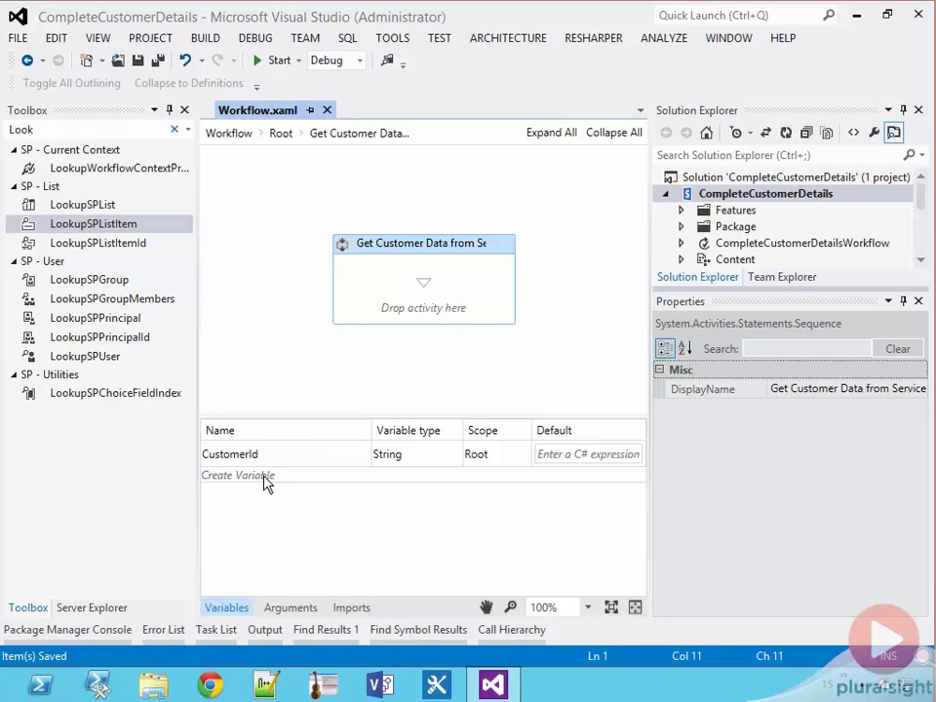
- Create variables NorthwindServiceUri (String) and NorthwindServiceResponse typed DynamicValue in the sequence
type("North")
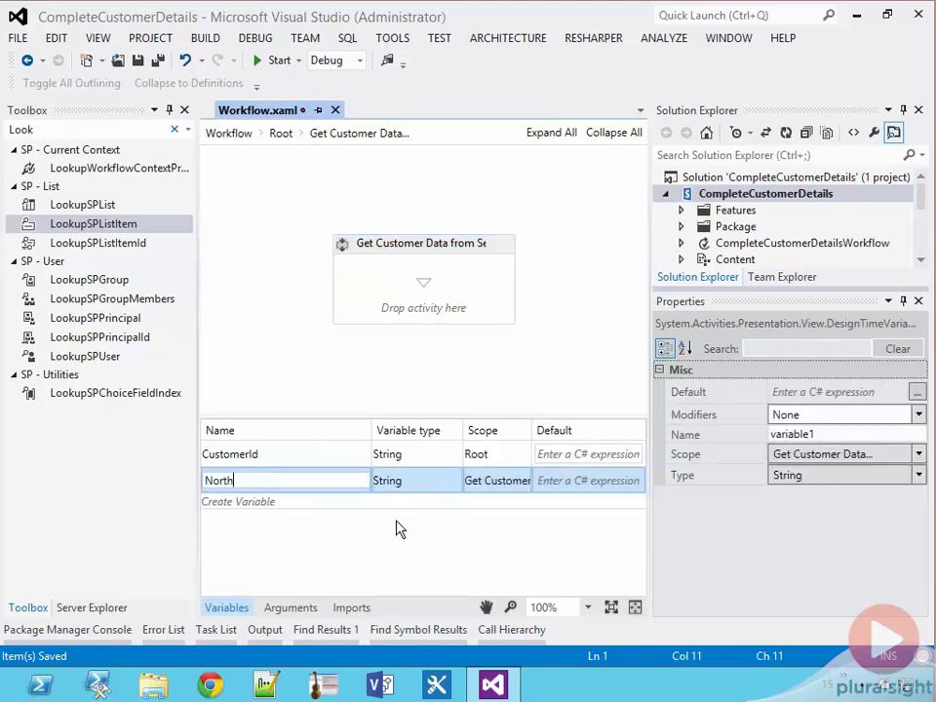
type("windServiceUri")
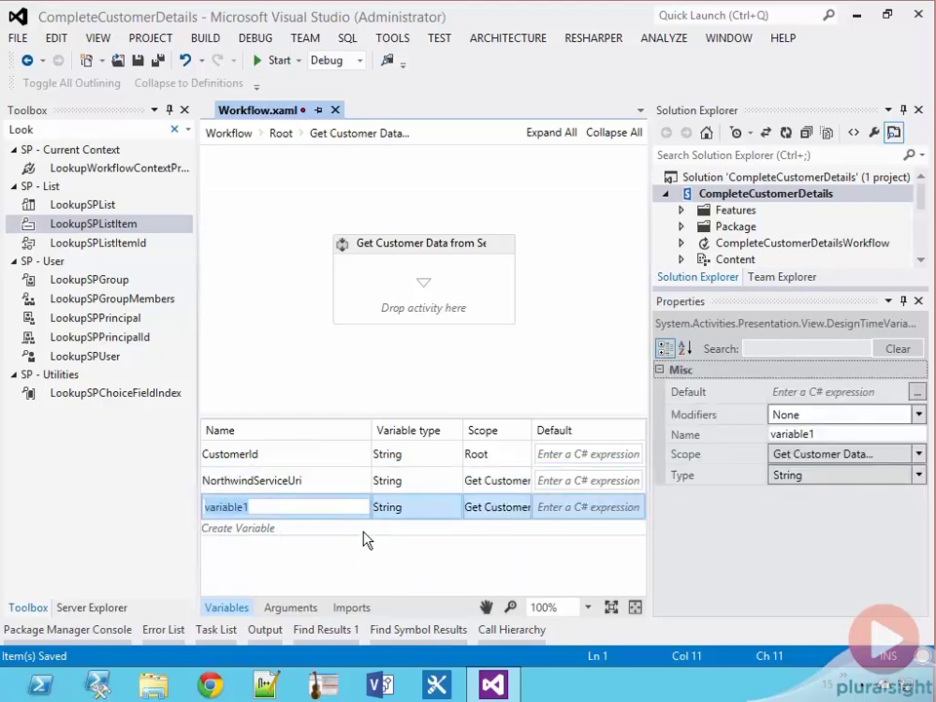
type("NorthwindServiceResponse")
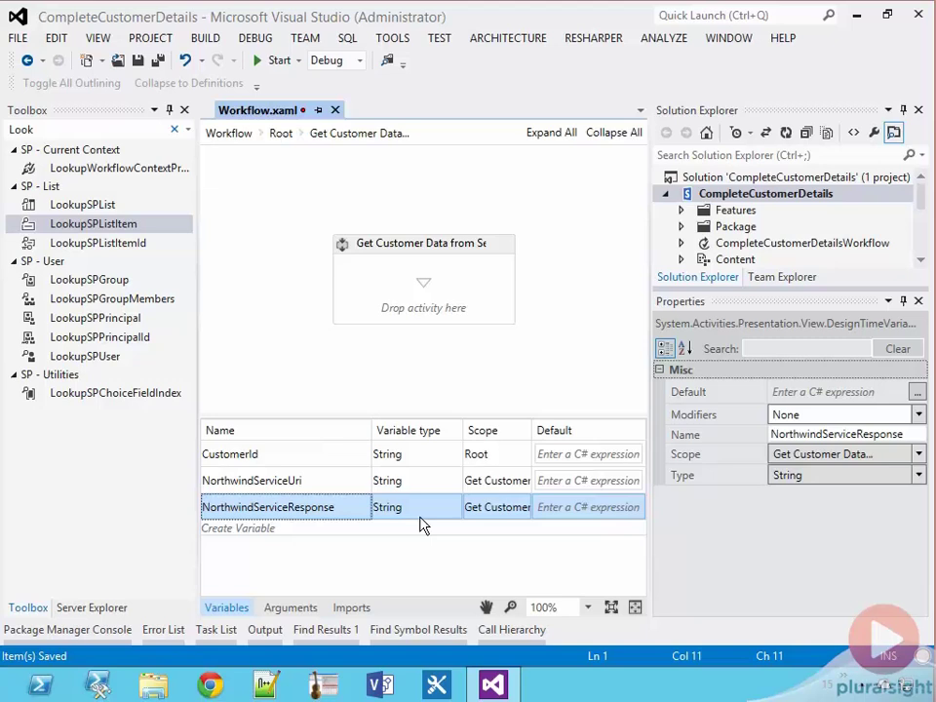
left_click(407, 507)
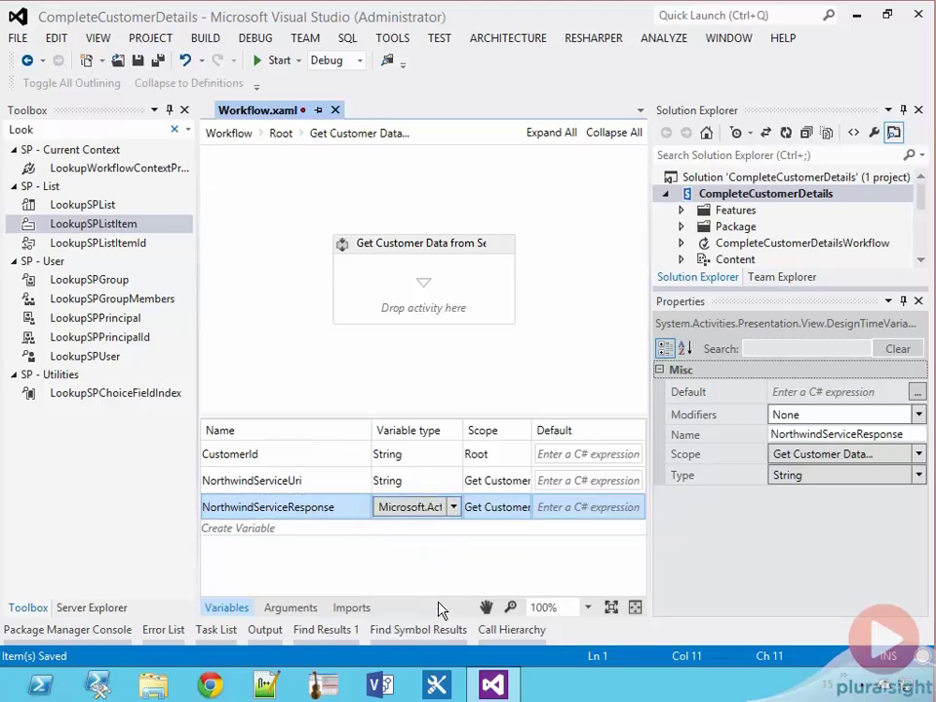
mouse_move(441, 608)
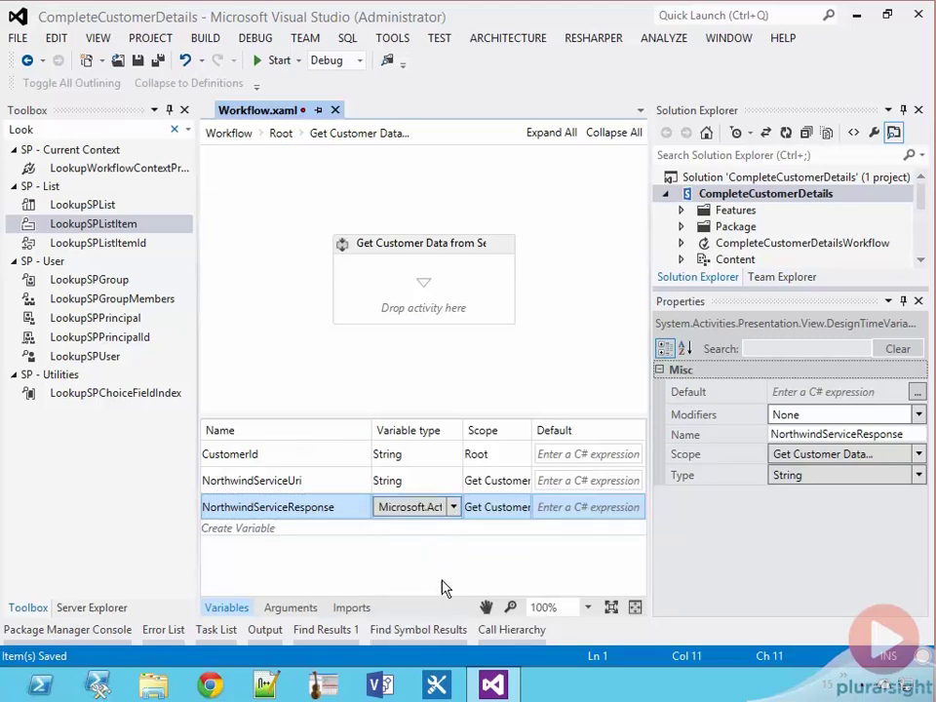
left_click(409, 507)
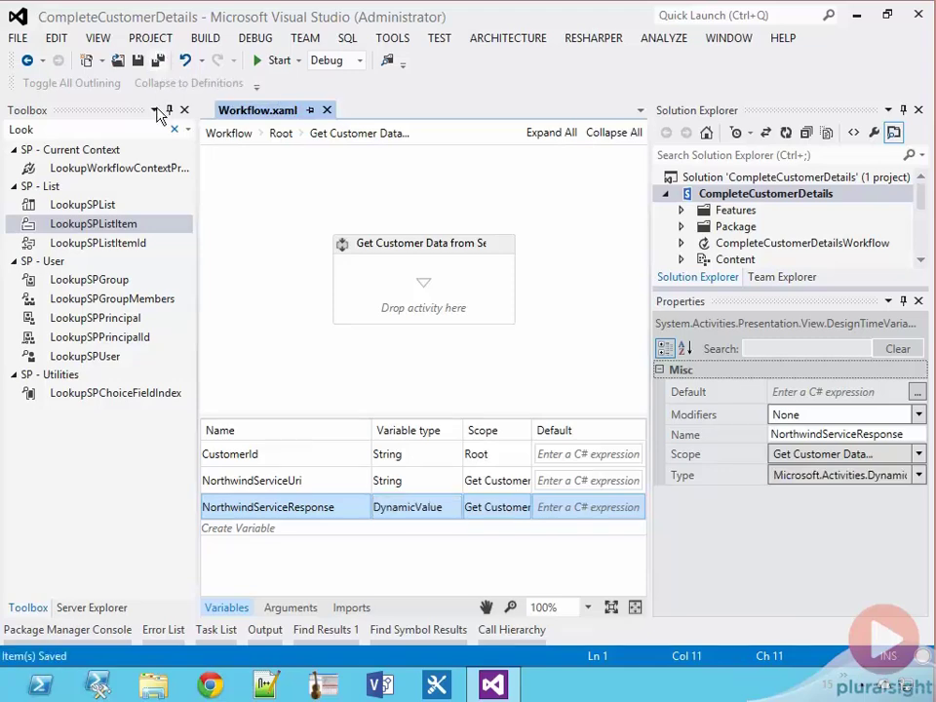
left_click(209, 683)
type("http://services.odata.org/Northwind")
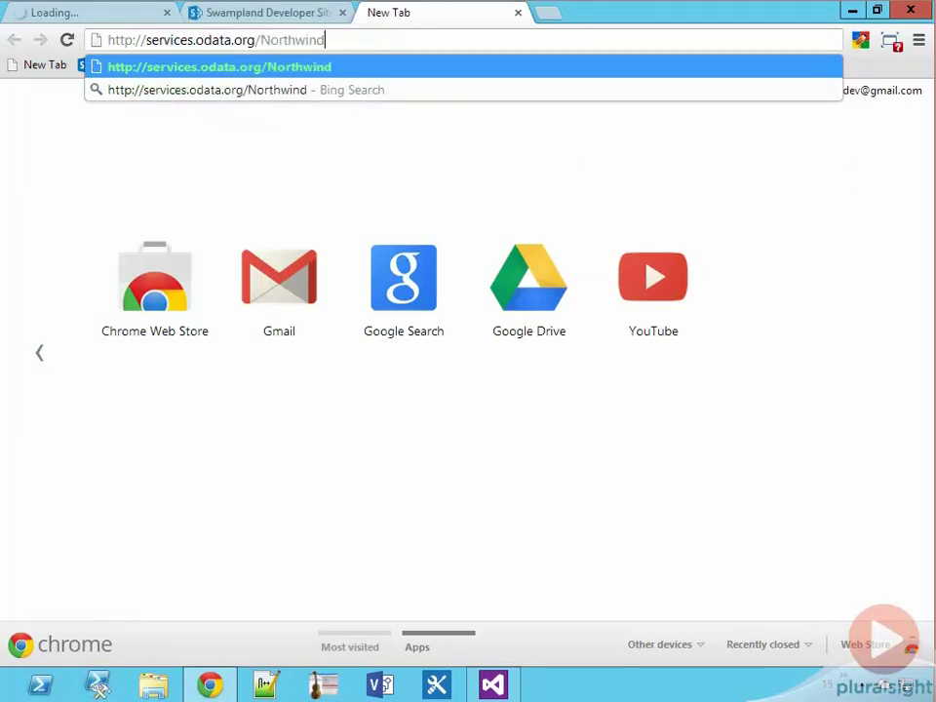
- Browse to the Northwind.svc Customers('ALFKI') OData entry in Chrome
type(".s")
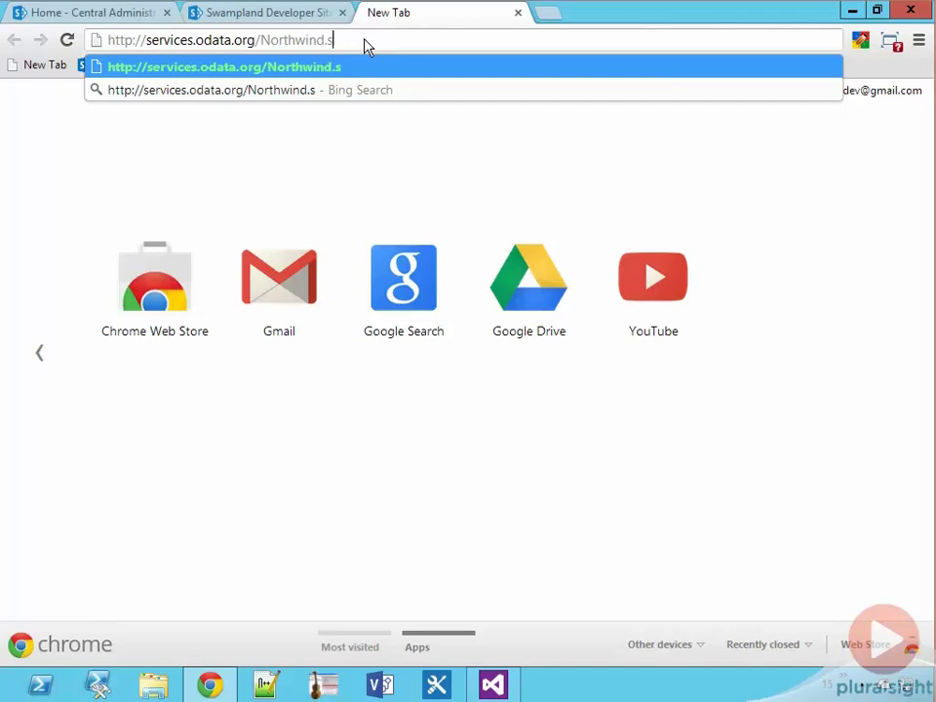
type("/Northwind.svc")
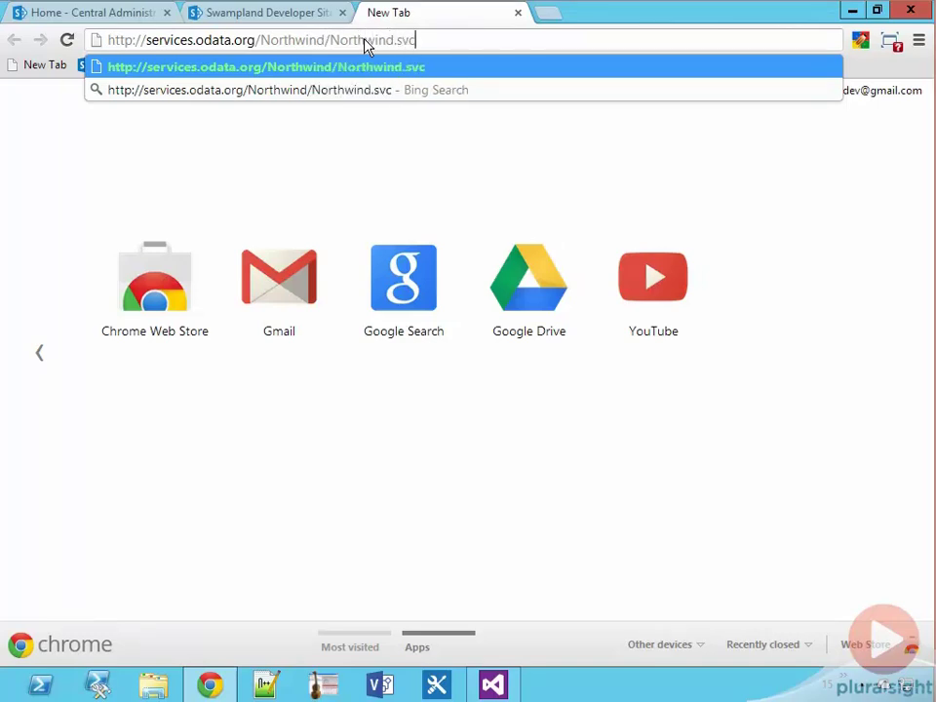
type("/Customers")
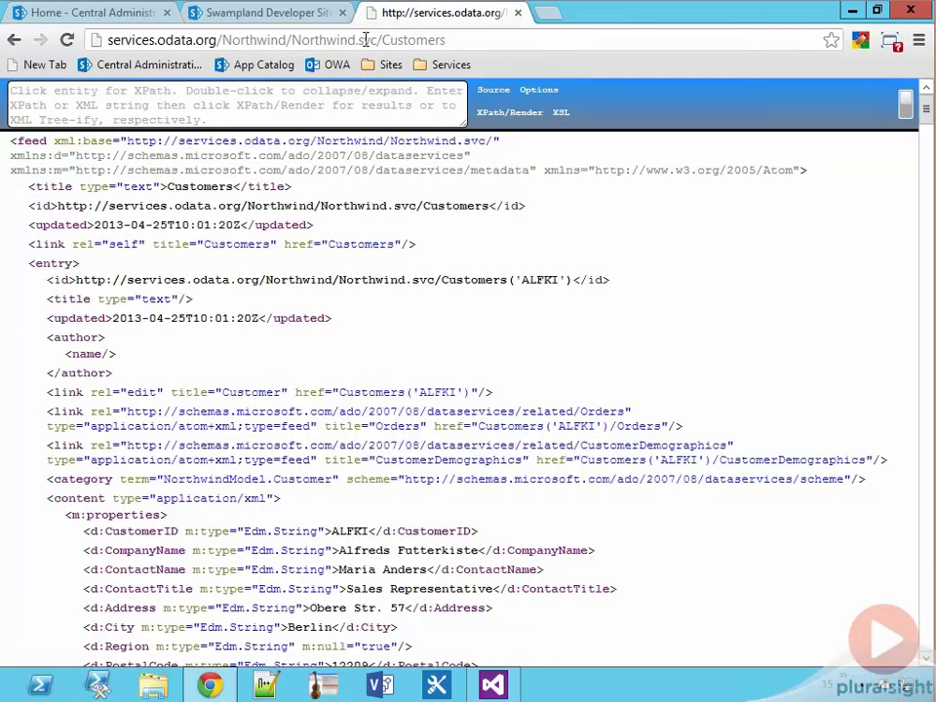
type("(")
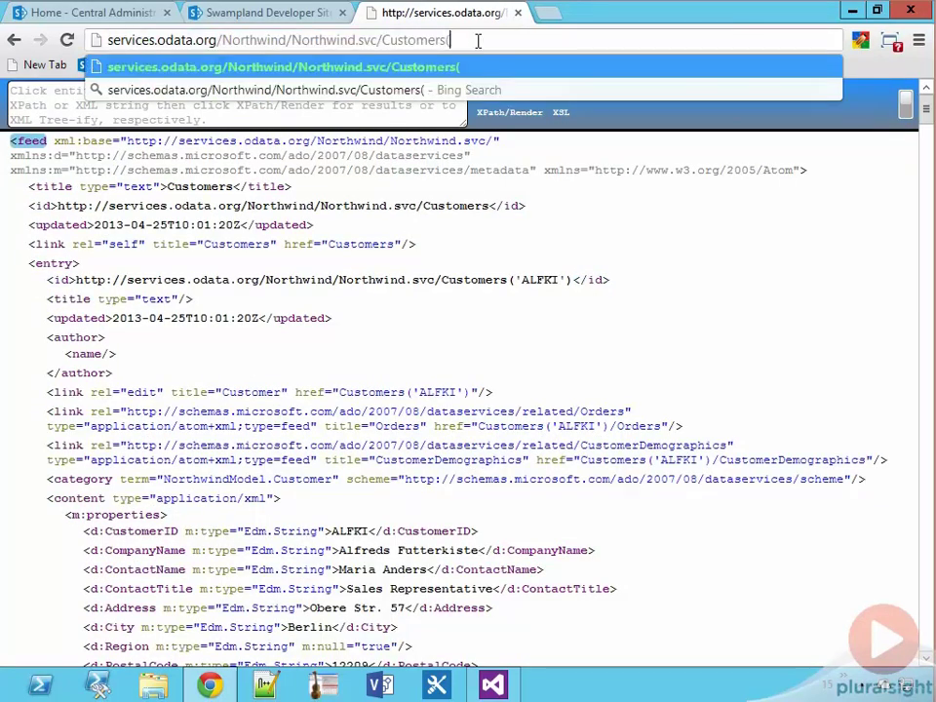
type("'ALFKI")
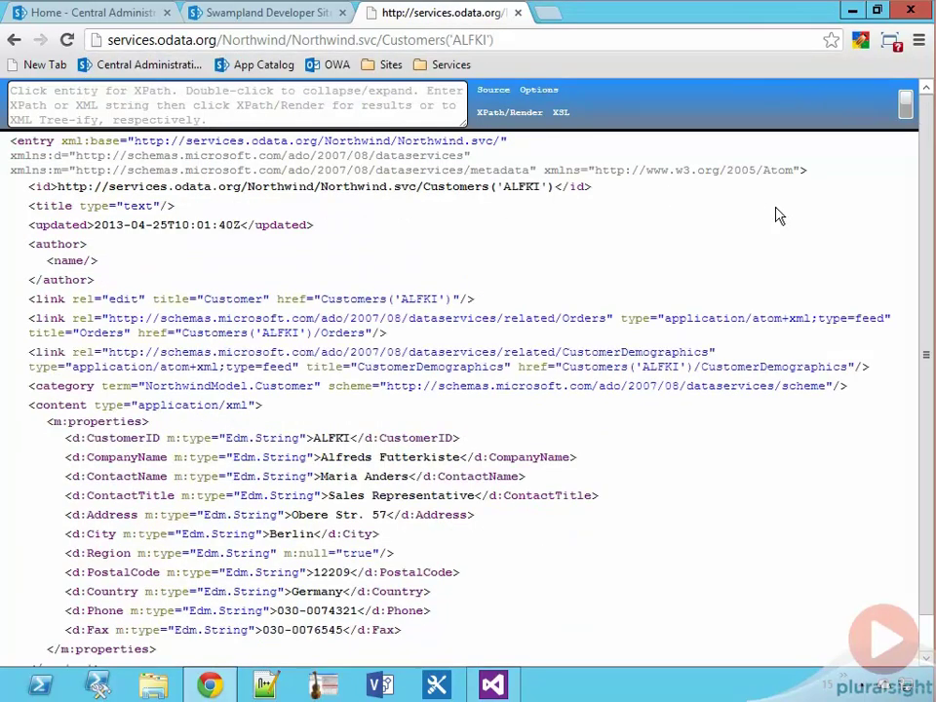
scroll("down", 3)
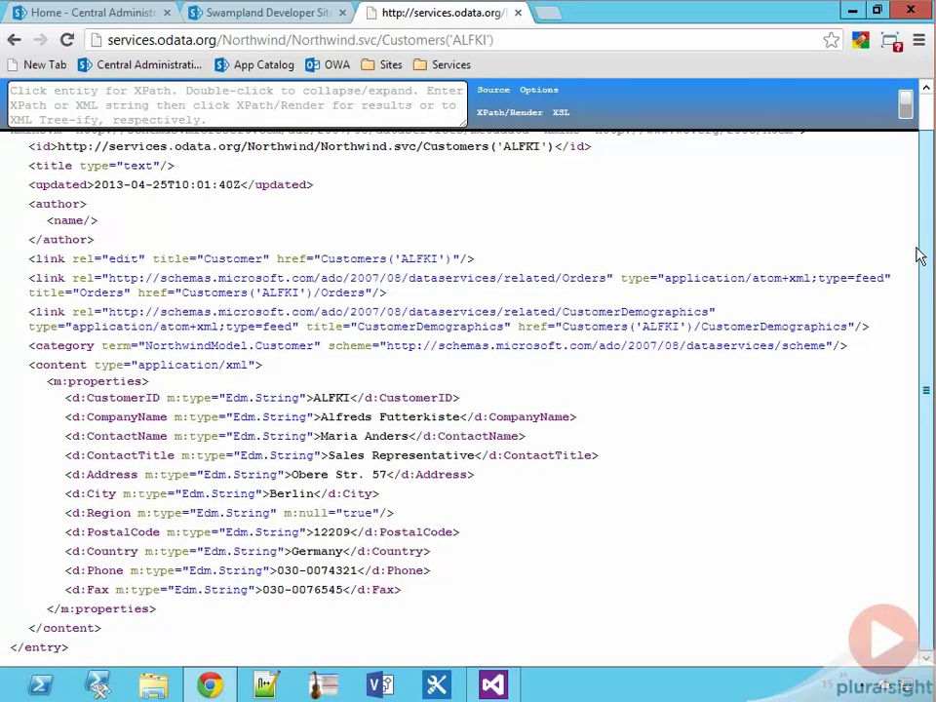
- Append ?$format=json to the URL to view ALFKI as JSON, then return to Visual Studio
left_click(293, 39)
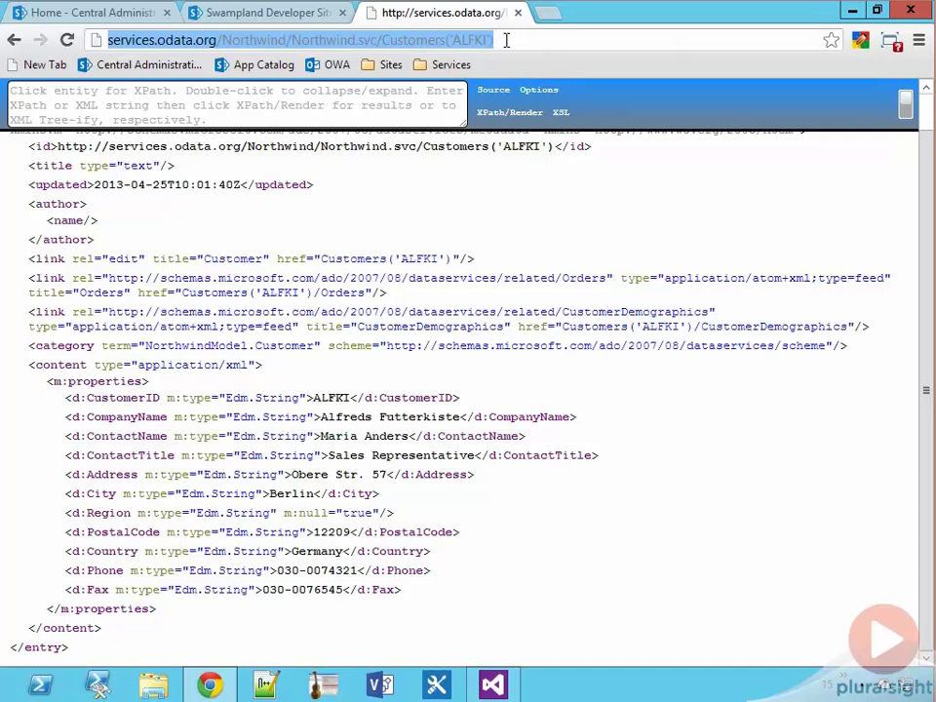
left_click(491, 39)
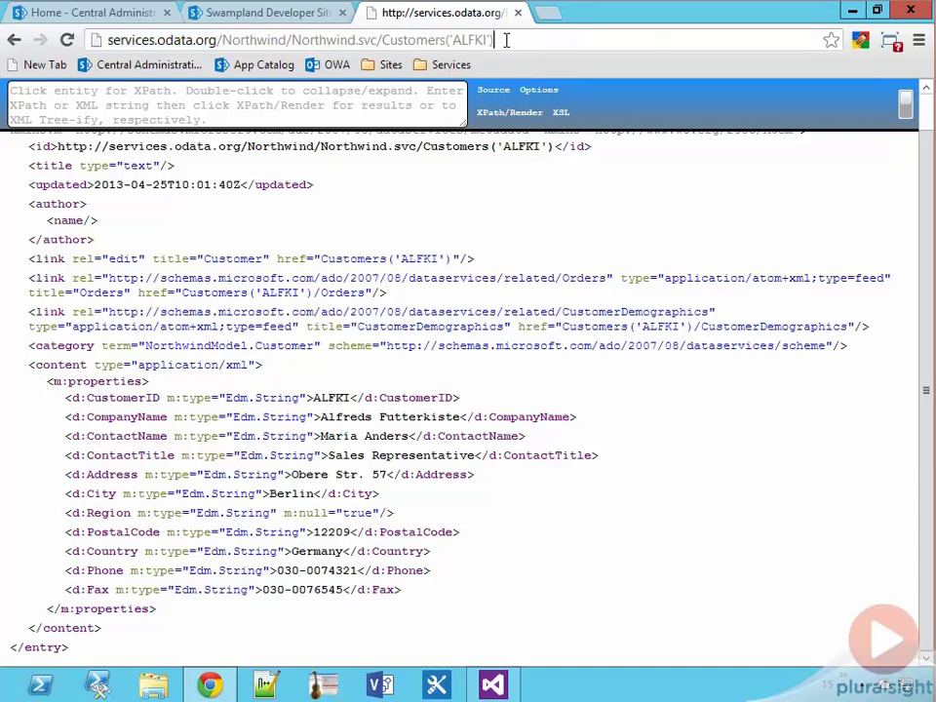
type("?$")
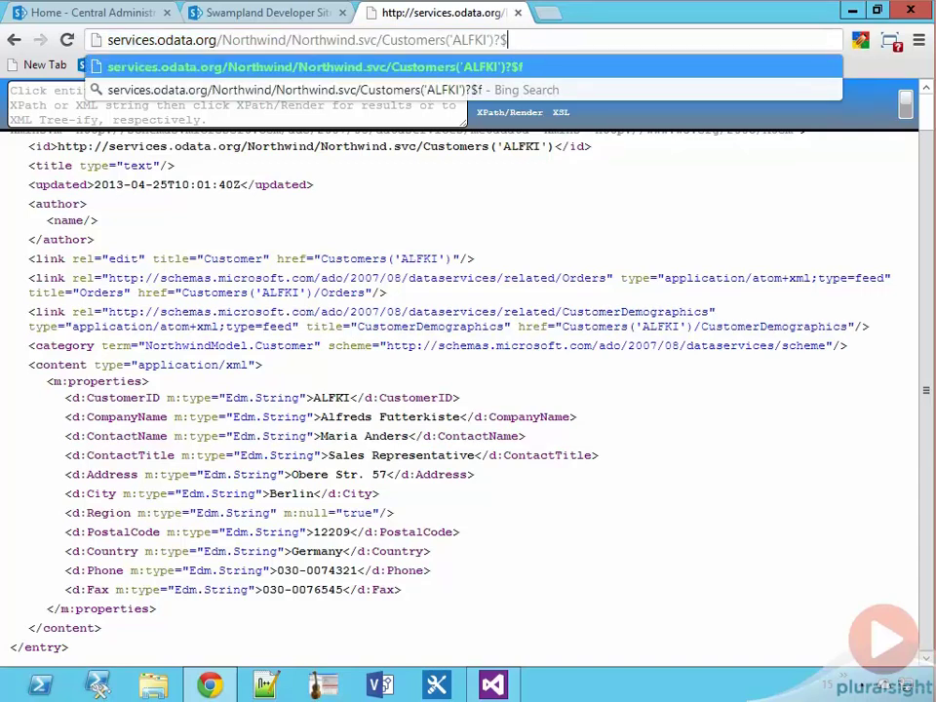
type("format=json")
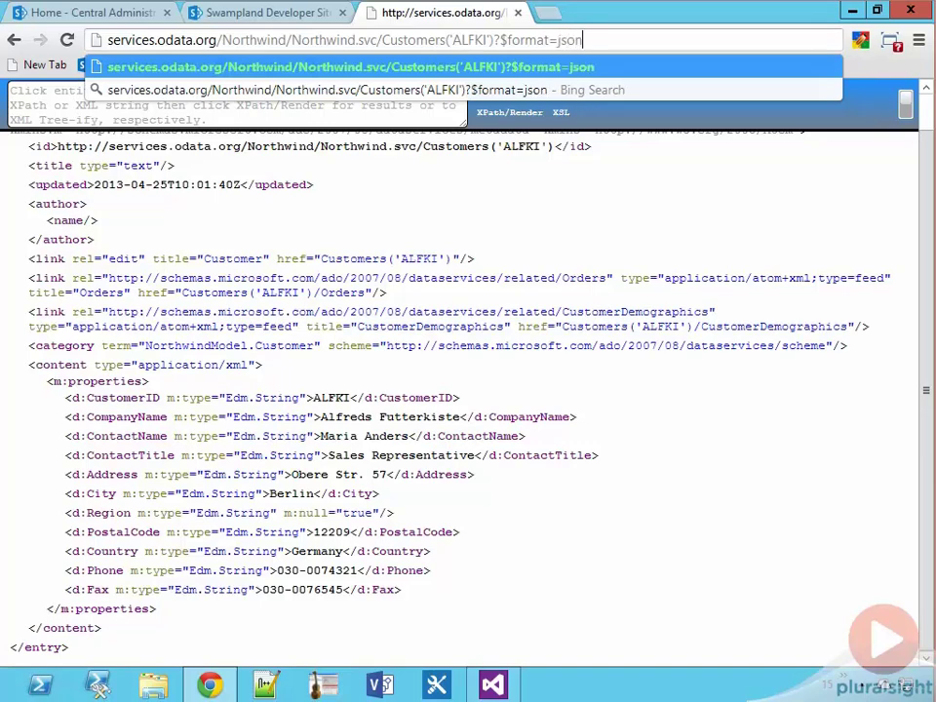
left_click(505, 39)
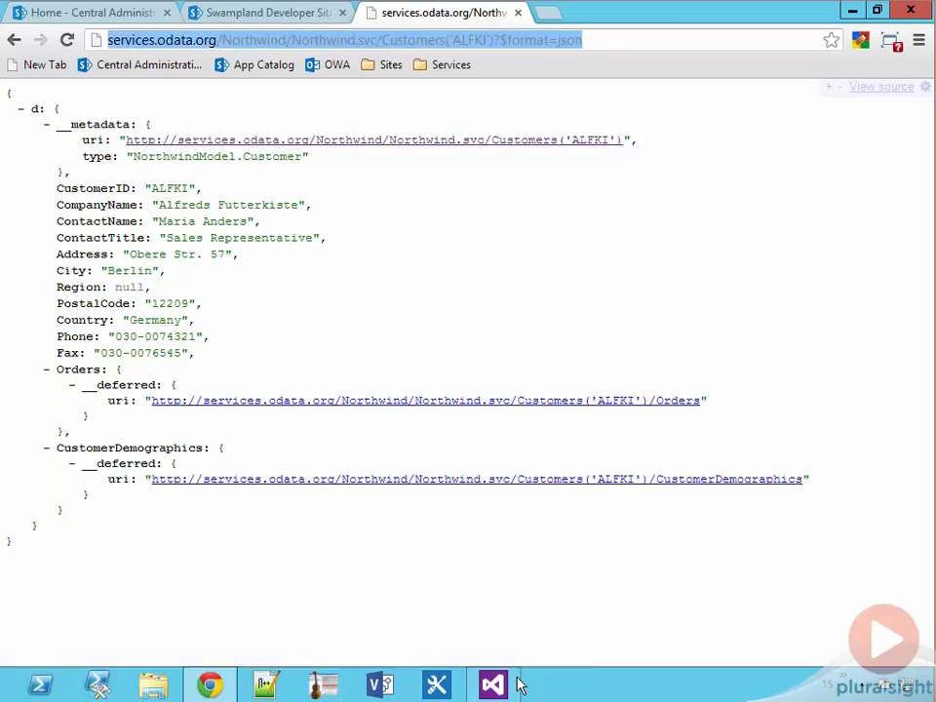
left_click(491, 683)
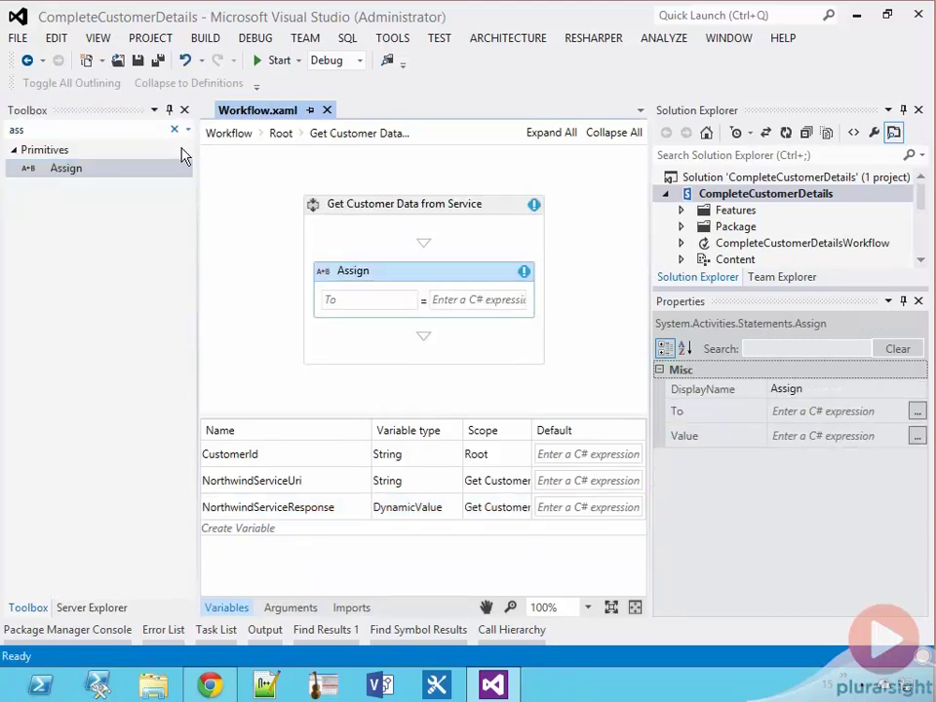
- Assign NorthwindServiceUri the Northwind Customers URL built from CustomerId with $format=json
left_click(367, 300)
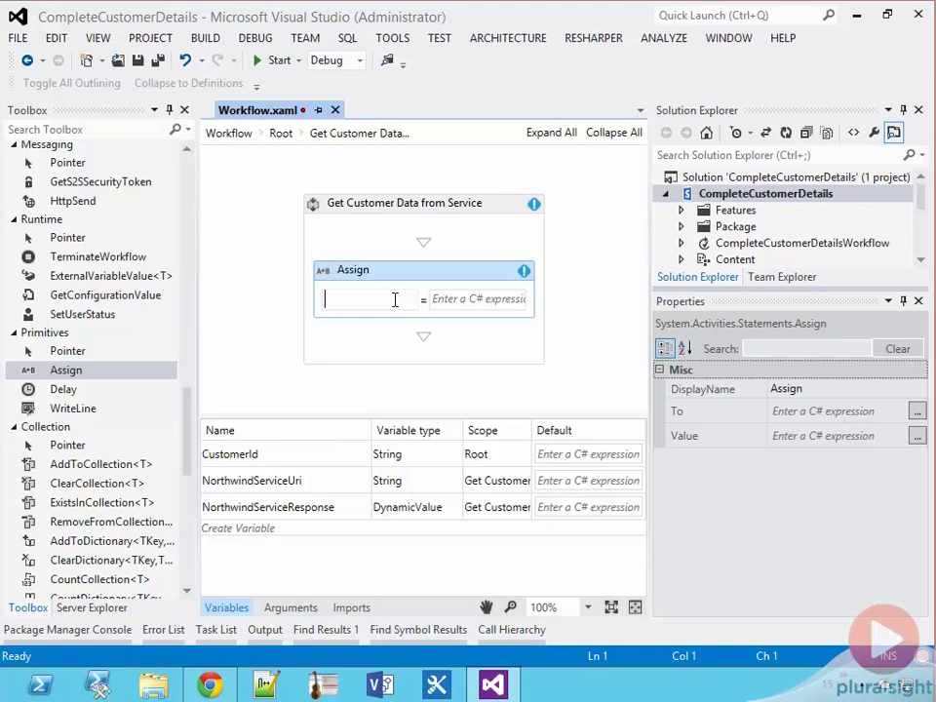
type("NorthwindServiceUri")
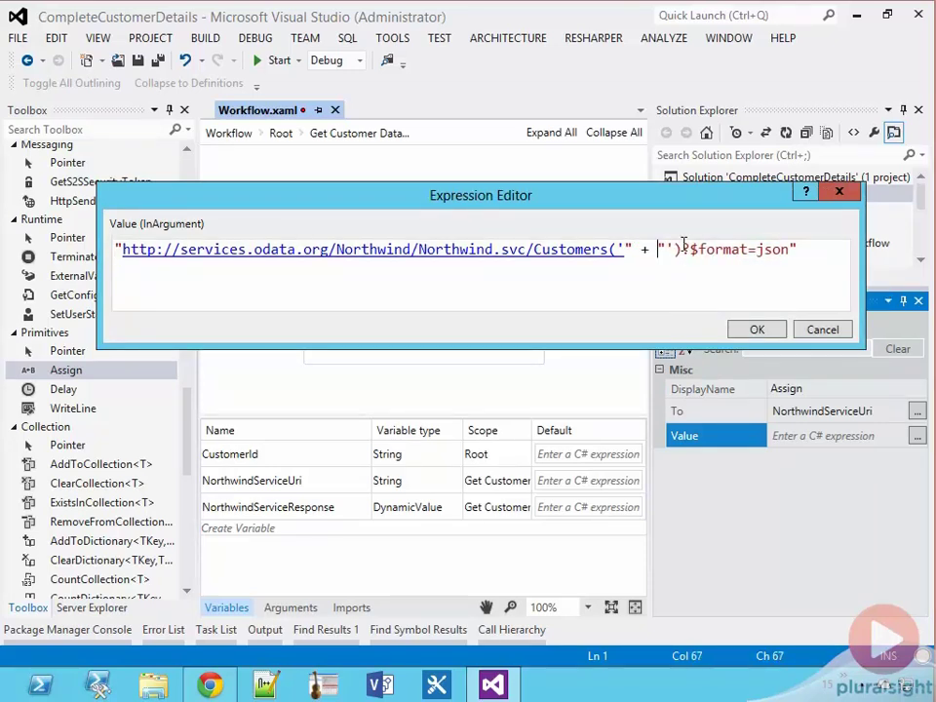
type("Customer +")
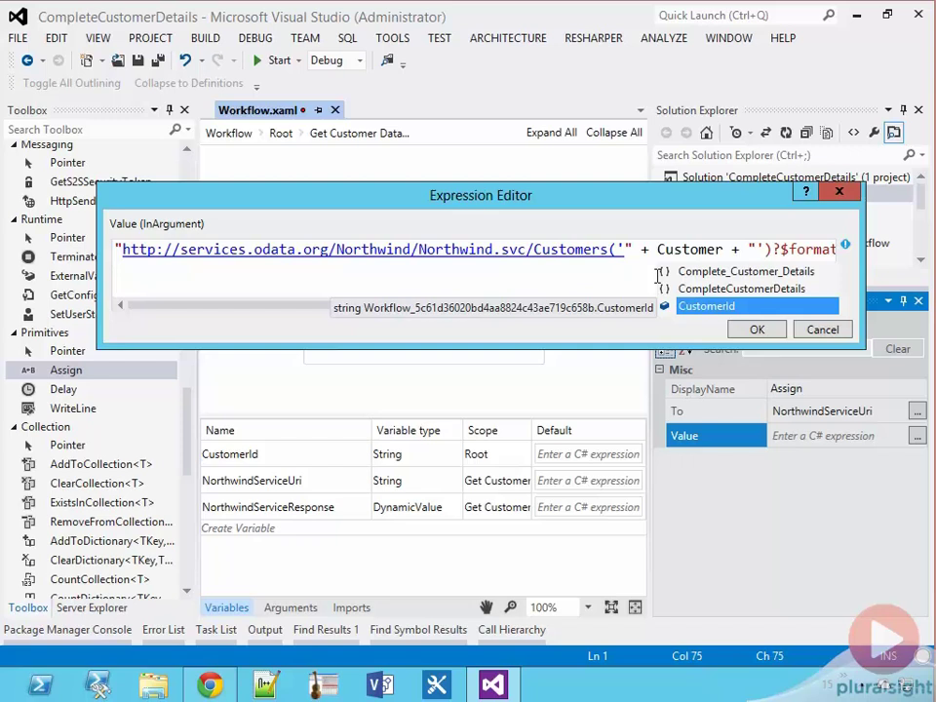
left_click(706, 305)
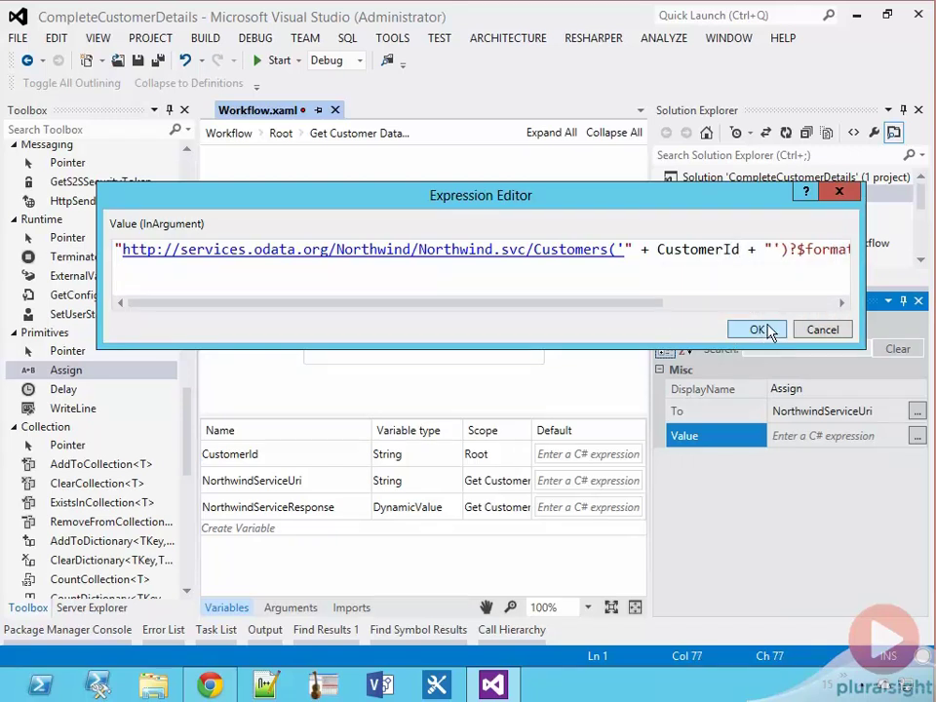
left_click(759, 330)
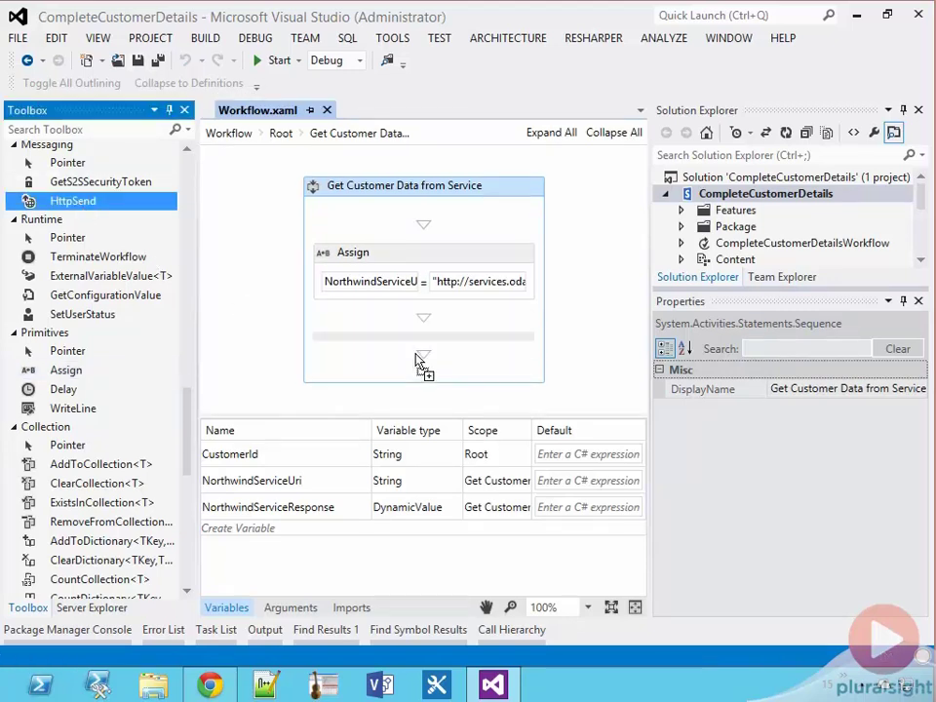
- Add an HttpSend GET to NorthwindServiceUri storing the response in NorthwindServiceResponse
left_click_drag(74, 201, 423, 355)
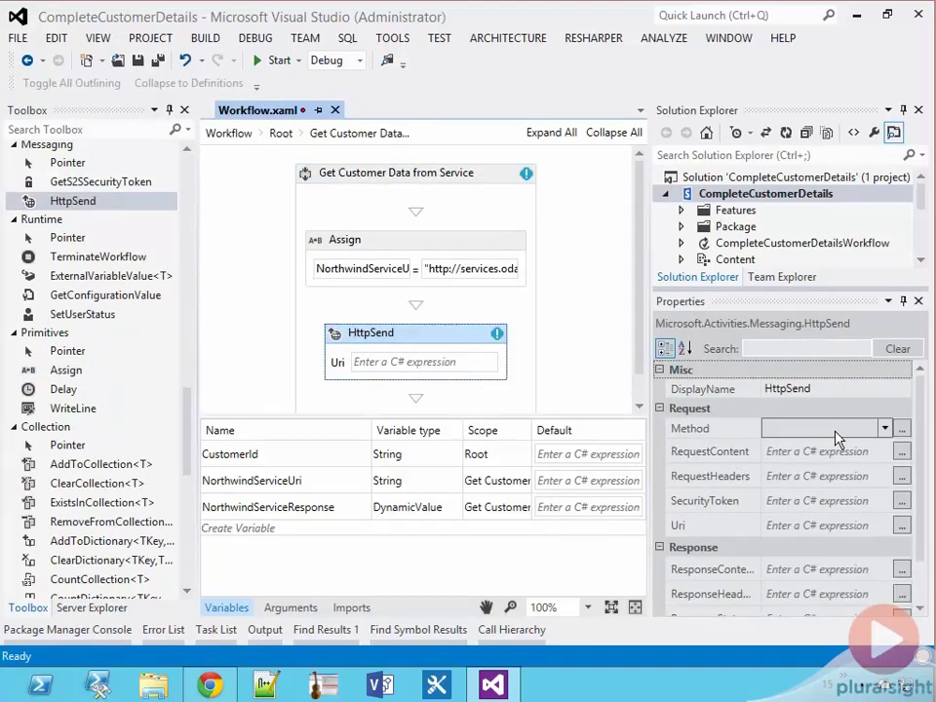
left_click(823, 429)
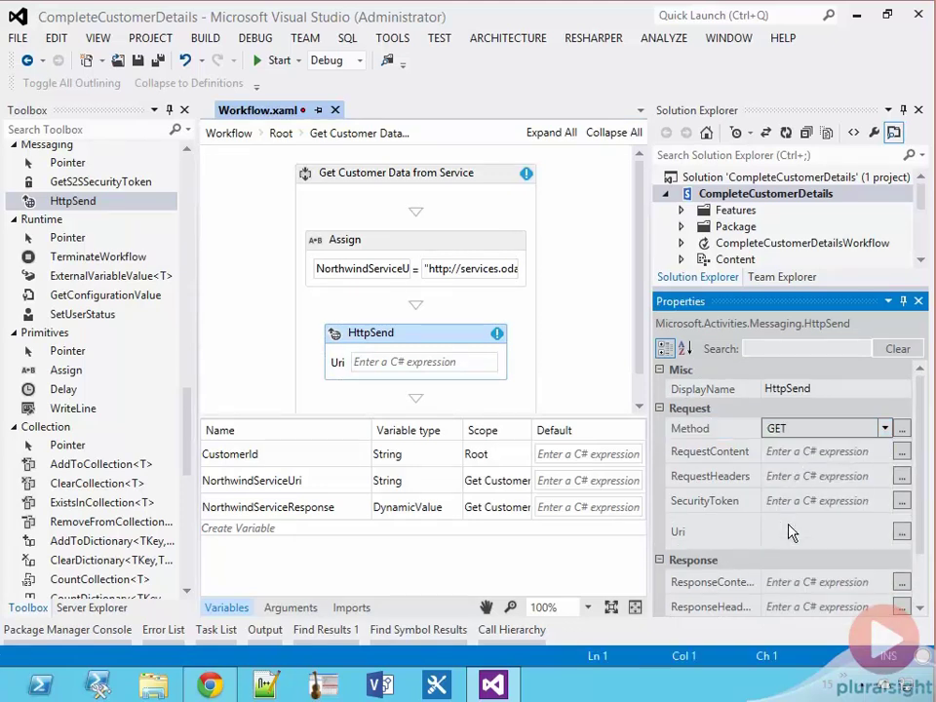
type("North")
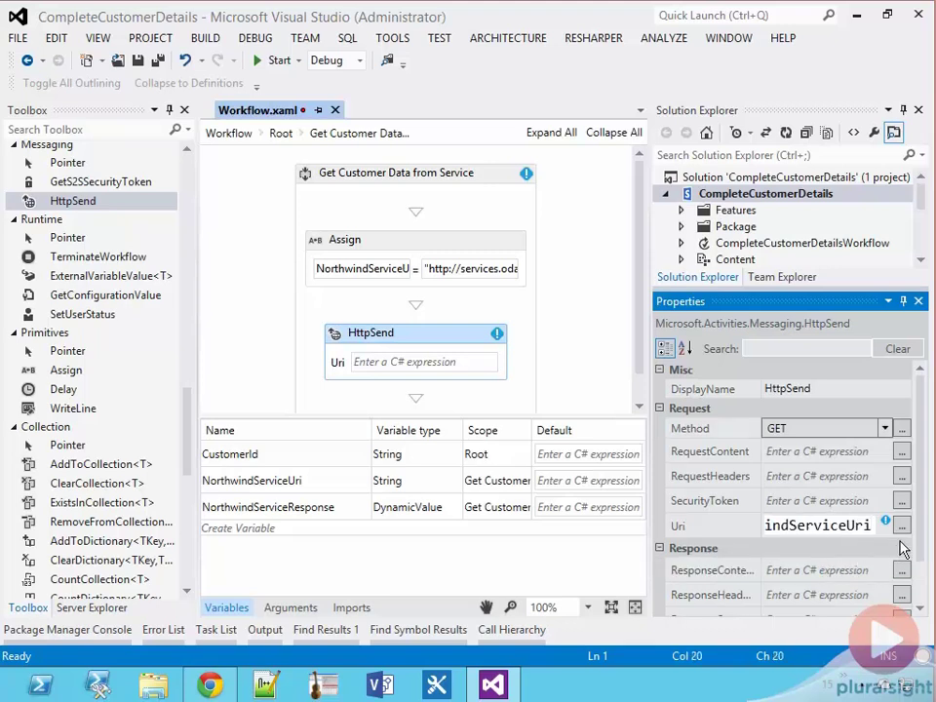
scroll("down", 3)
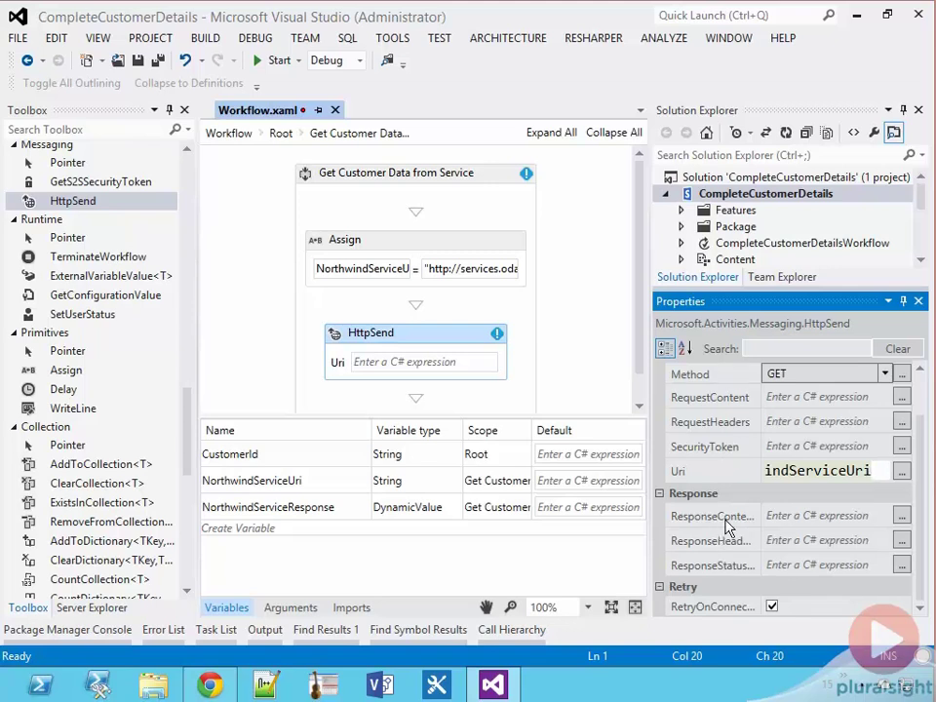
mouse_move(712, 515)
type("Nor")
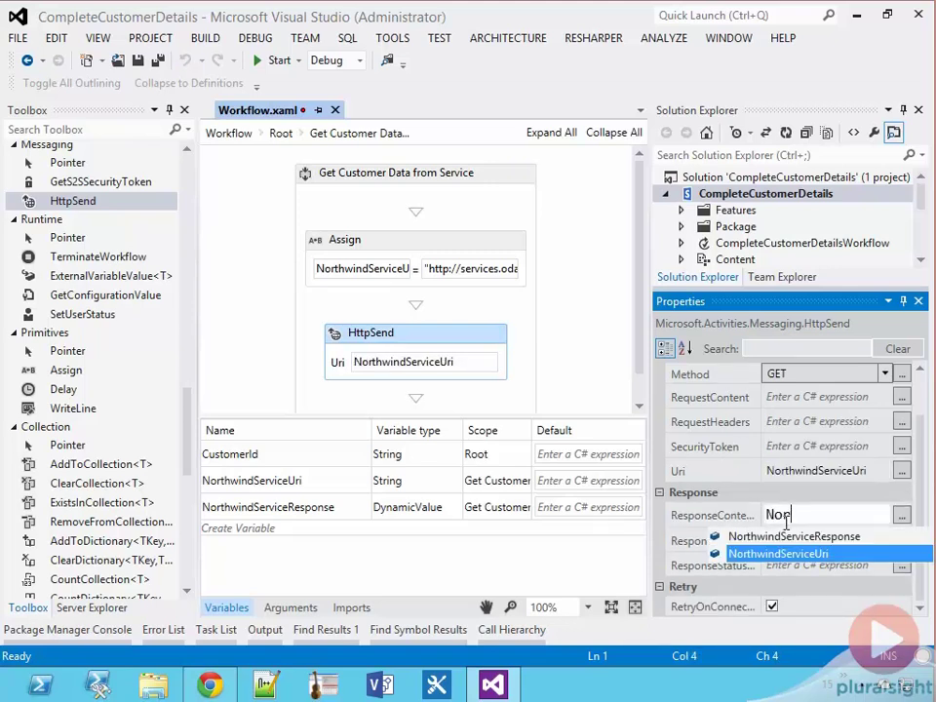
left_click(794, 536)
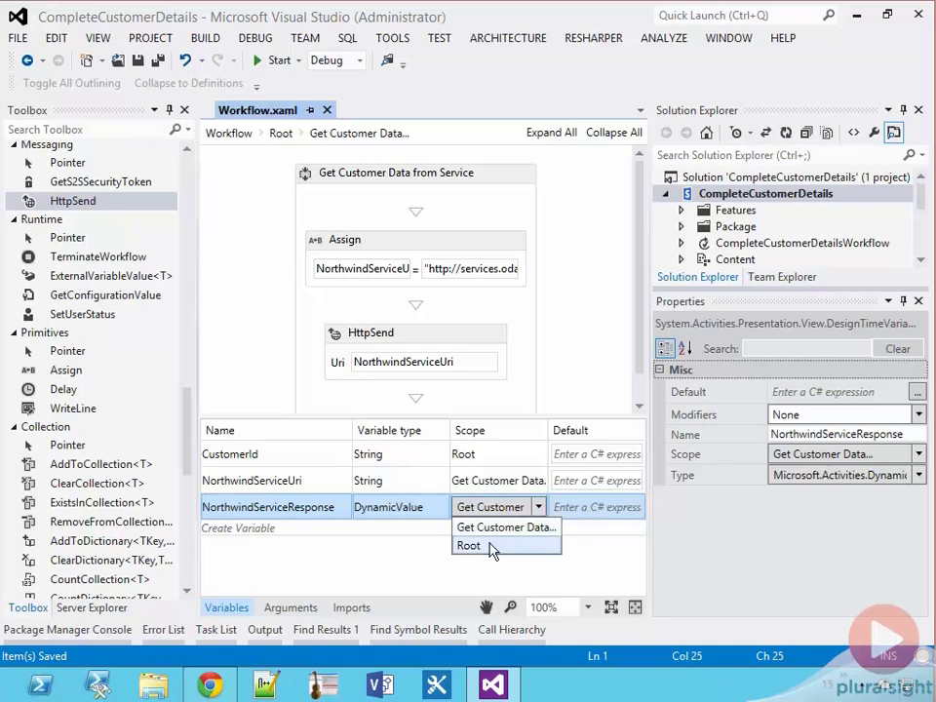
- Scope NorthwindServiceResponse to Root and open the Process Service Response sequence
left_click(470, 546)
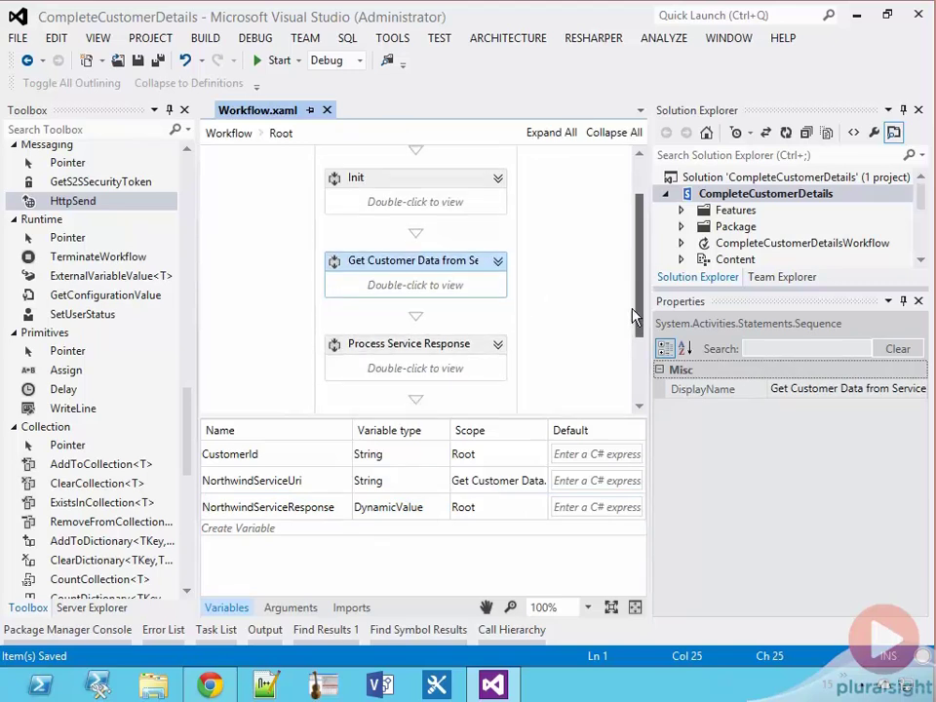
double_click(410, 343)
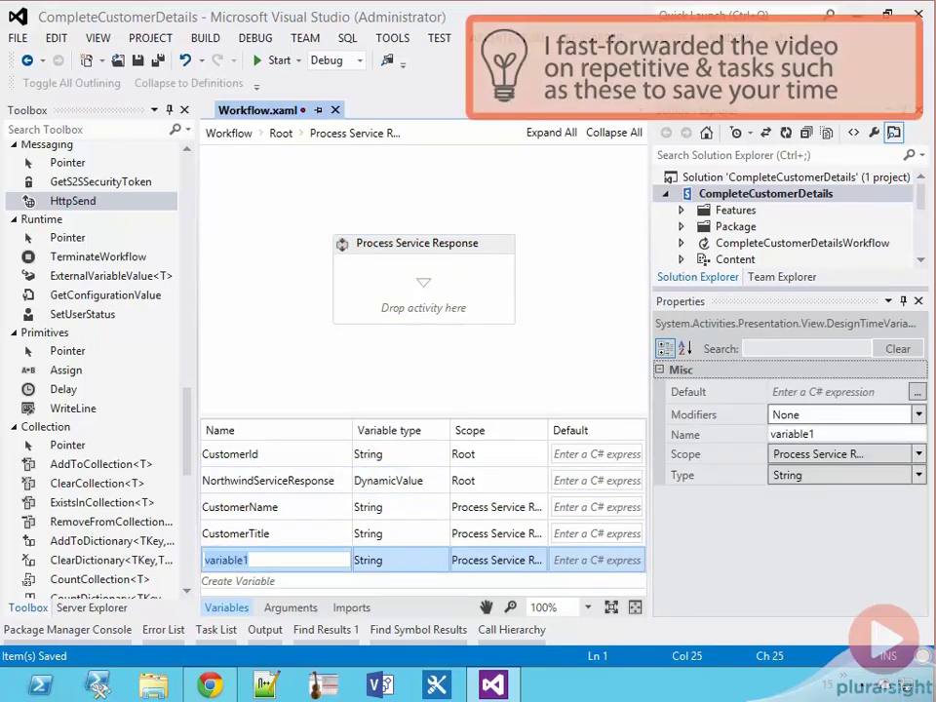
- Create Root-scoped String variables CustomerName, CustomerTitle, CustomerAddress, CustomerCountry and add GetDynamicValueProperties
type("CustomerAddress")
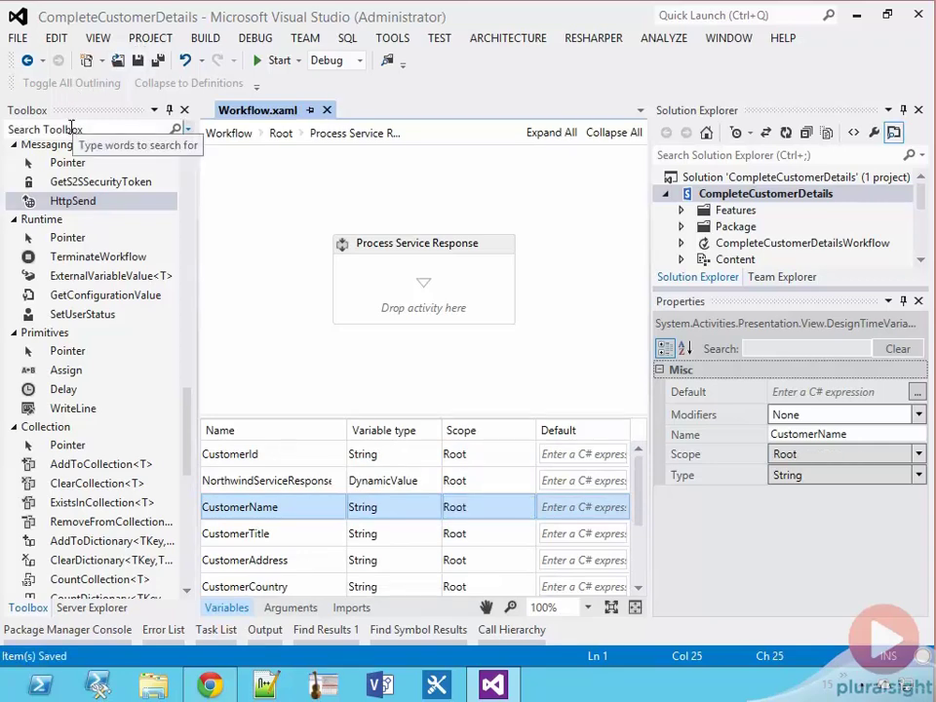
type("get")
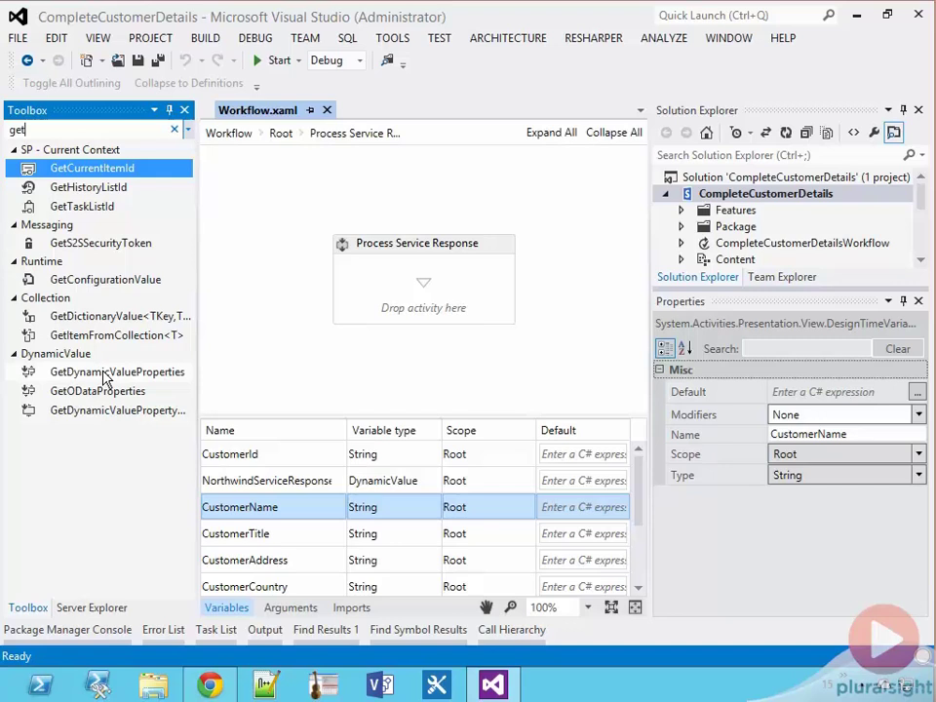
left_click(118, 371)
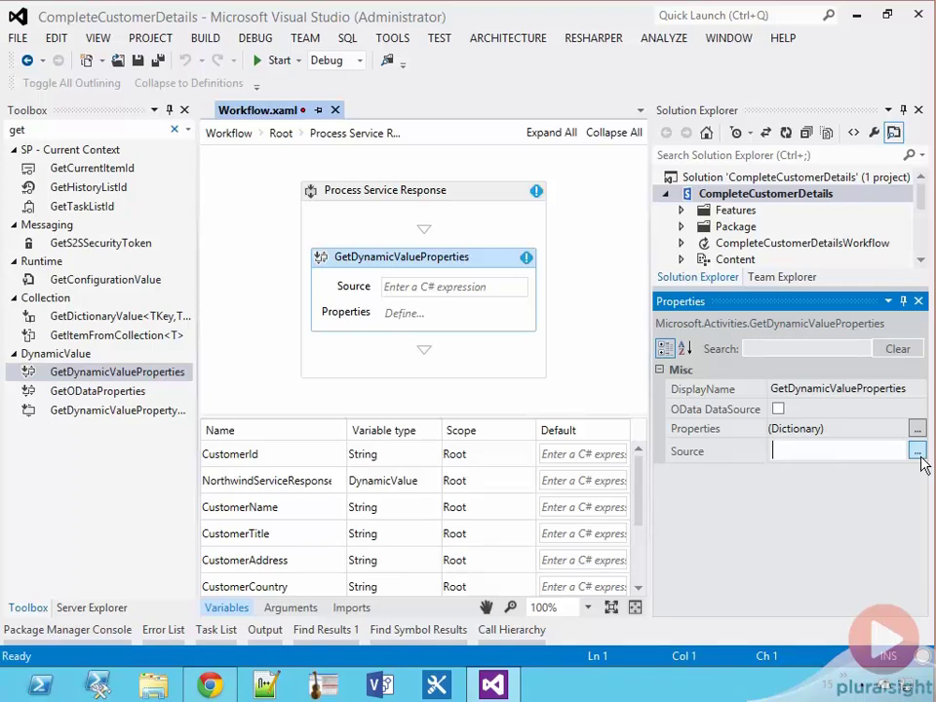
- Map d/ContactName, ContactTitle, Address, Phone, Fax, Country from NorthwindServiceResponse into Customer variables
type("erviceResponse")
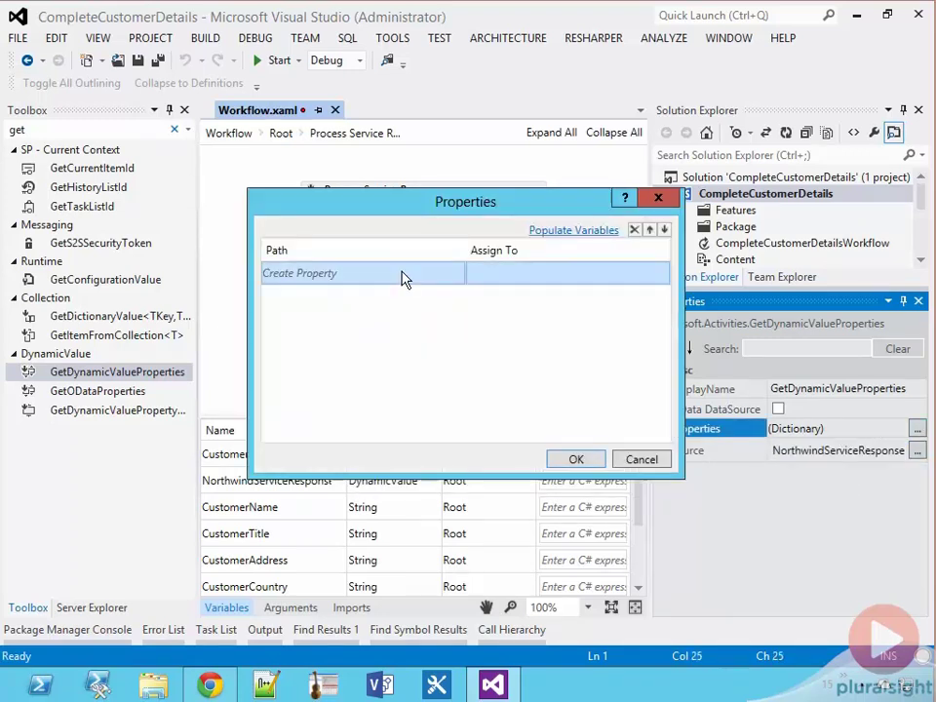
type("d/Contac")
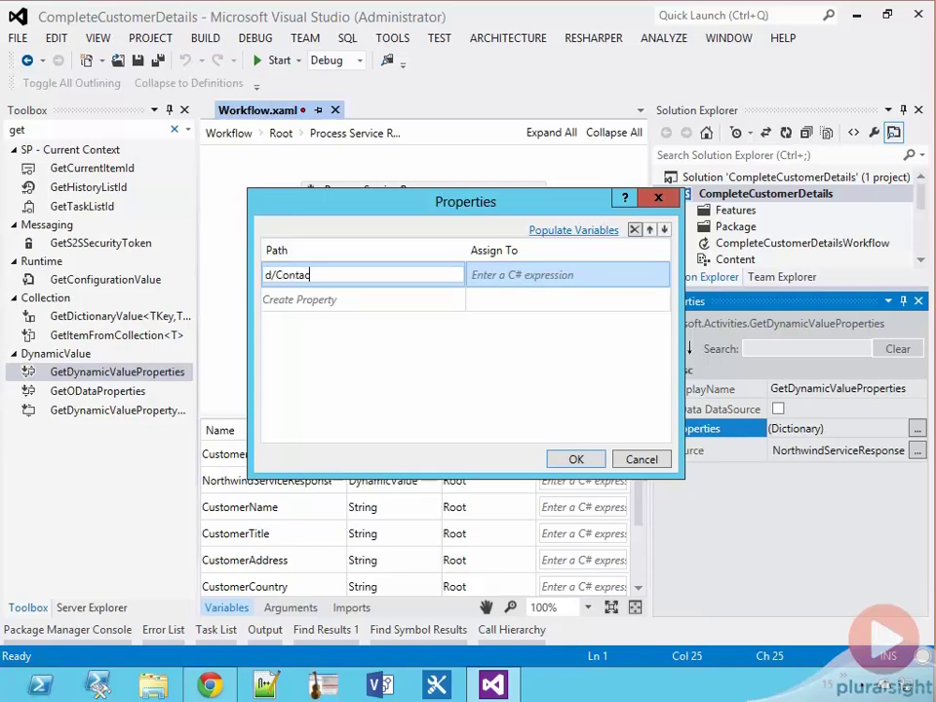
type("tName")
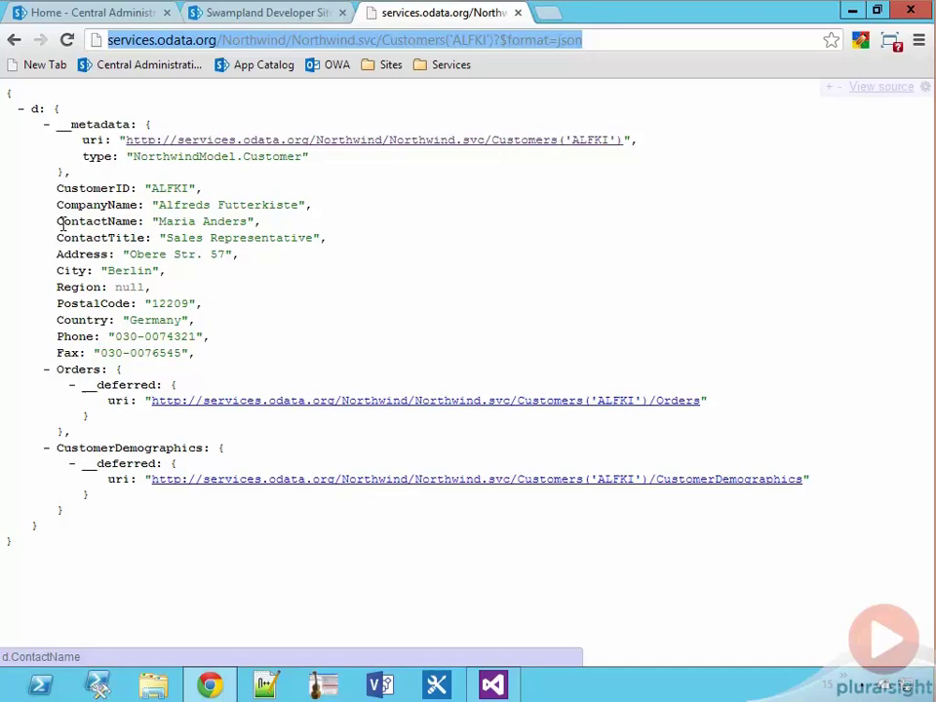
left_click(492, 683)
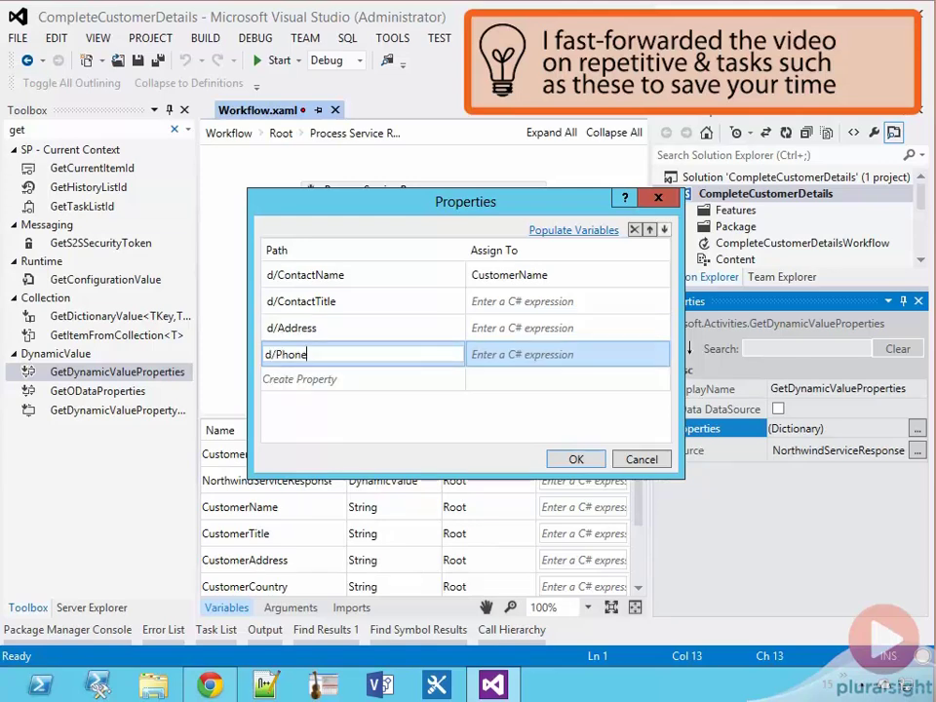
type("CustomerCountry")
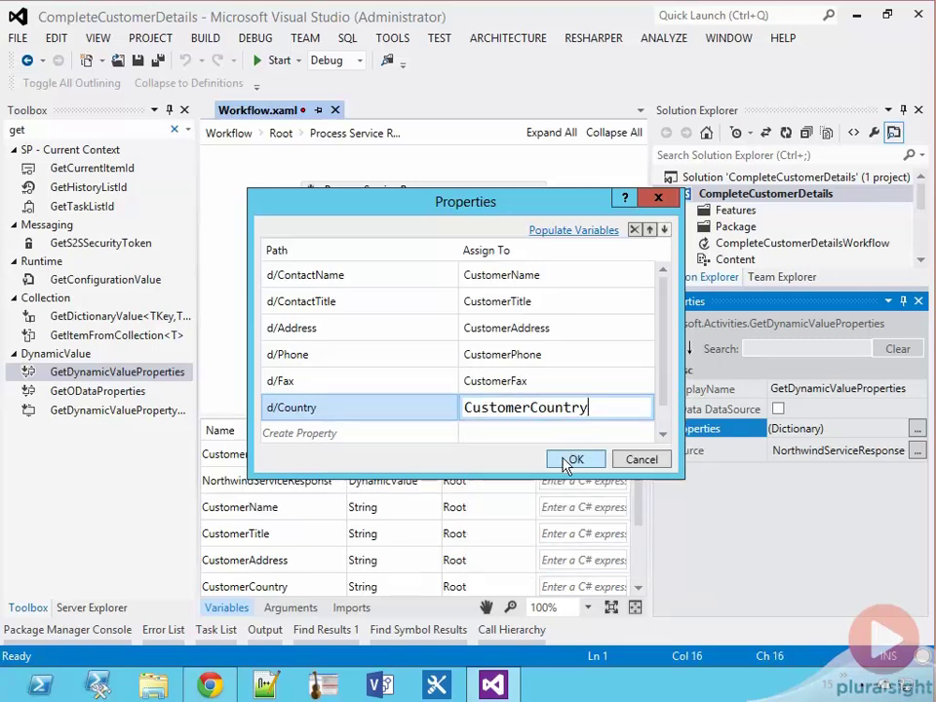
left_click(576, 460)
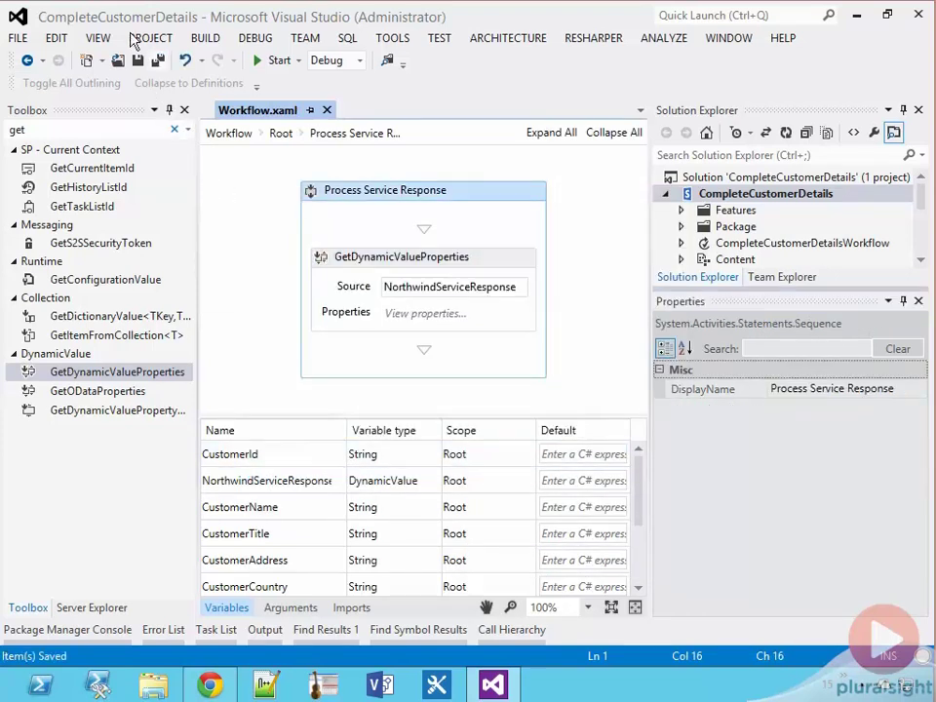
- Add an Update List Item sequence with an UpdateListItem activity targeting the current Customers item
left_click(281, 132)
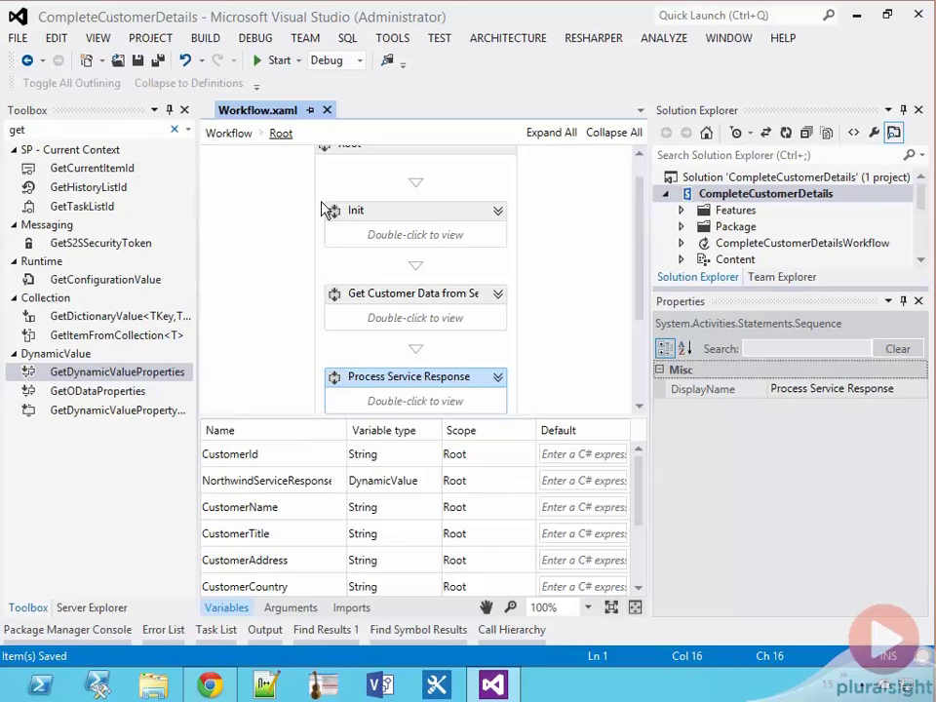
scroll("down", 3)
type("up")
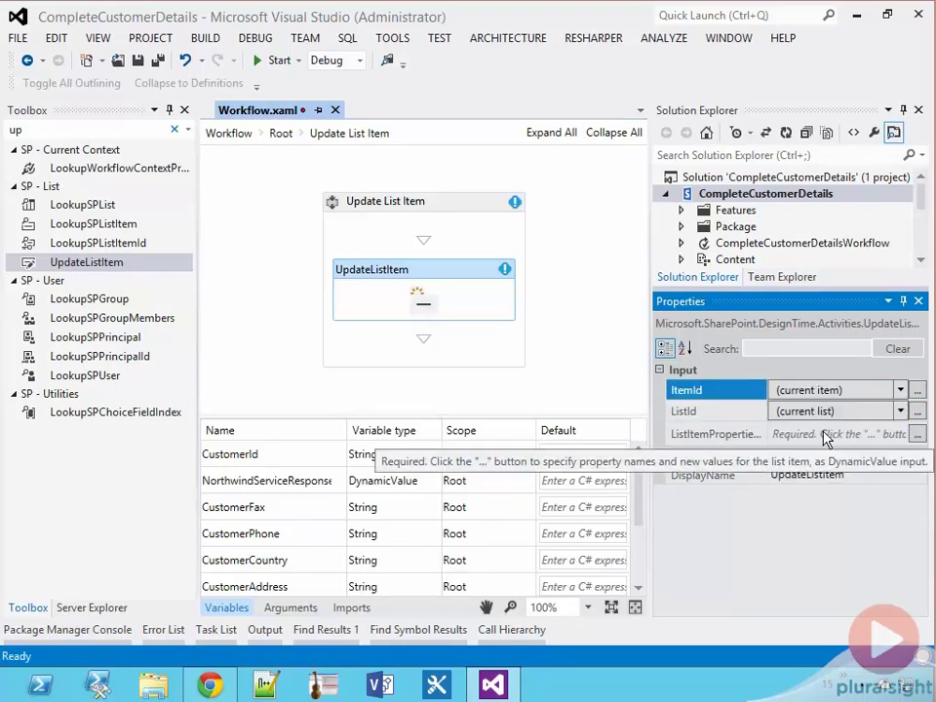
left_click(917, 433)
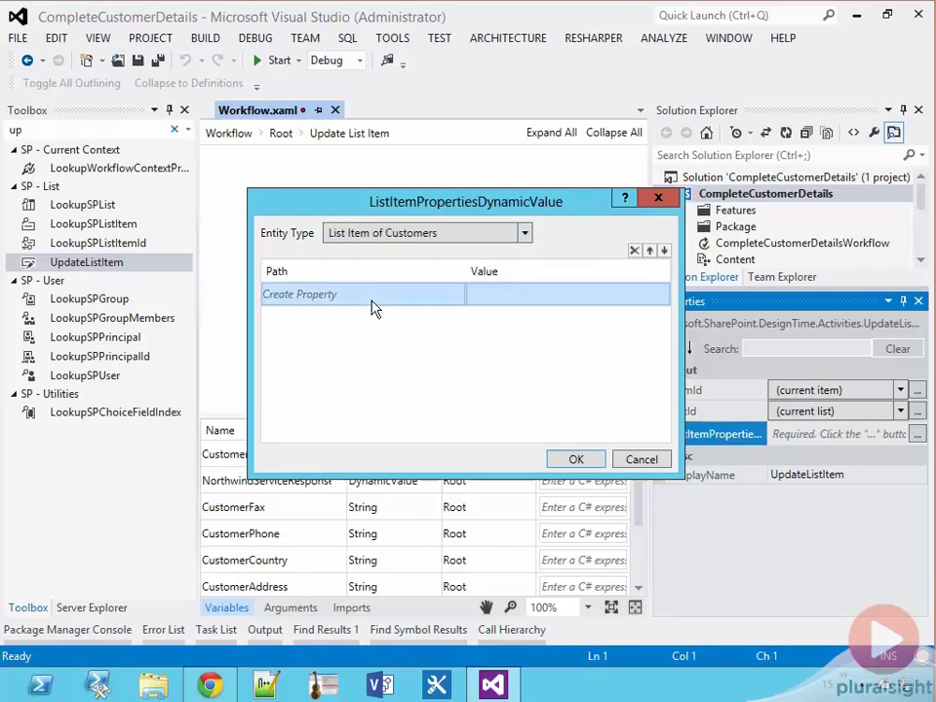
- Map Contact Name, Job Title, Address, Country/Region, Business Phone and Fax Number to the Customer* variables
left_click(361, 293)
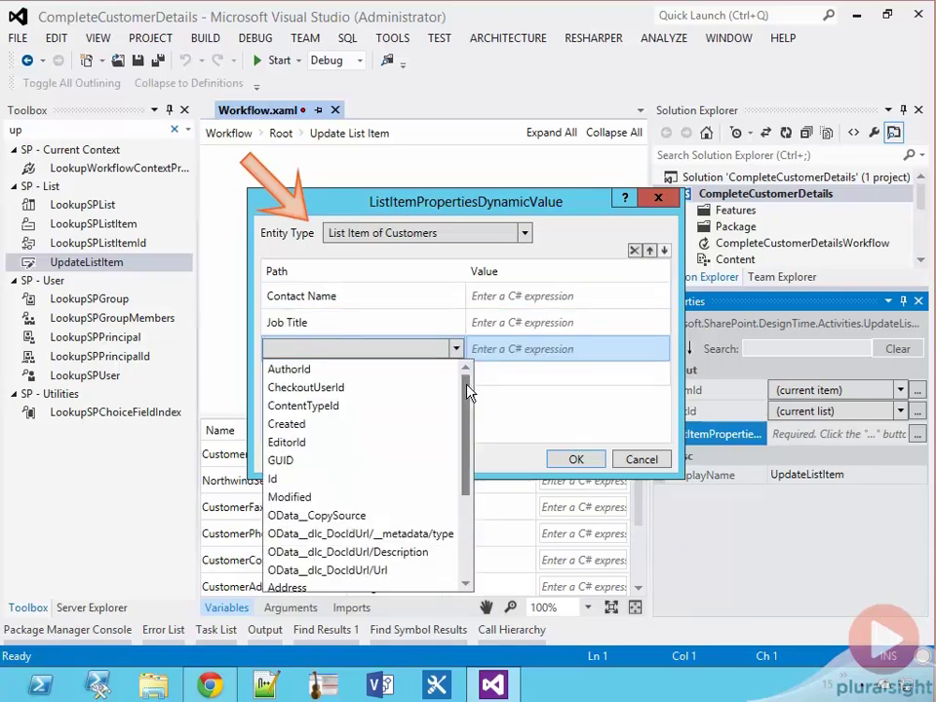
left_click(285, 586)
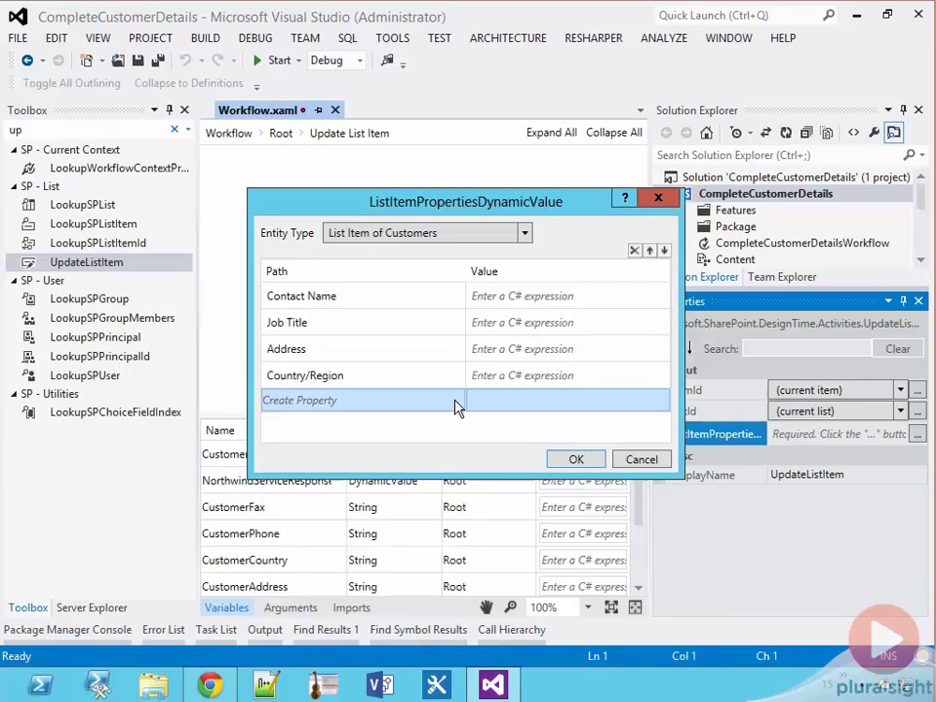
left_click(301, 400)
type("Customer")
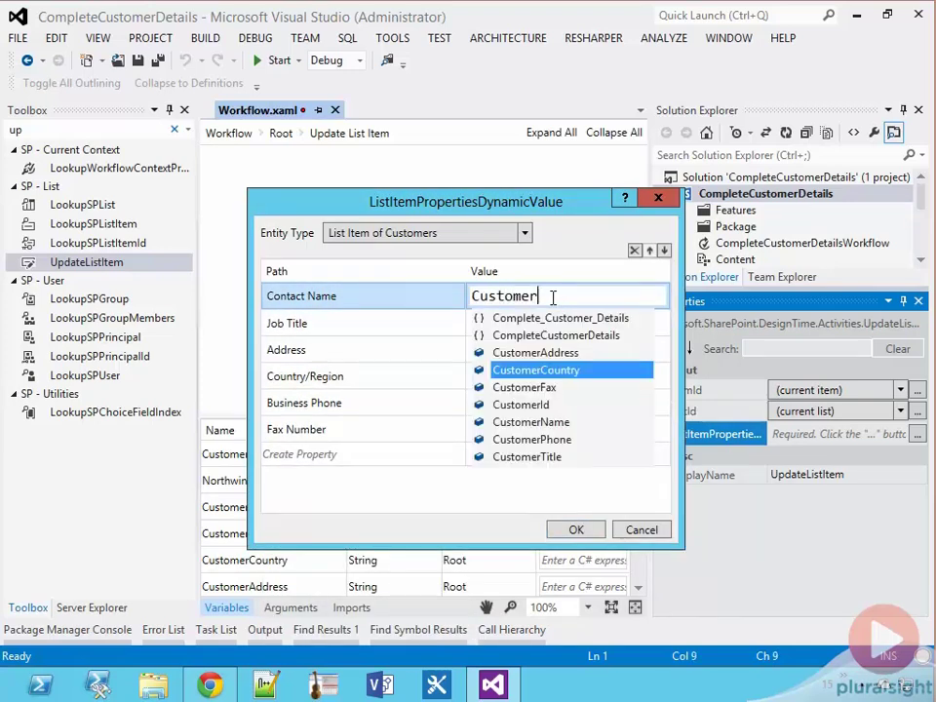
left_click(531, 421)
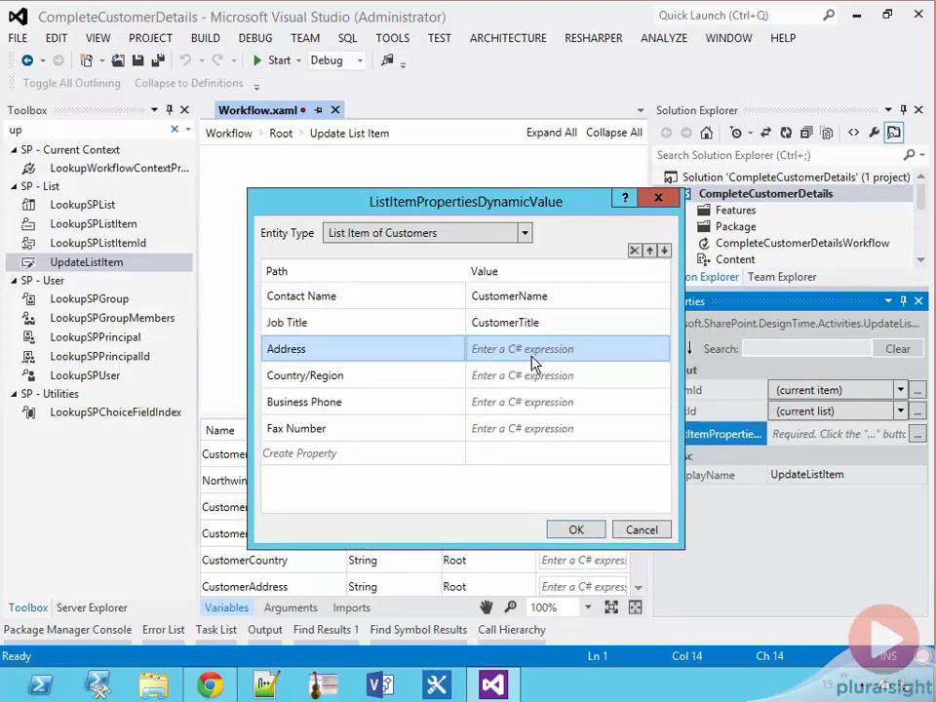
type("CustomerCountry")
left_click(568, 402)
type("CustomerP")
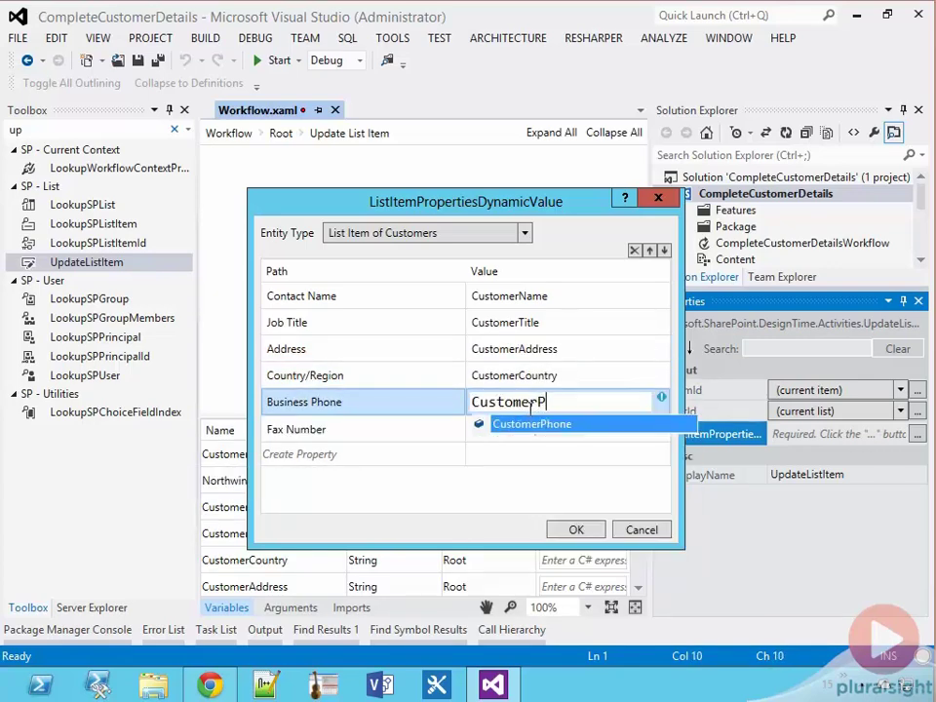
left_click(575, 529)
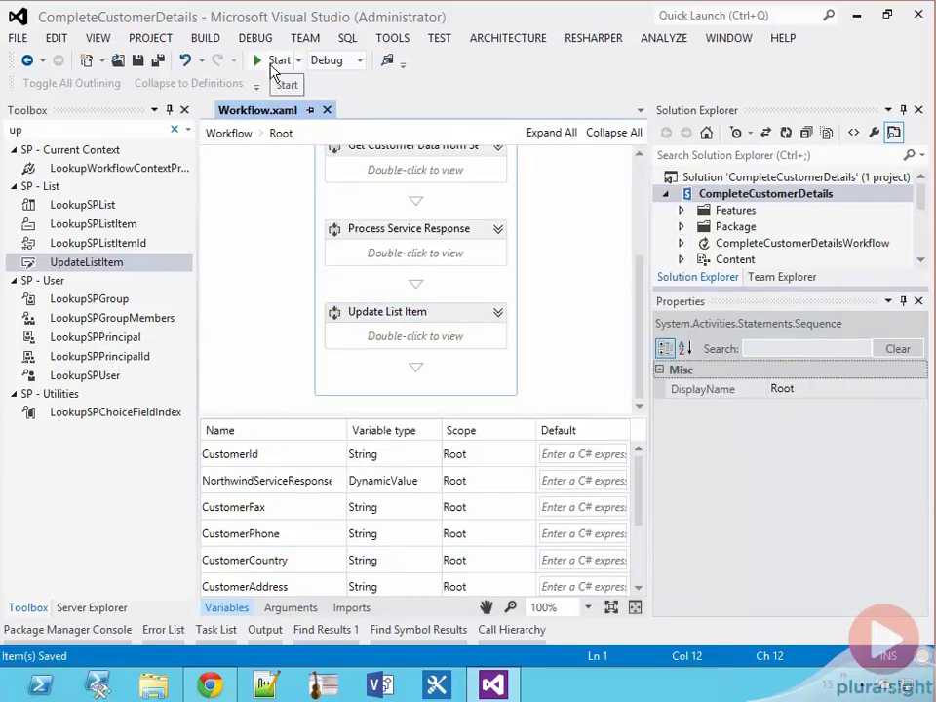
- Build, deploy and debug the app so the empty Customers list opens in the browser
left_click(277, 58)
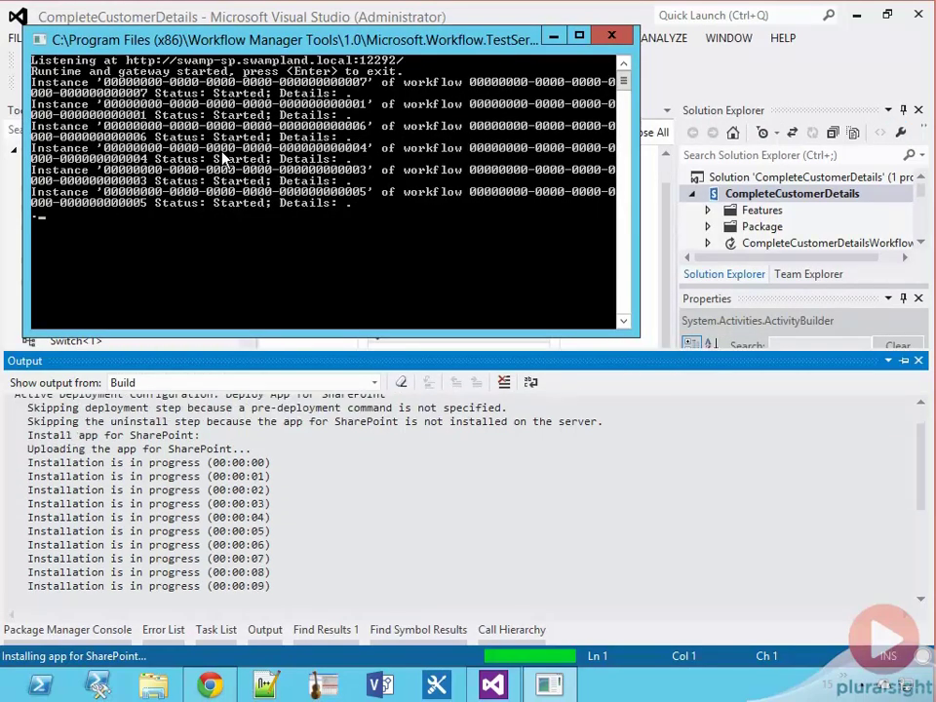
scroll("down", 3)
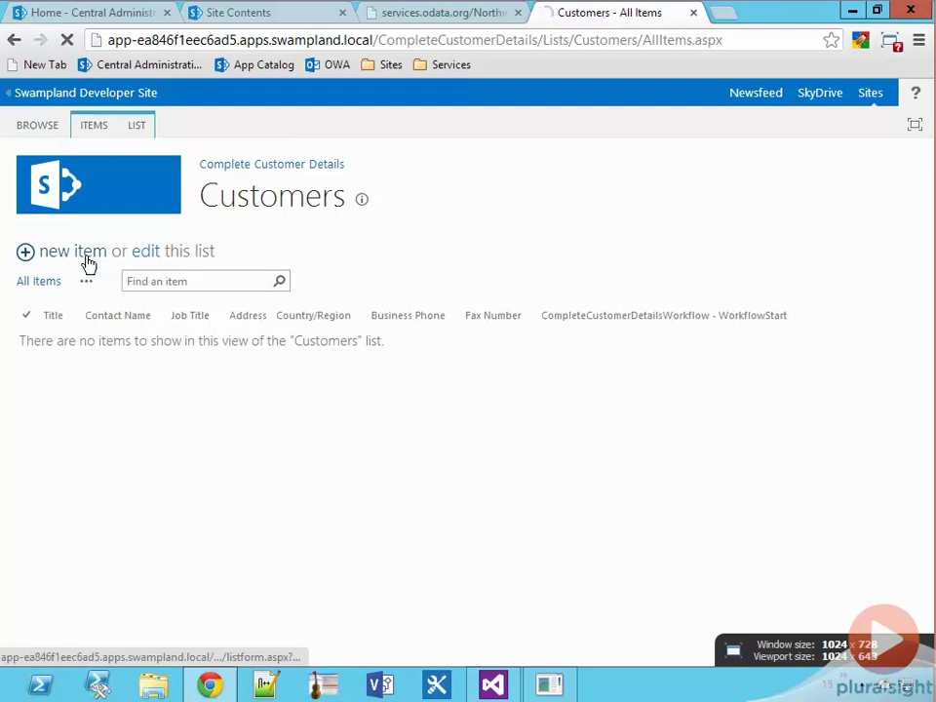
- Add a new Customers list item ALFKI and save it
left_click(70, 250)
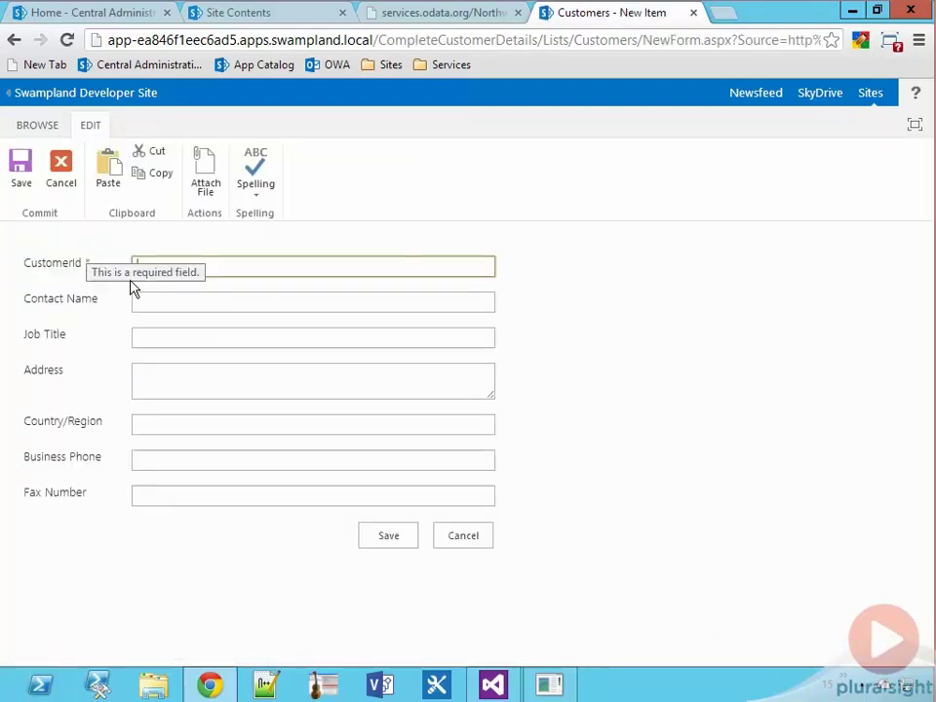
left_click(312, 265)
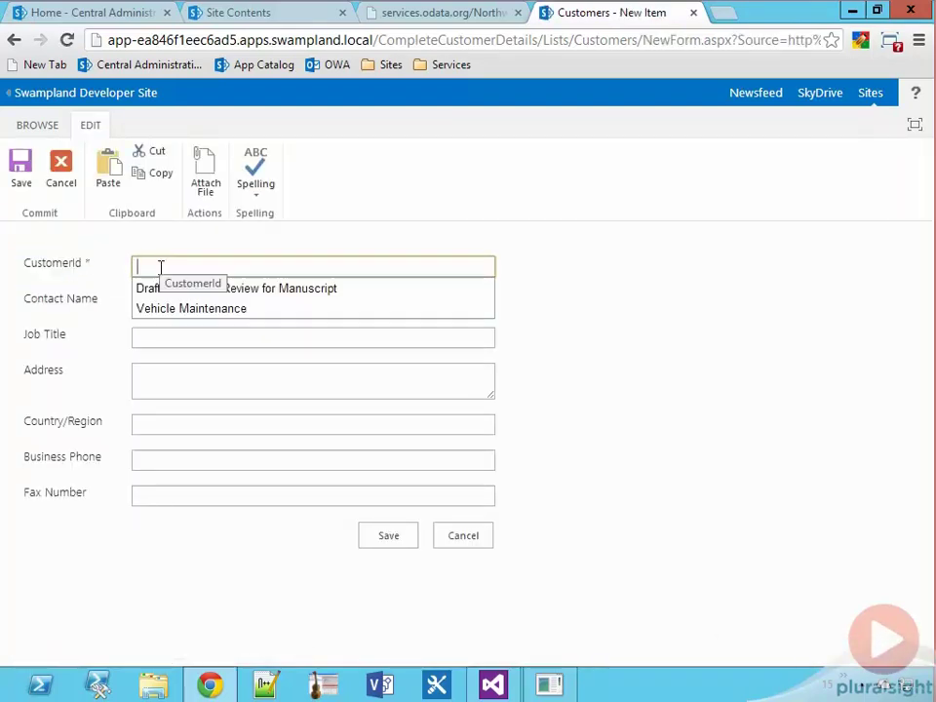
type("ALFKI")
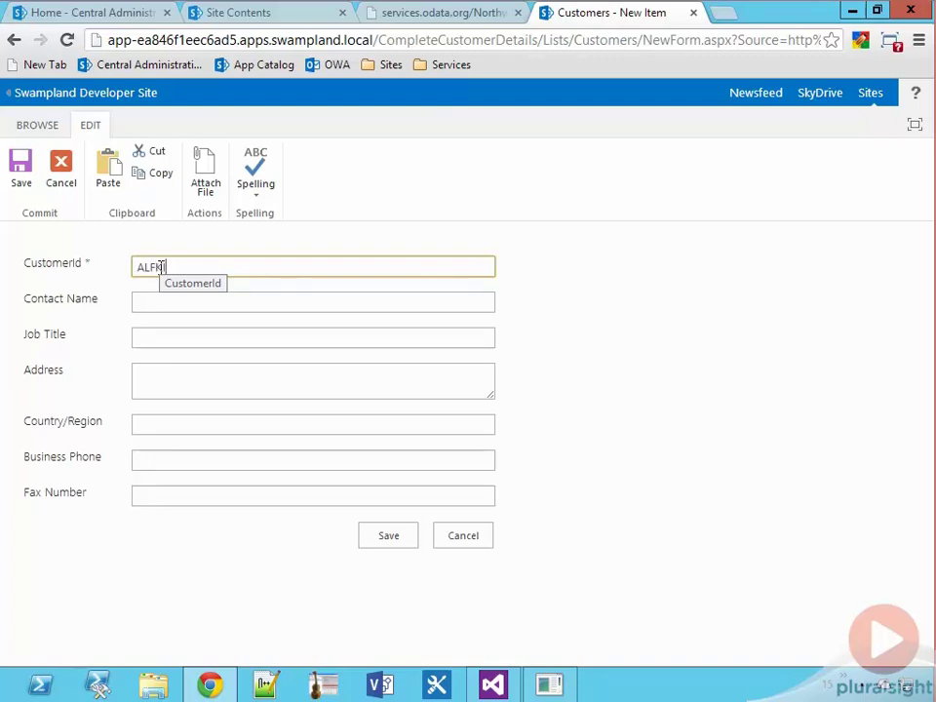
left_click(388, 534)
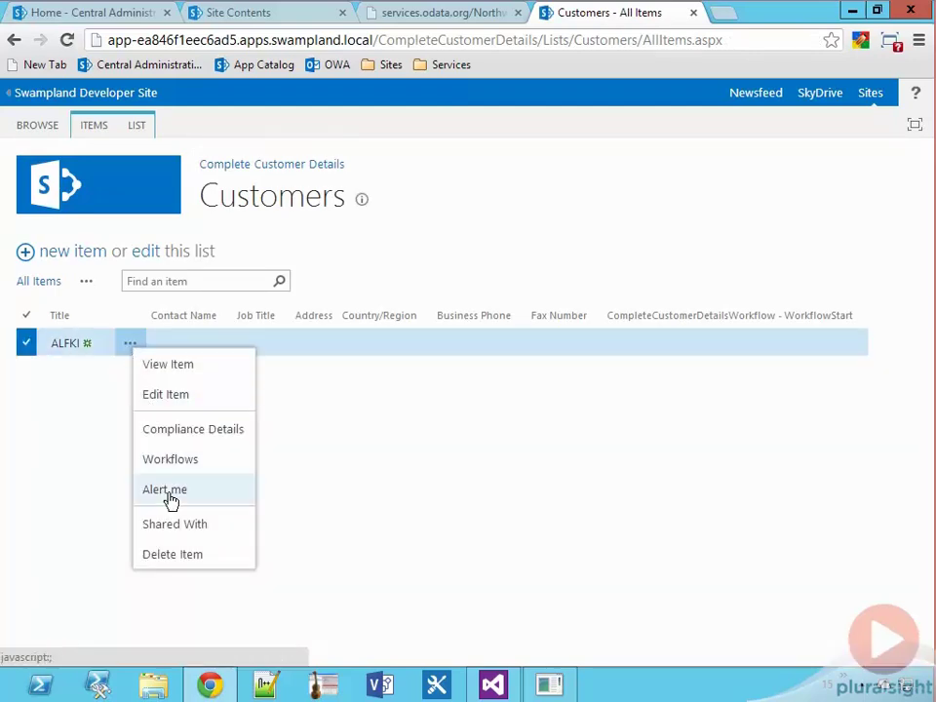
left_click(170, 459)
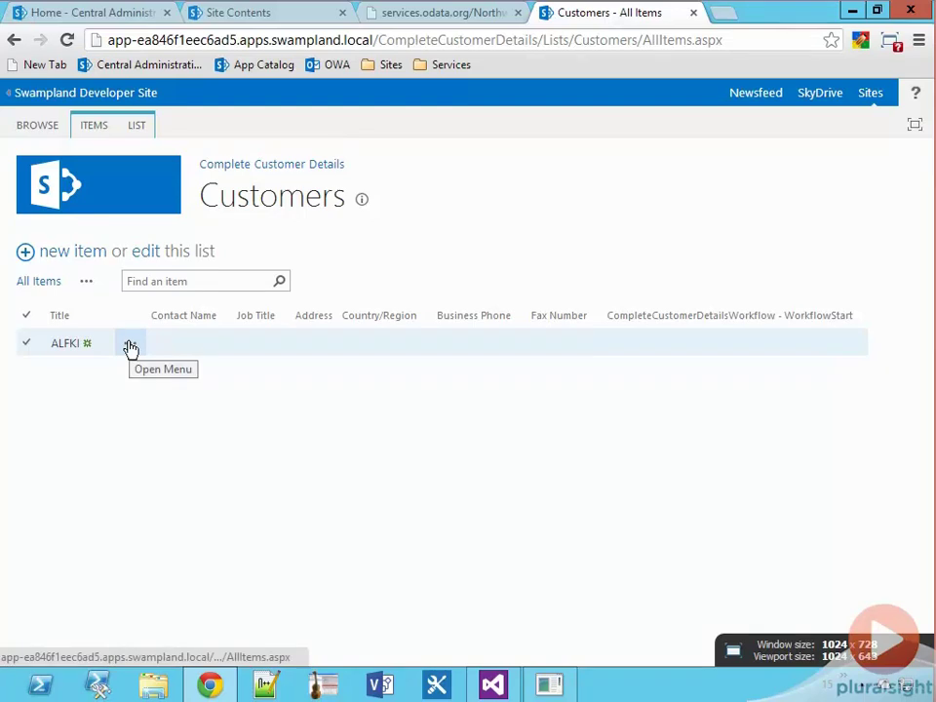
- Add item EASTC, save, and refresh to see ALFKI's workflow-filled customer details
left_click(72, 249)
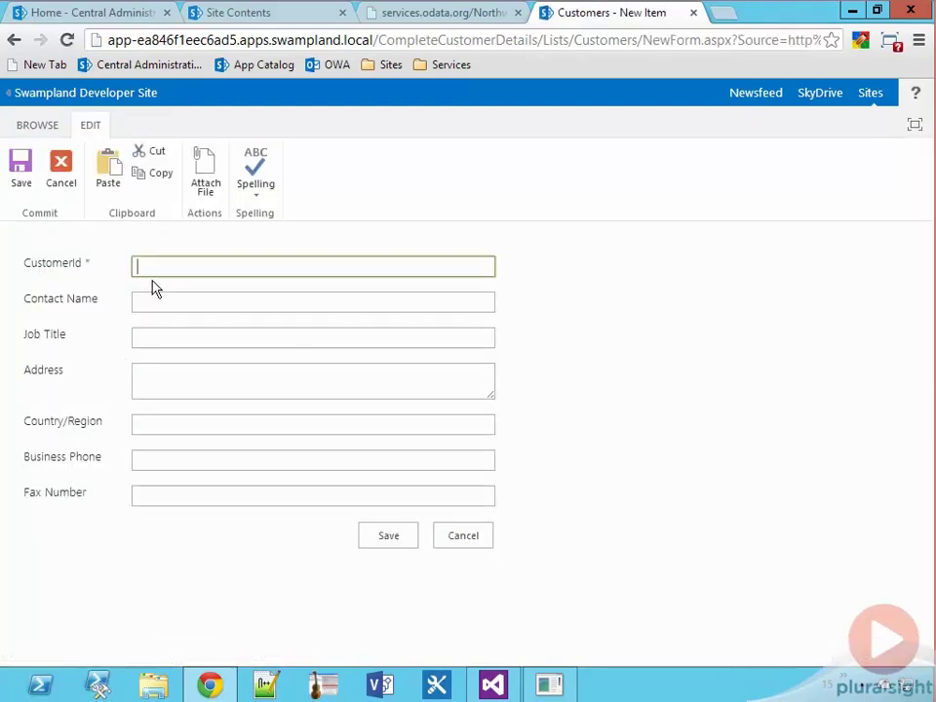
type("EASTC")
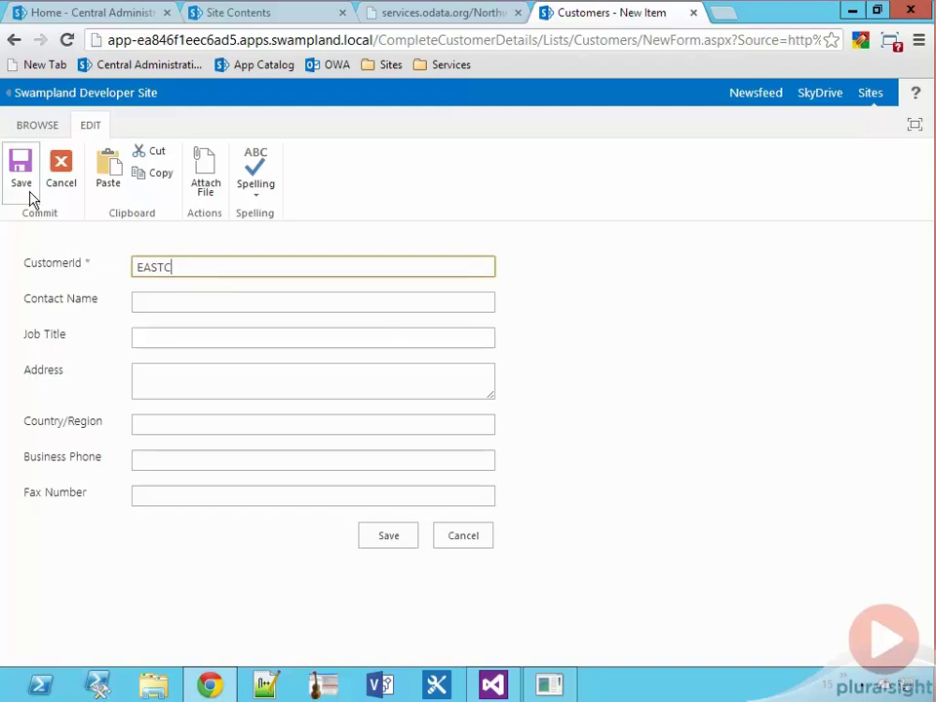
left_click(19, 168)
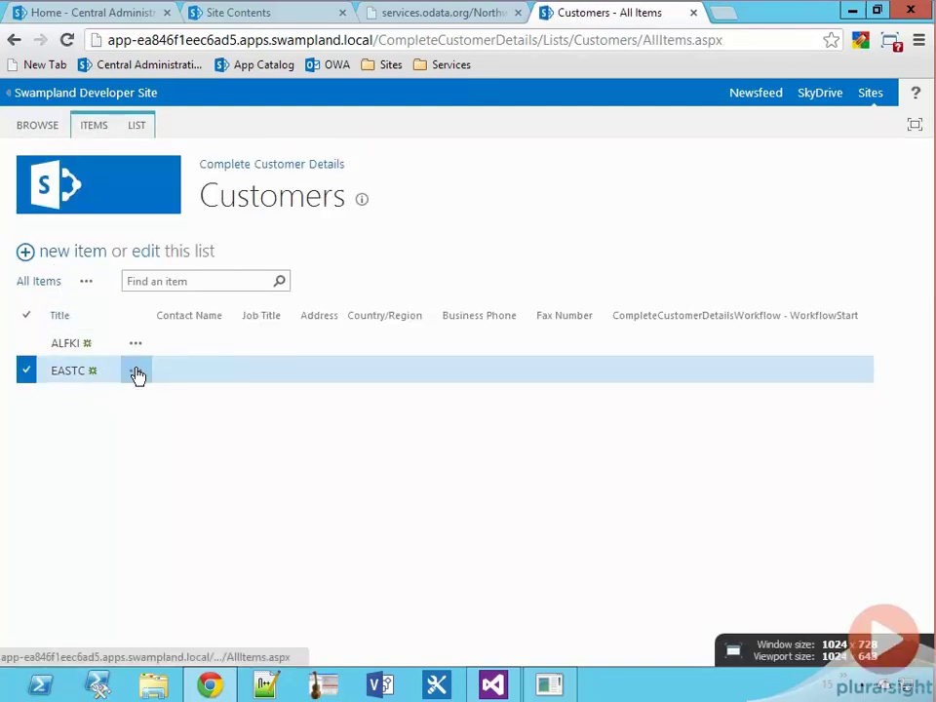
left_click(135, 370)
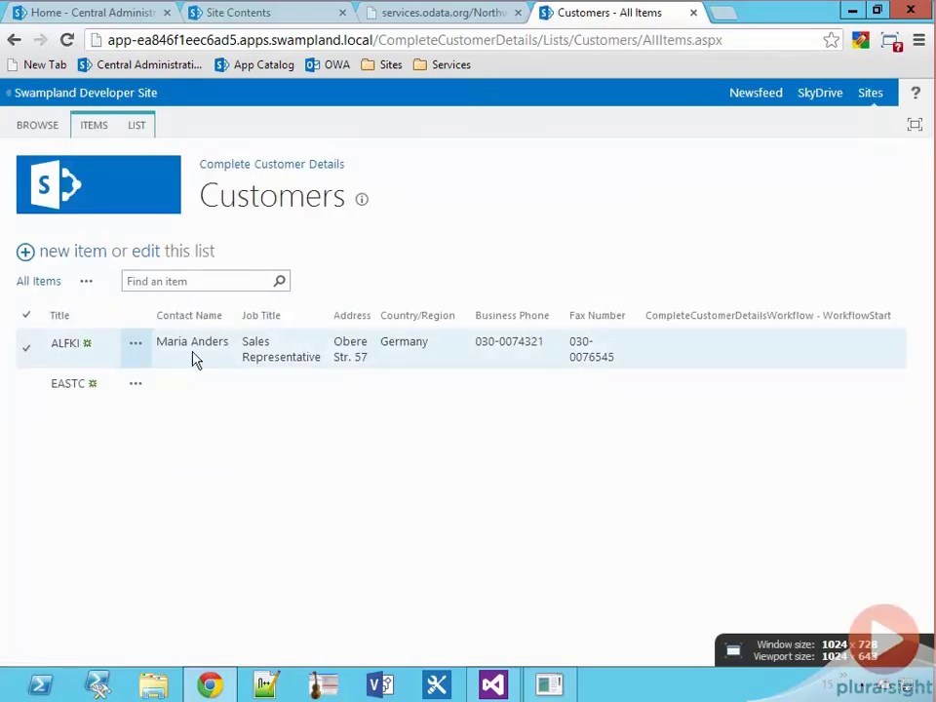
- View the ALFKI item in SharePoint and its list of workflow runs
left_click(67, 344)
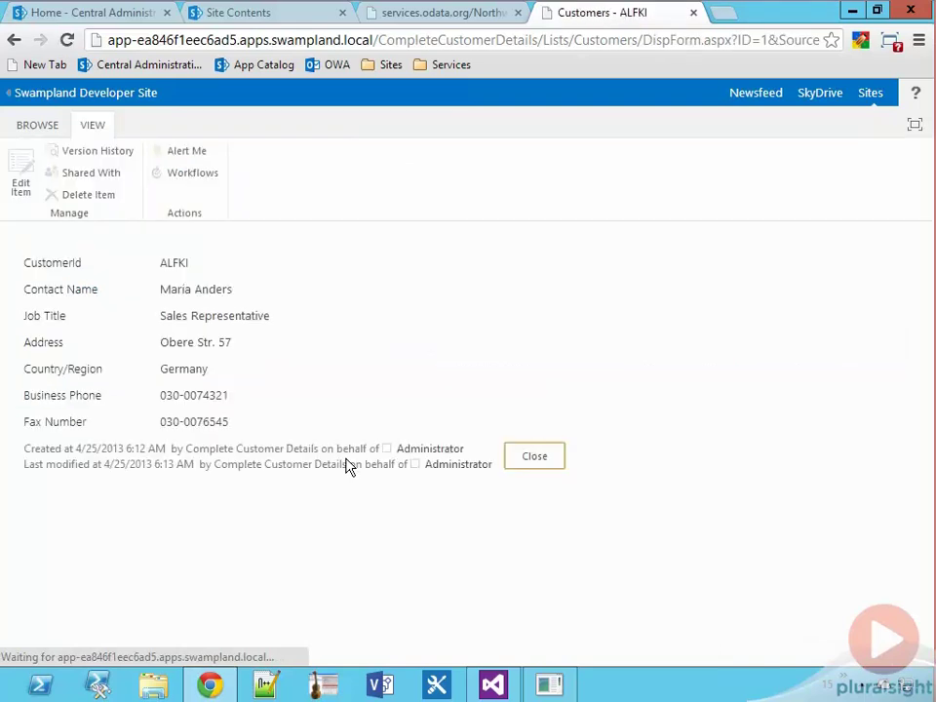
double_click(205, 464)
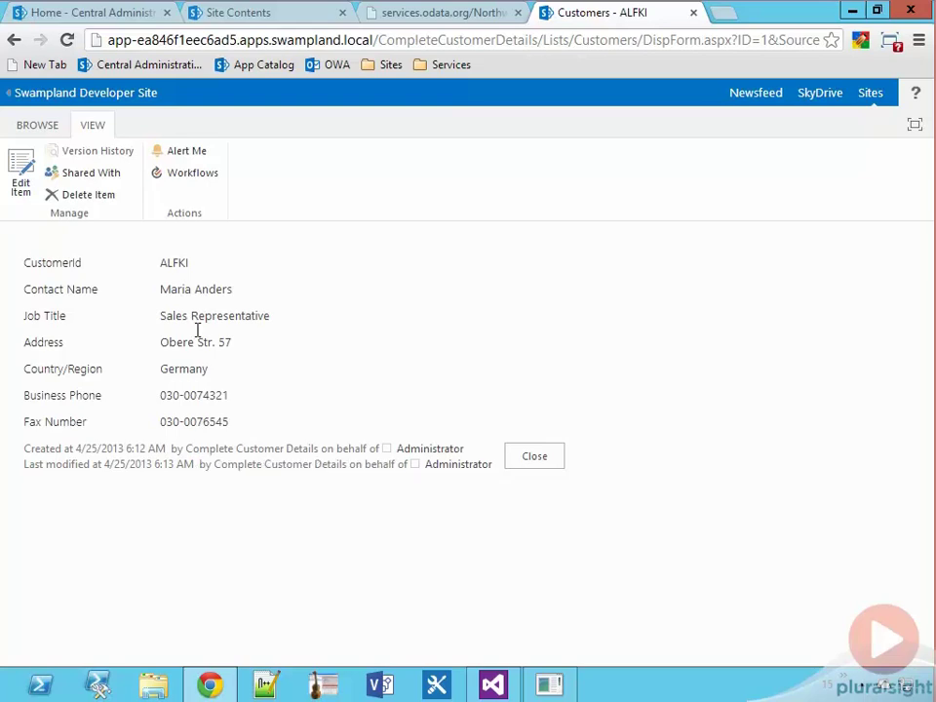
left_click(186, 171)
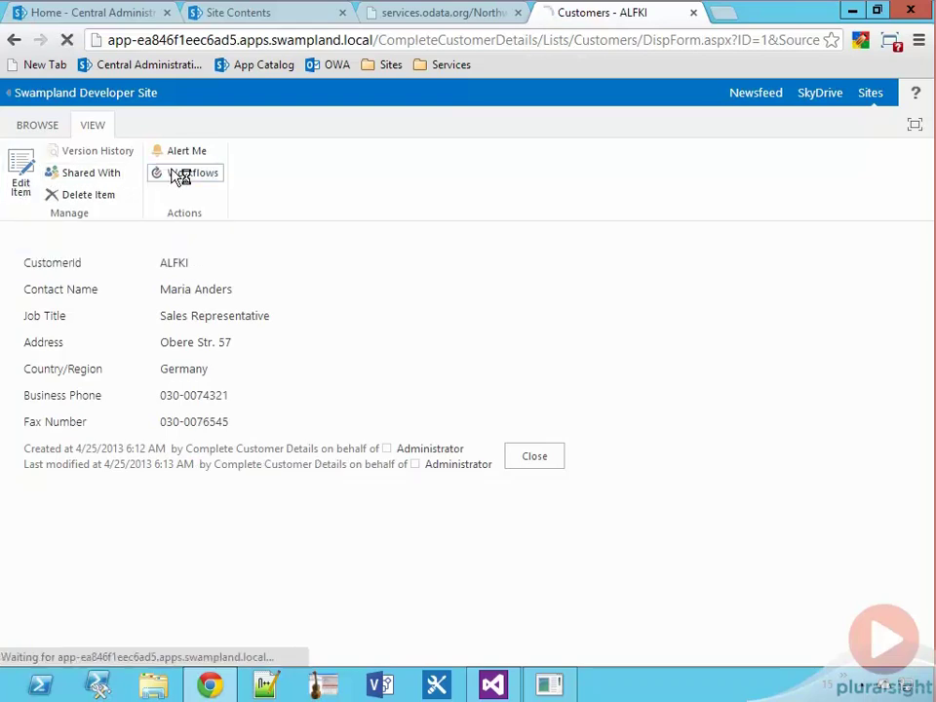
left_click(193, 171)
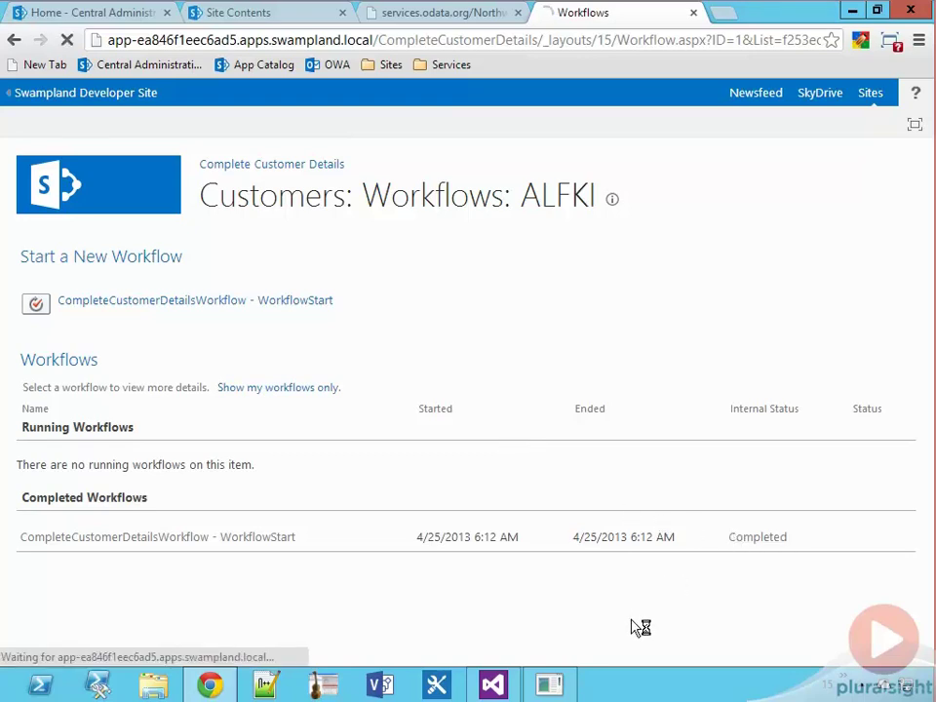
- Confirm the workflow run is Completed, then return to the Customers list showing EASTC's filled details
left_click(156, 536)
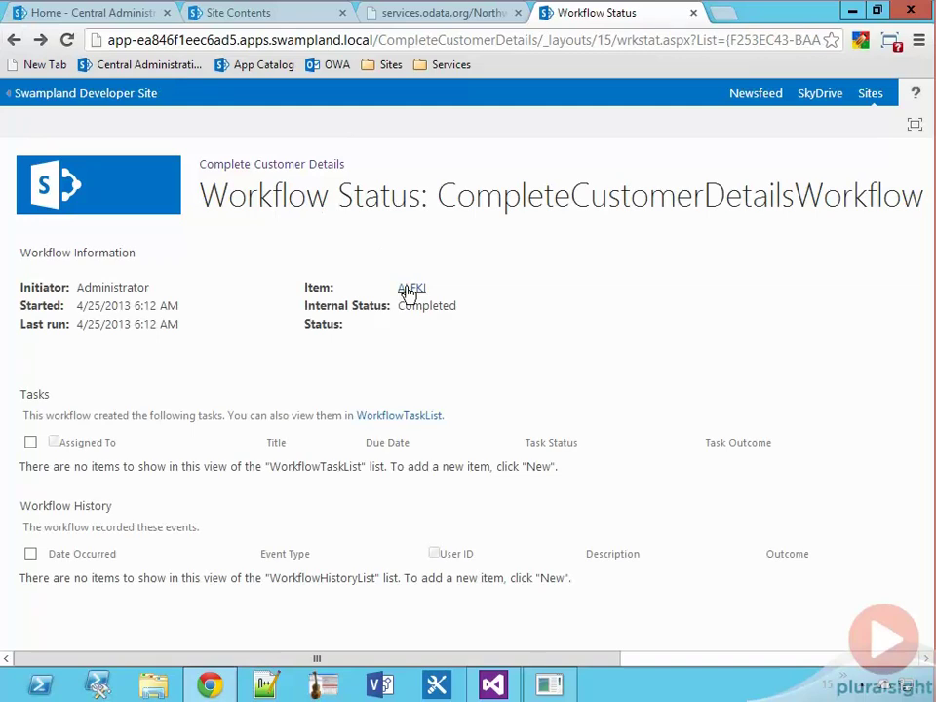
left_click(411, 289)
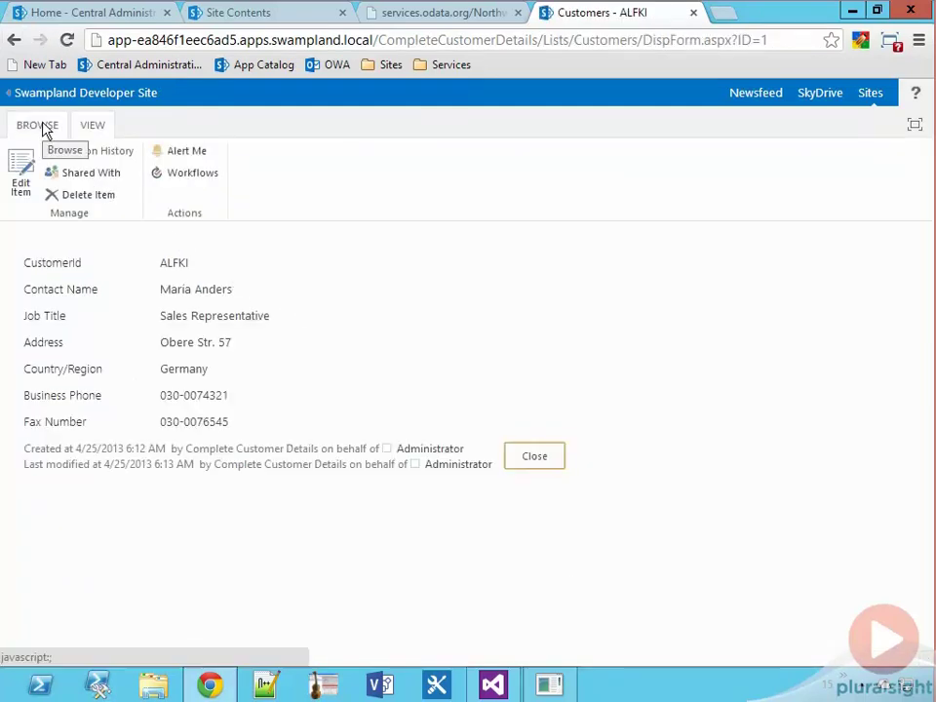
left_click(534, 456)
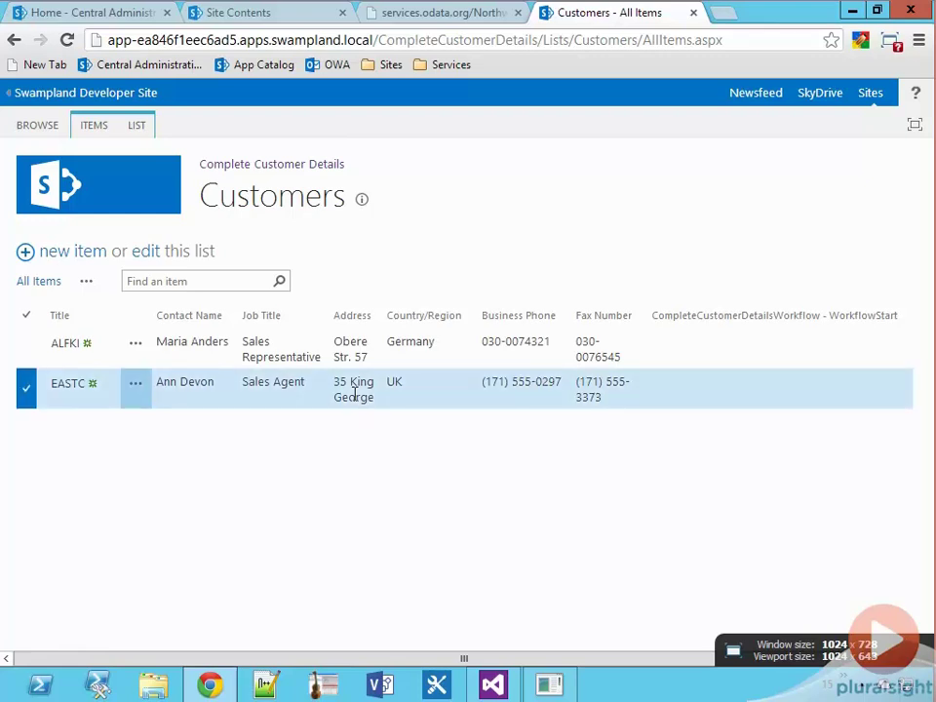